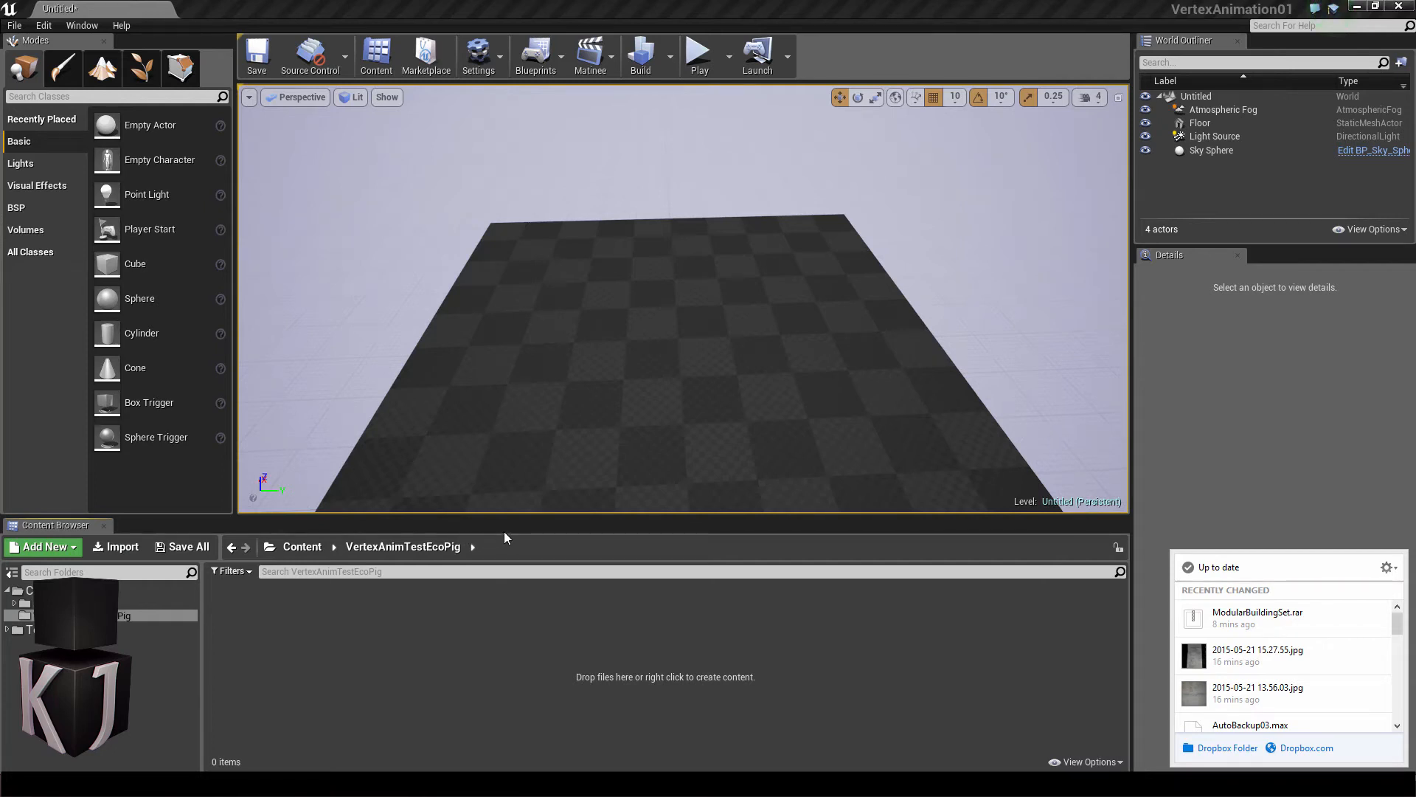
mouse_move(202, 766)
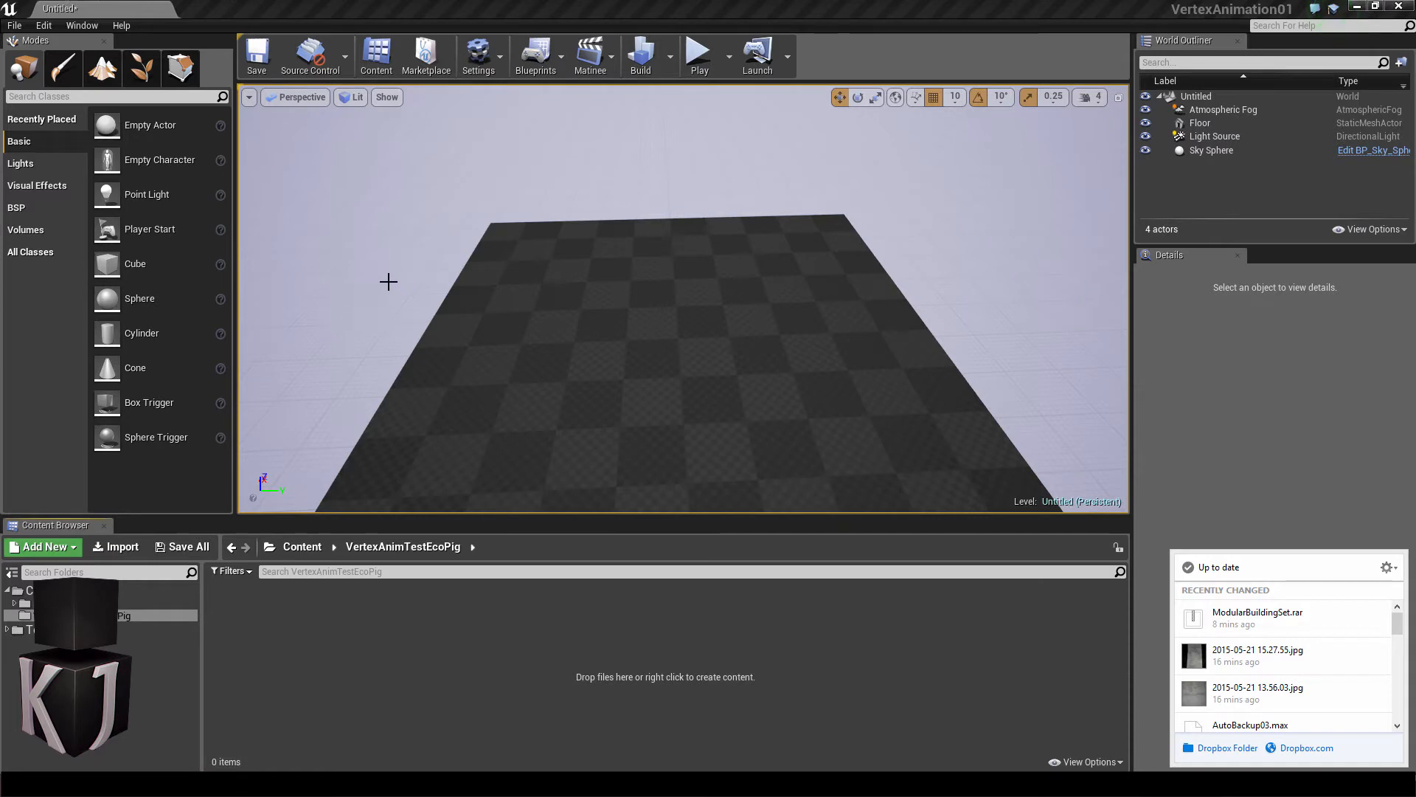
mouse_move(428, 431)
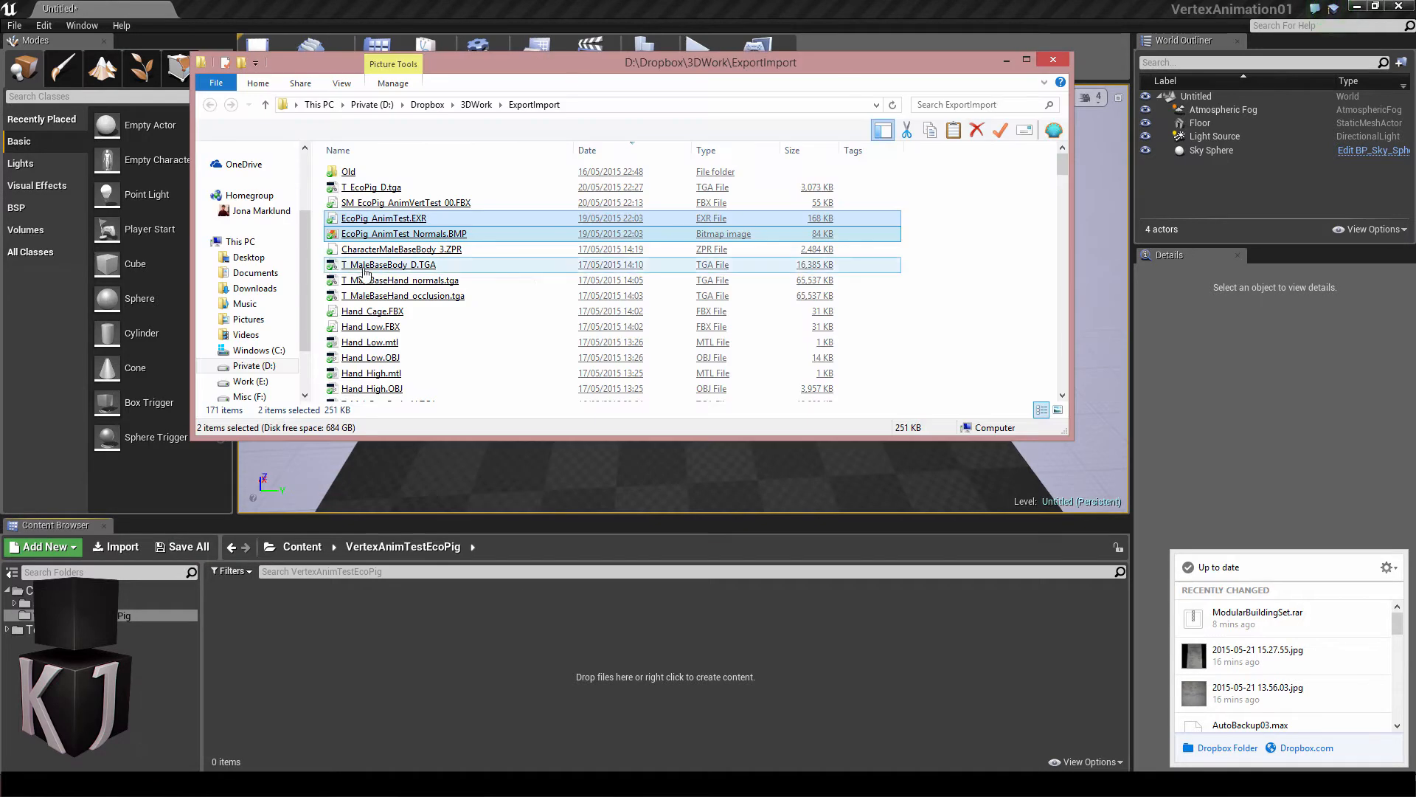
- Select EcoPig_AnimTest.EXR and EcoPig_AnimTest_Normals.BMP and drag both into the EcoPig content folder
click(384, 218)
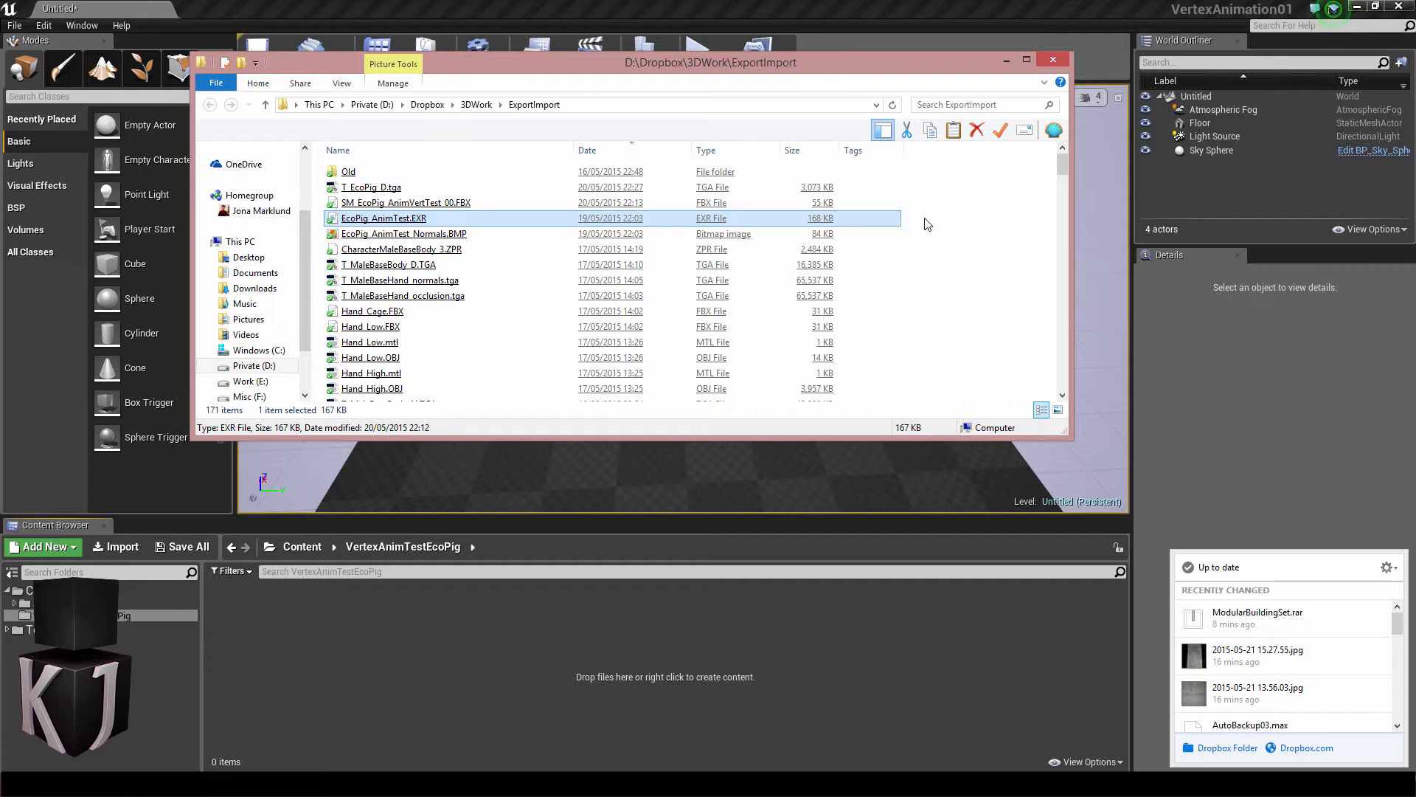
click(404, 233)
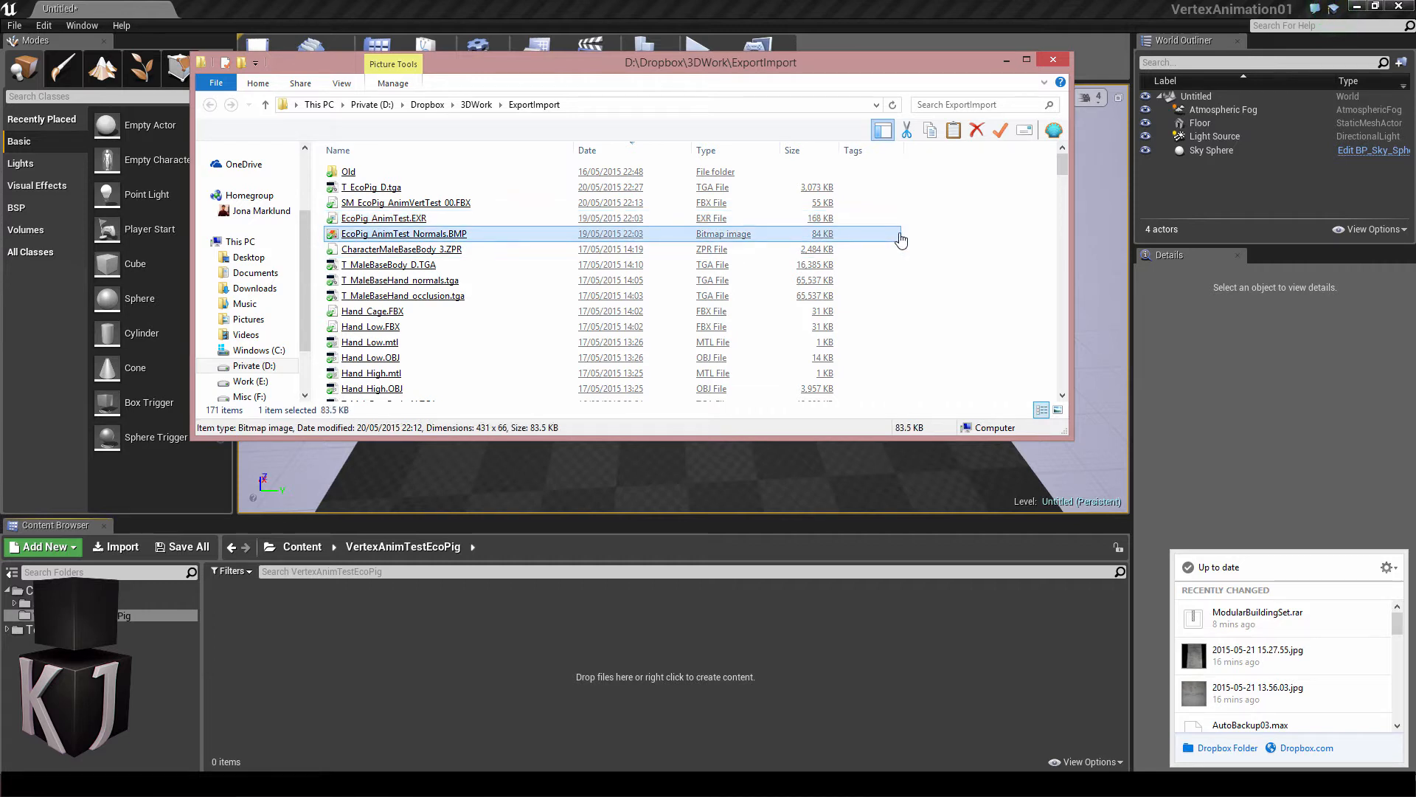
click(384, 218)
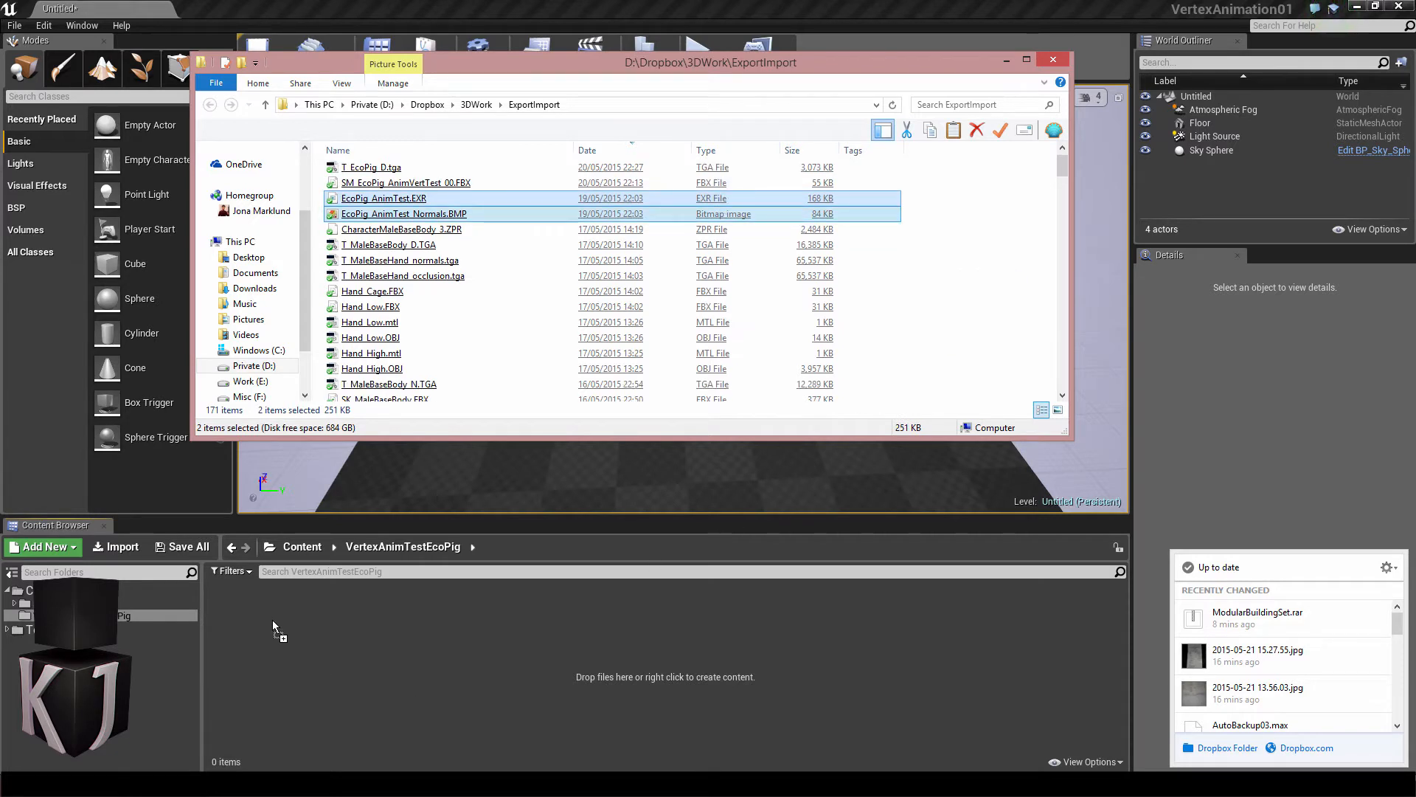
click(1052, 59)
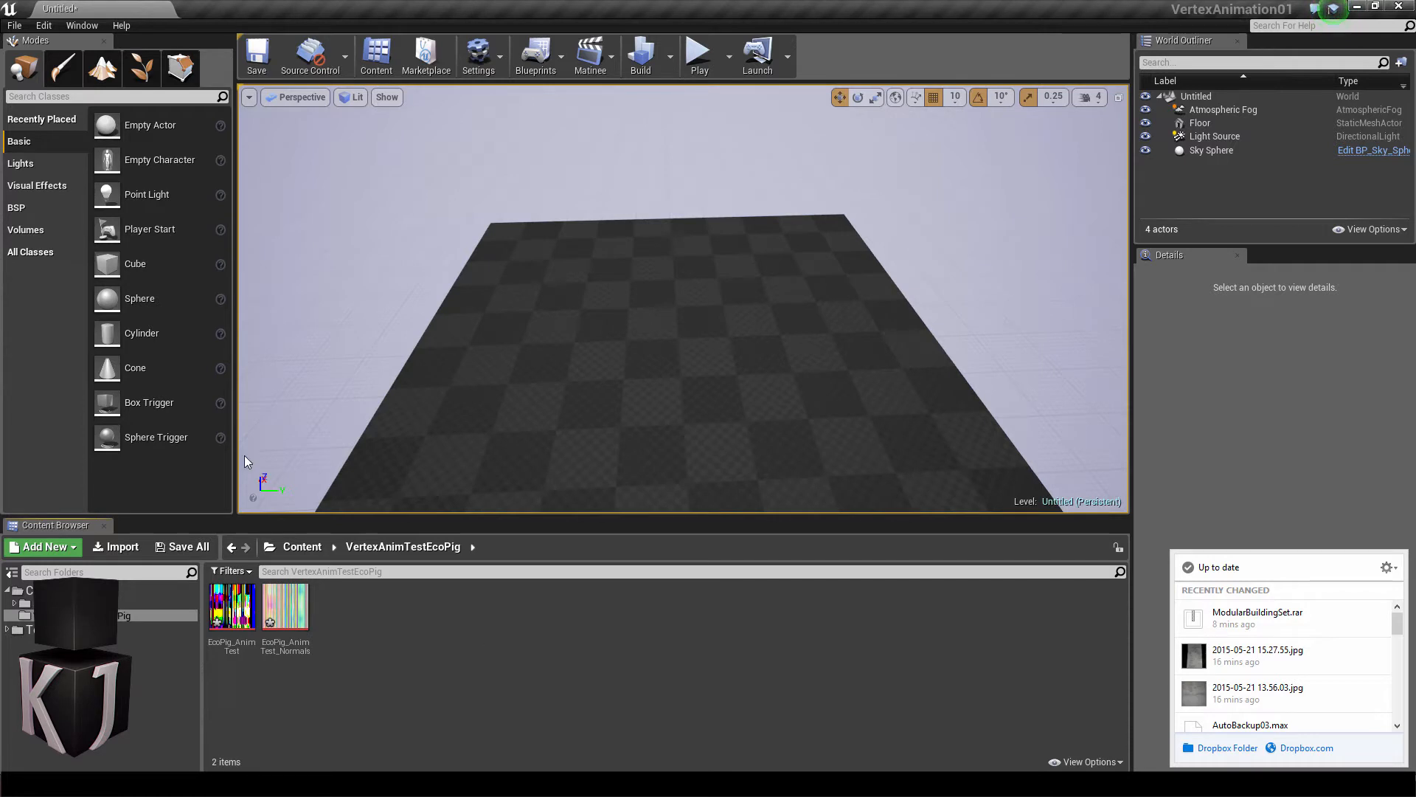
mouse_move(230, 605)
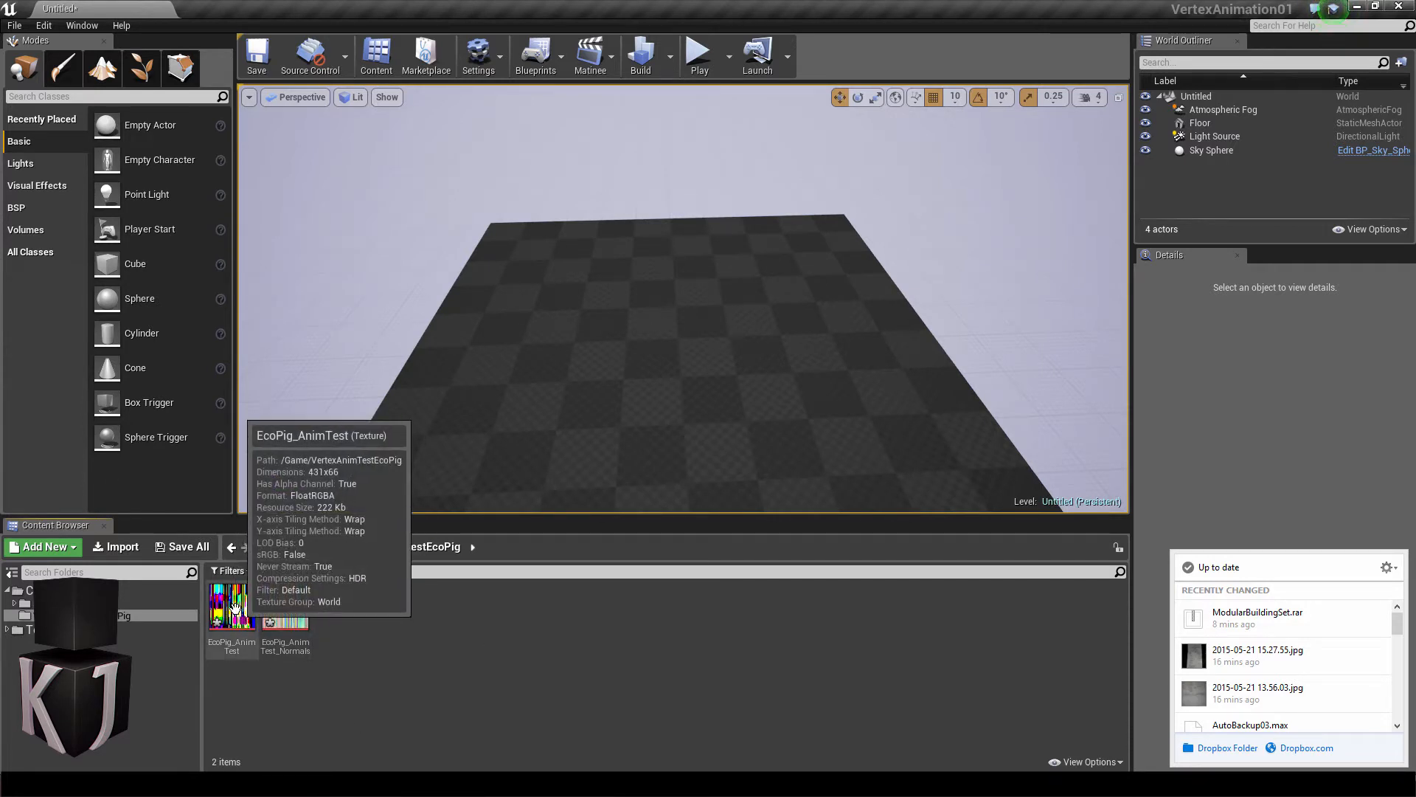
- Set EcoPig_AnimTest's texture group to UI, keeping HDR compression without sRGB and no mipmaps
double_click(232, 604)
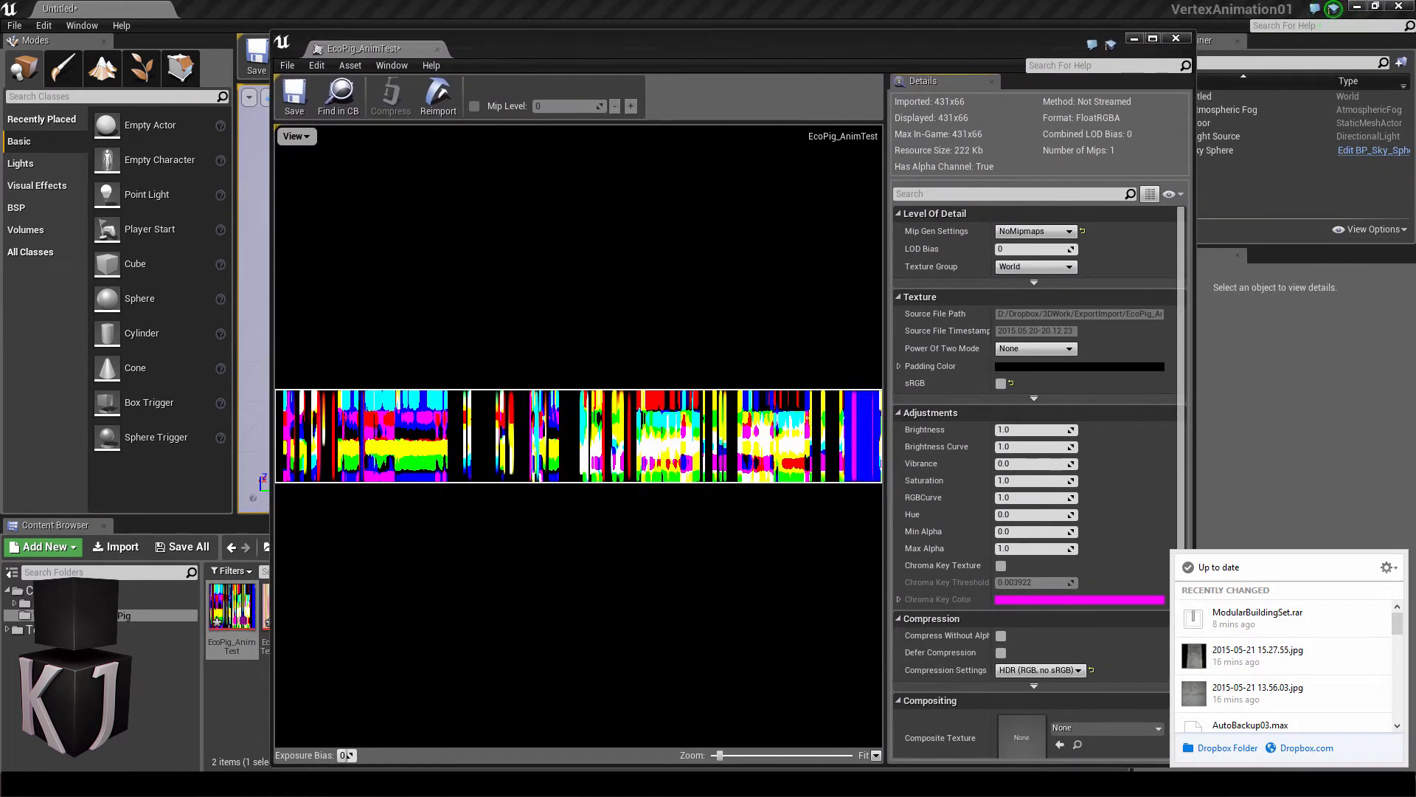
mouse_move(1035, 232)
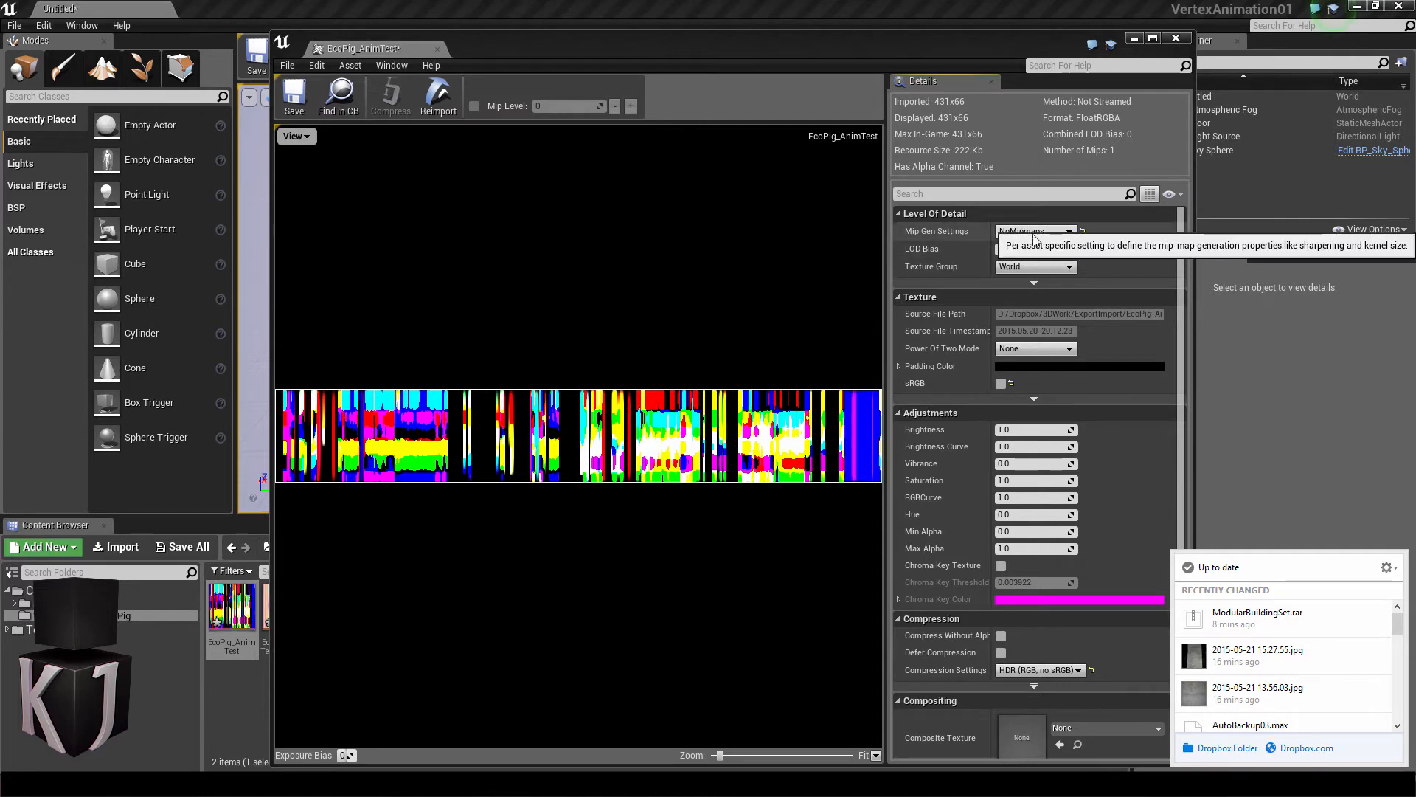
click(1072, 267)
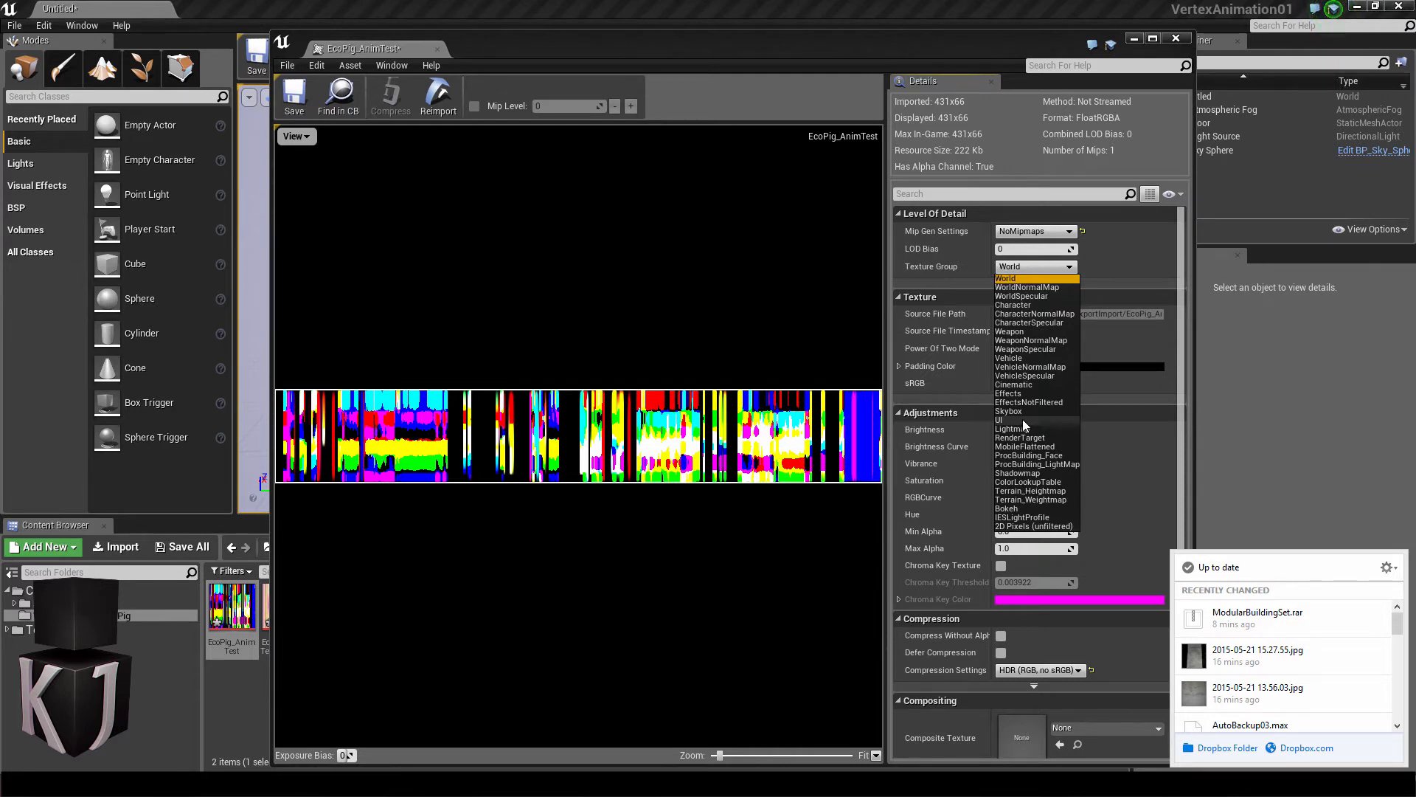
click(1000, 419)
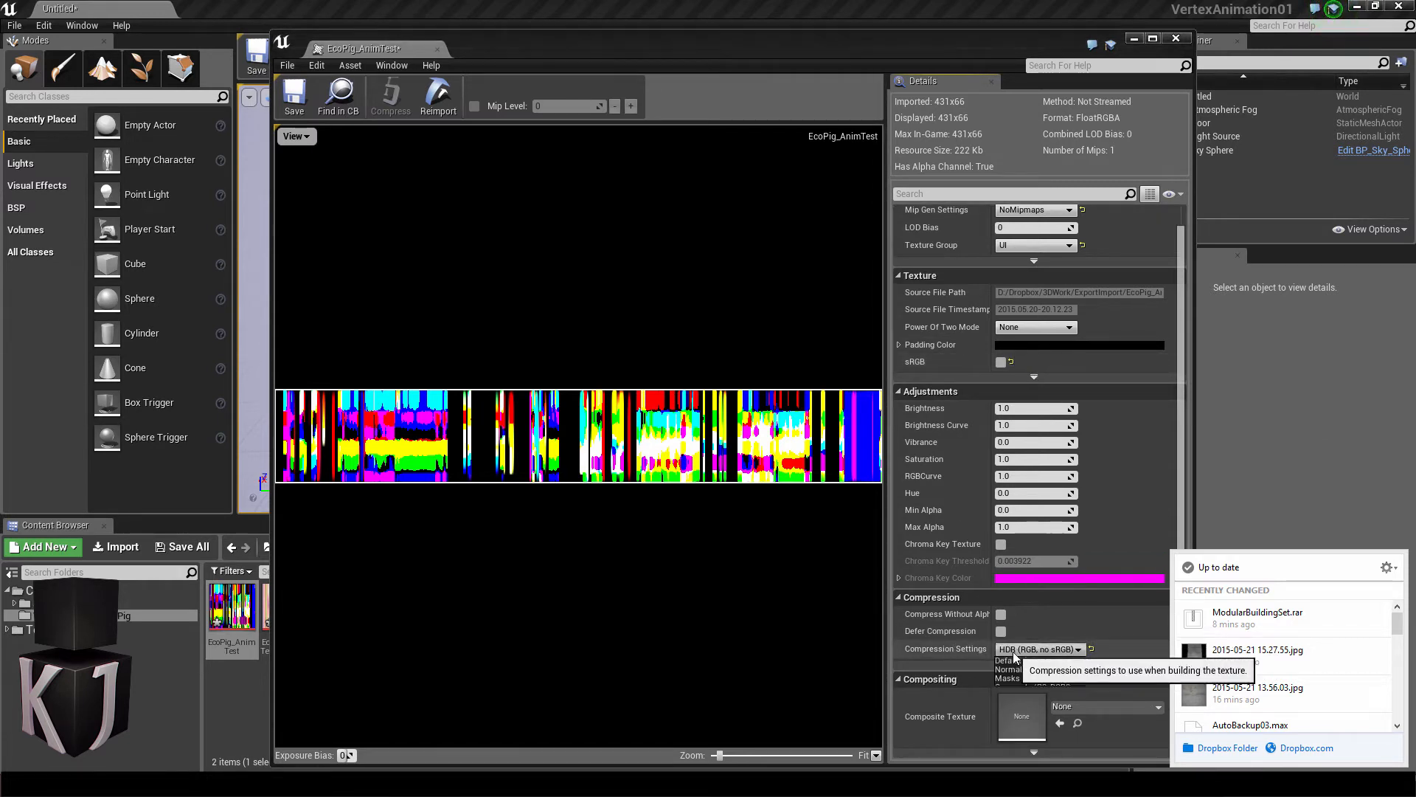
click(1039, 649)
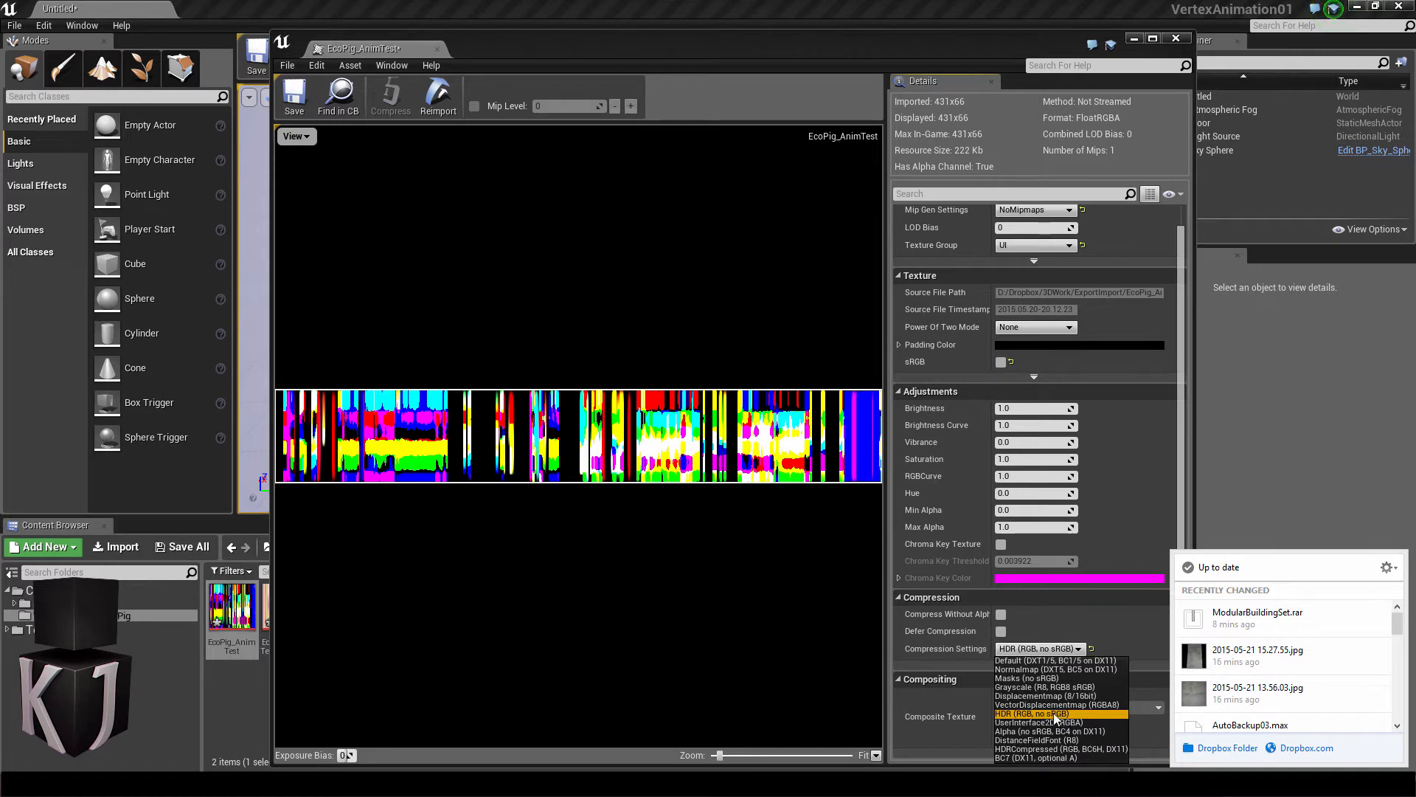
click(1033, 714)
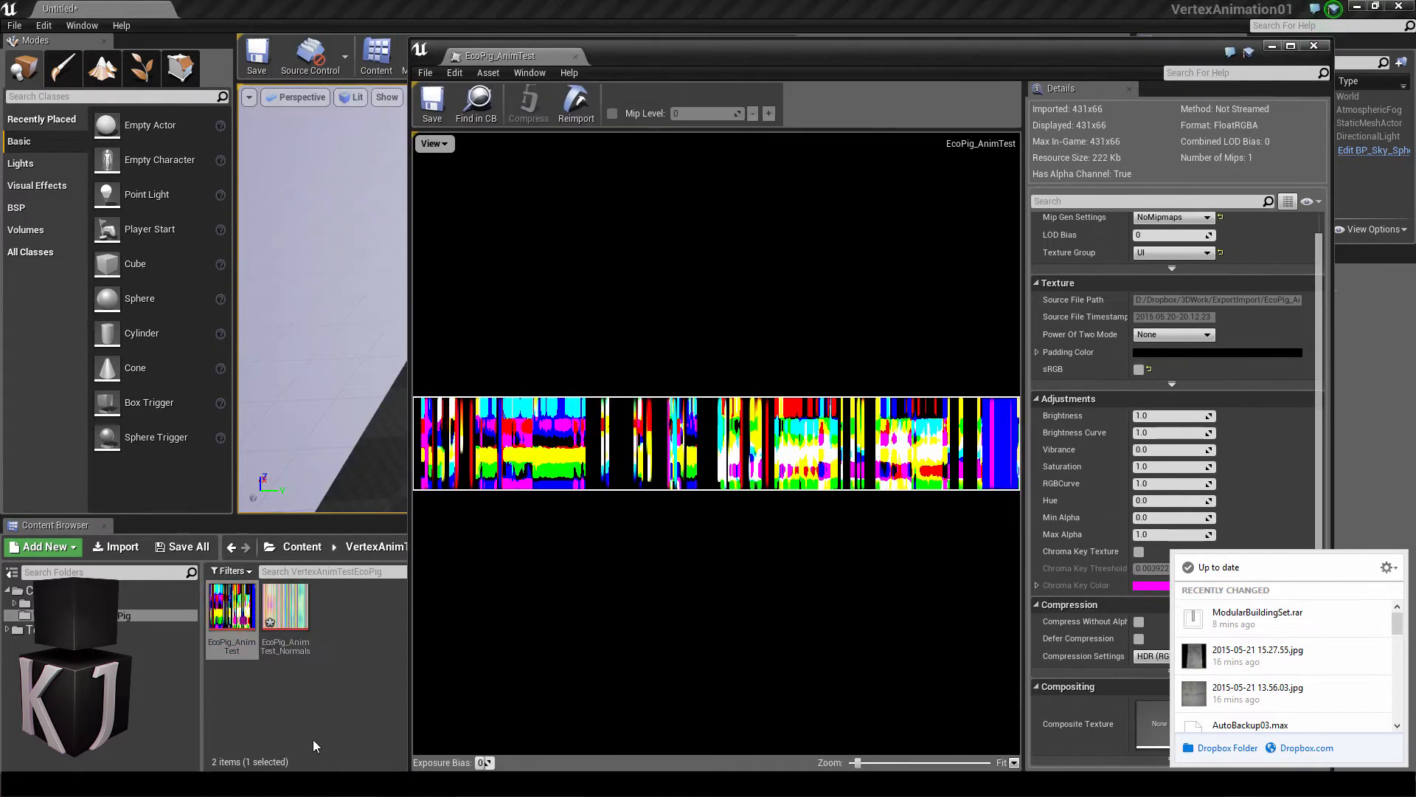
click(285, 605)
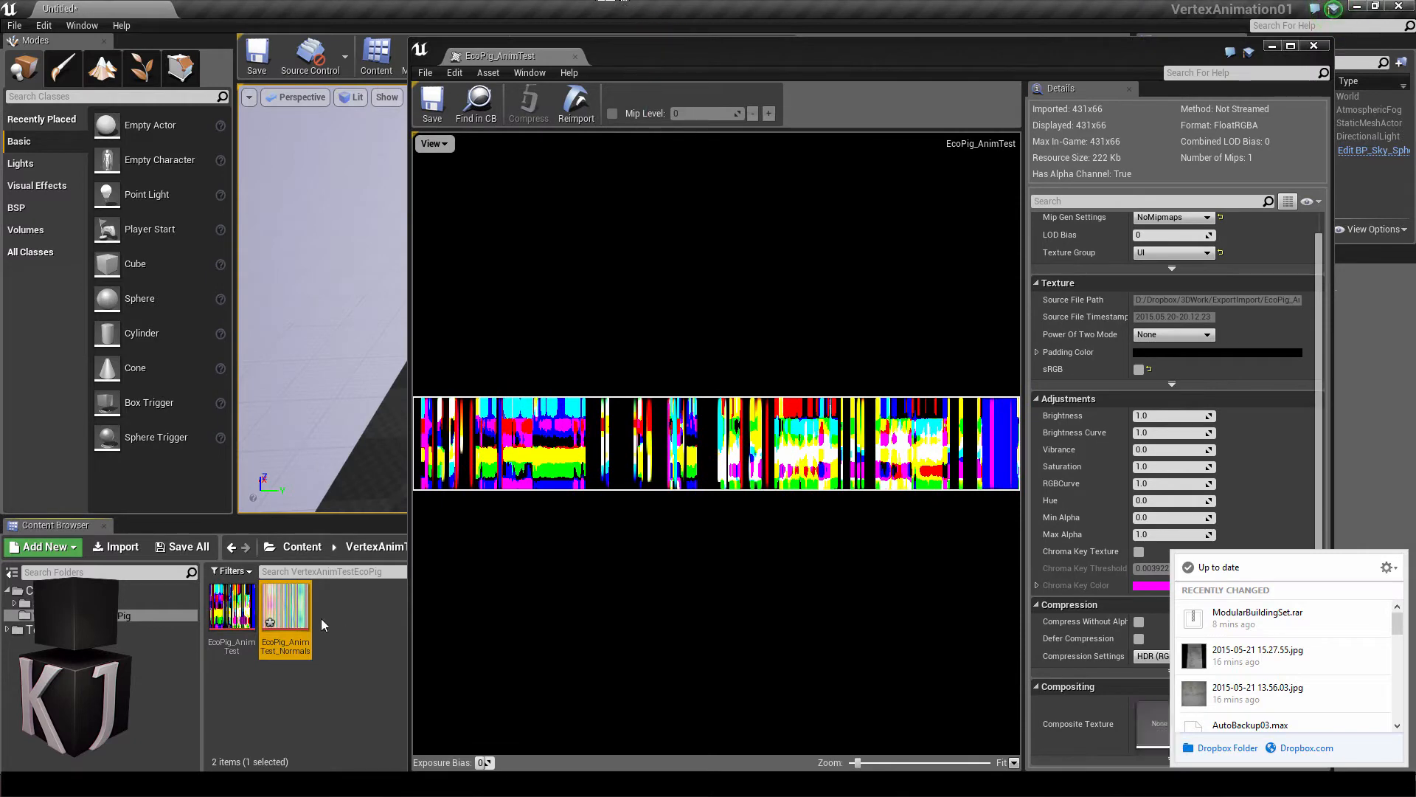
- Set EcoPig_AnimTest_Normals to the UI texture group, sRGB off, and pick its compression type
double_click(285, 605)
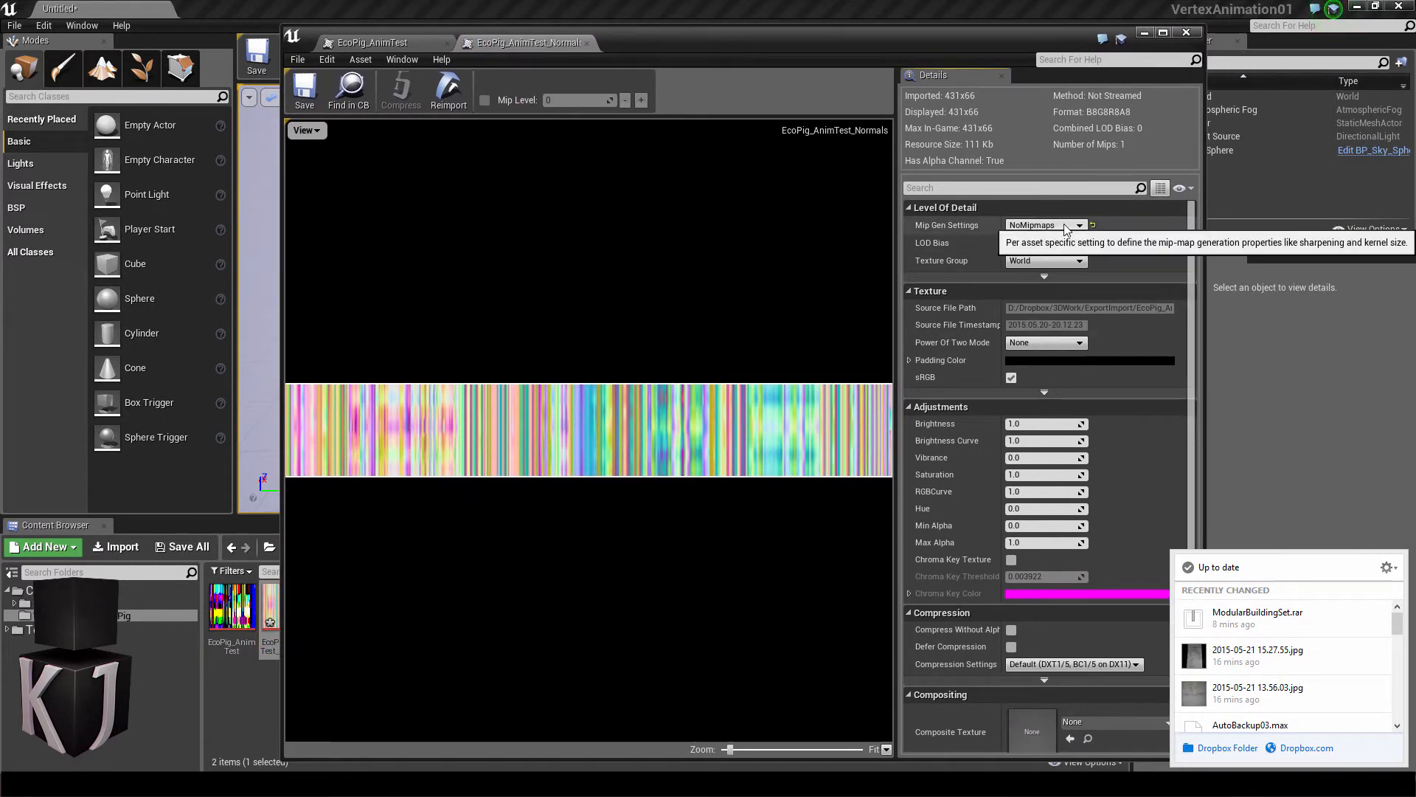
click(1077, 260)
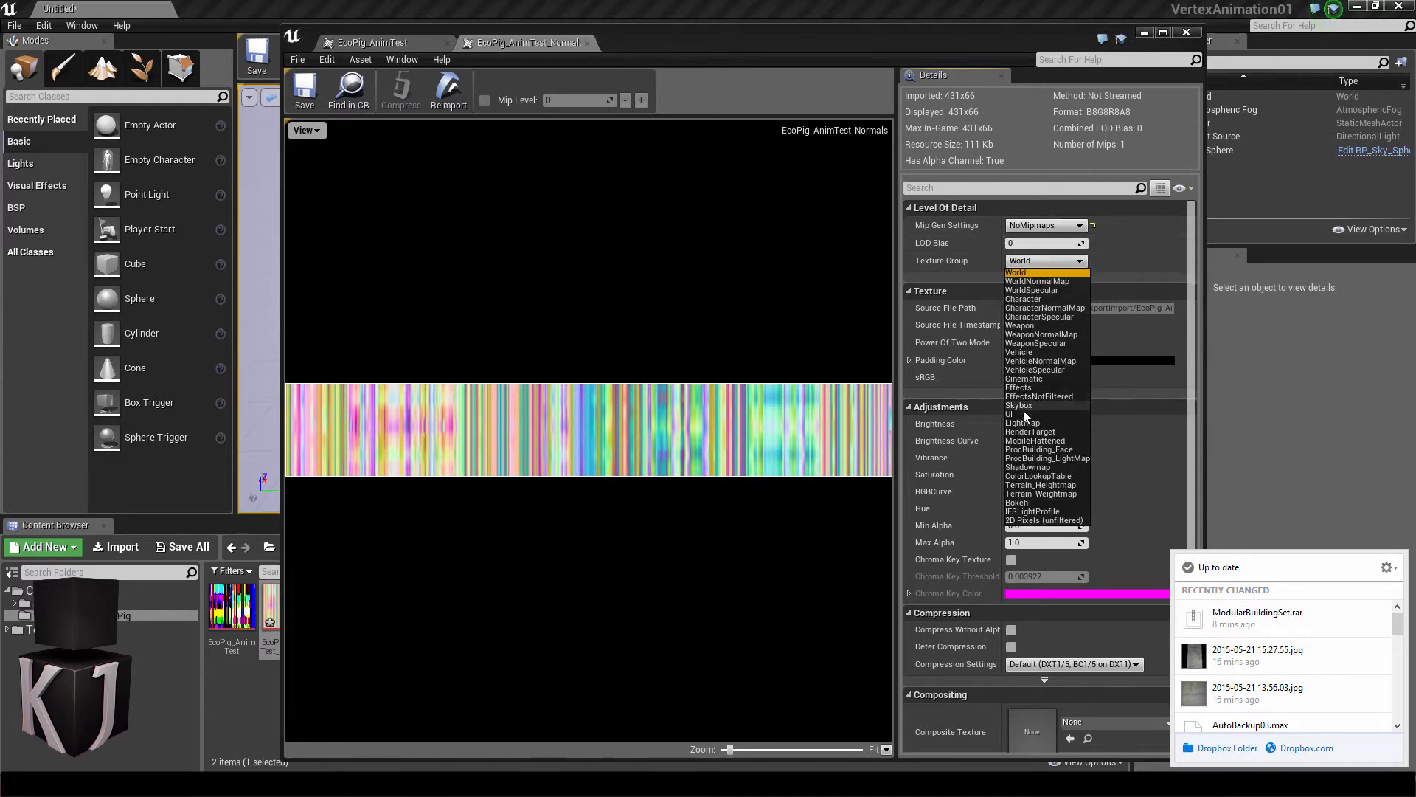
click(1009, 415)
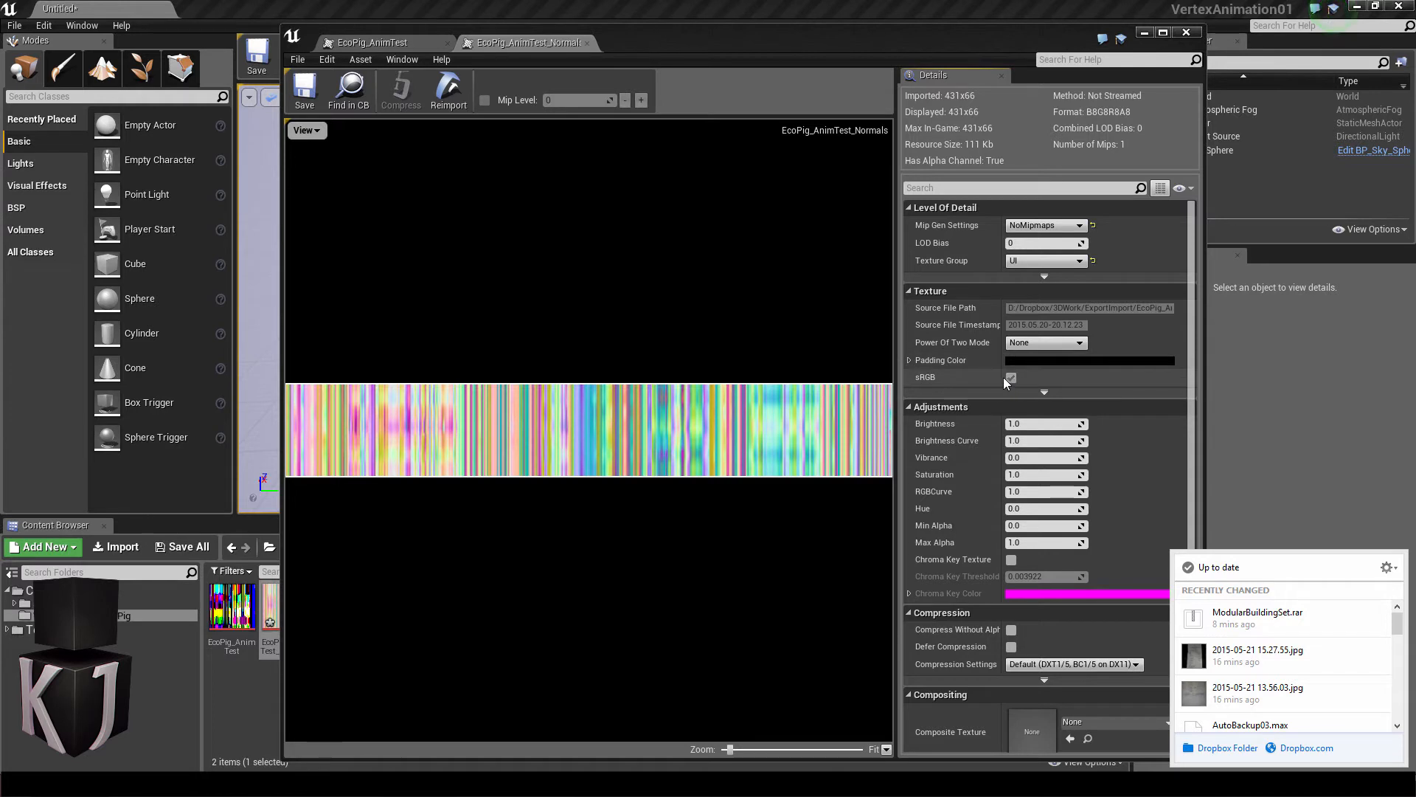
click(1010, 376)
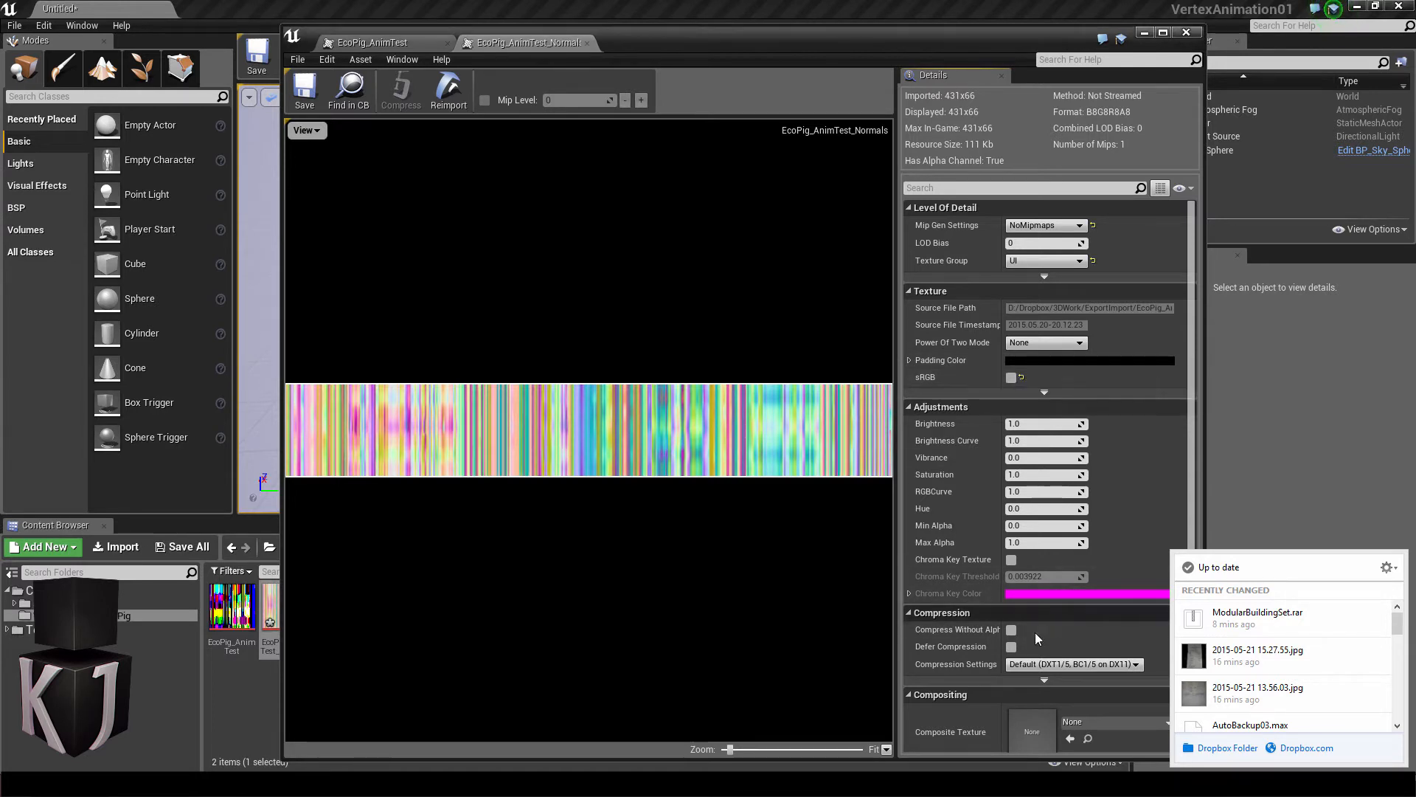
click(1074, 664)
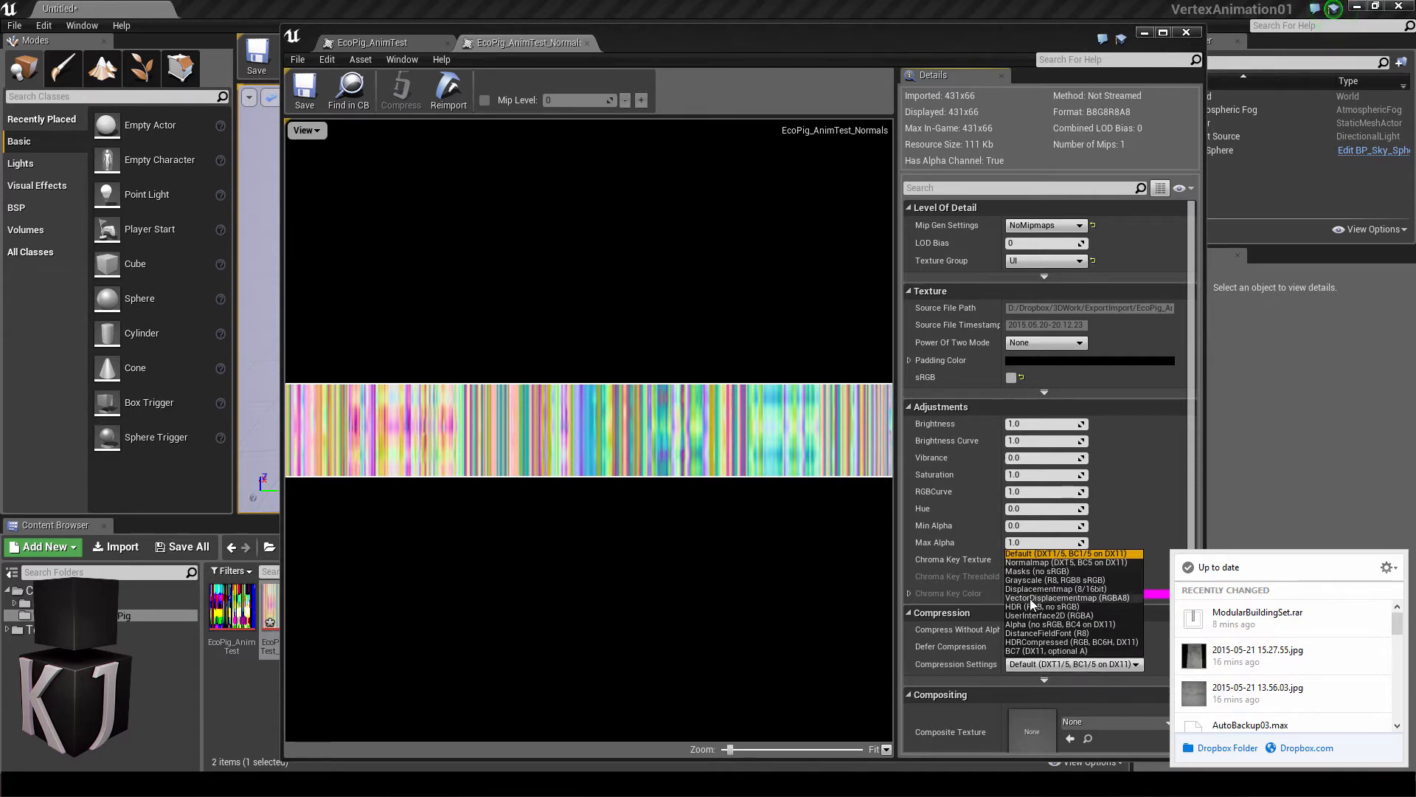
click(1071, 598)
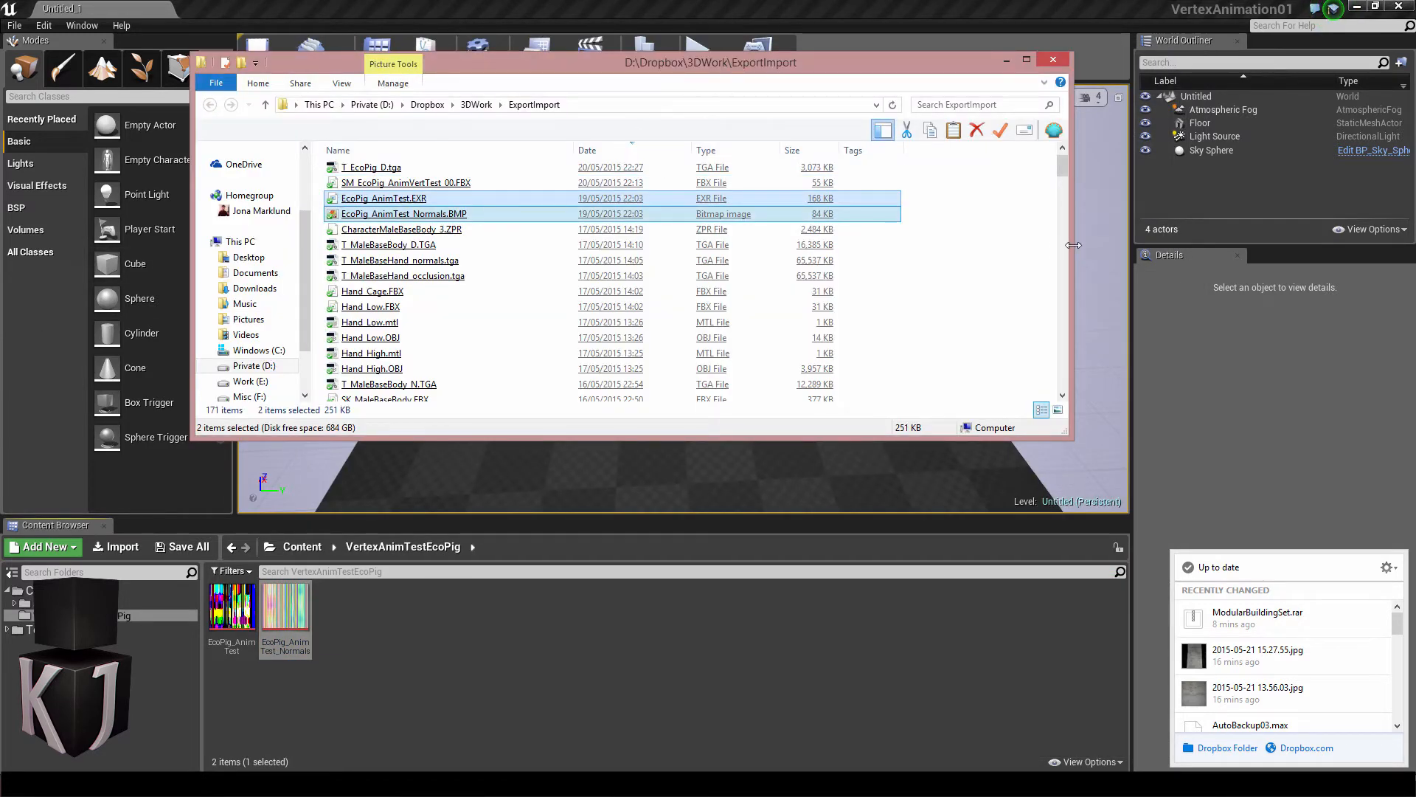
- Select SM_EcoPig_AnimVertTest_00.FBX and drag it into the content folder
click(406, 183)
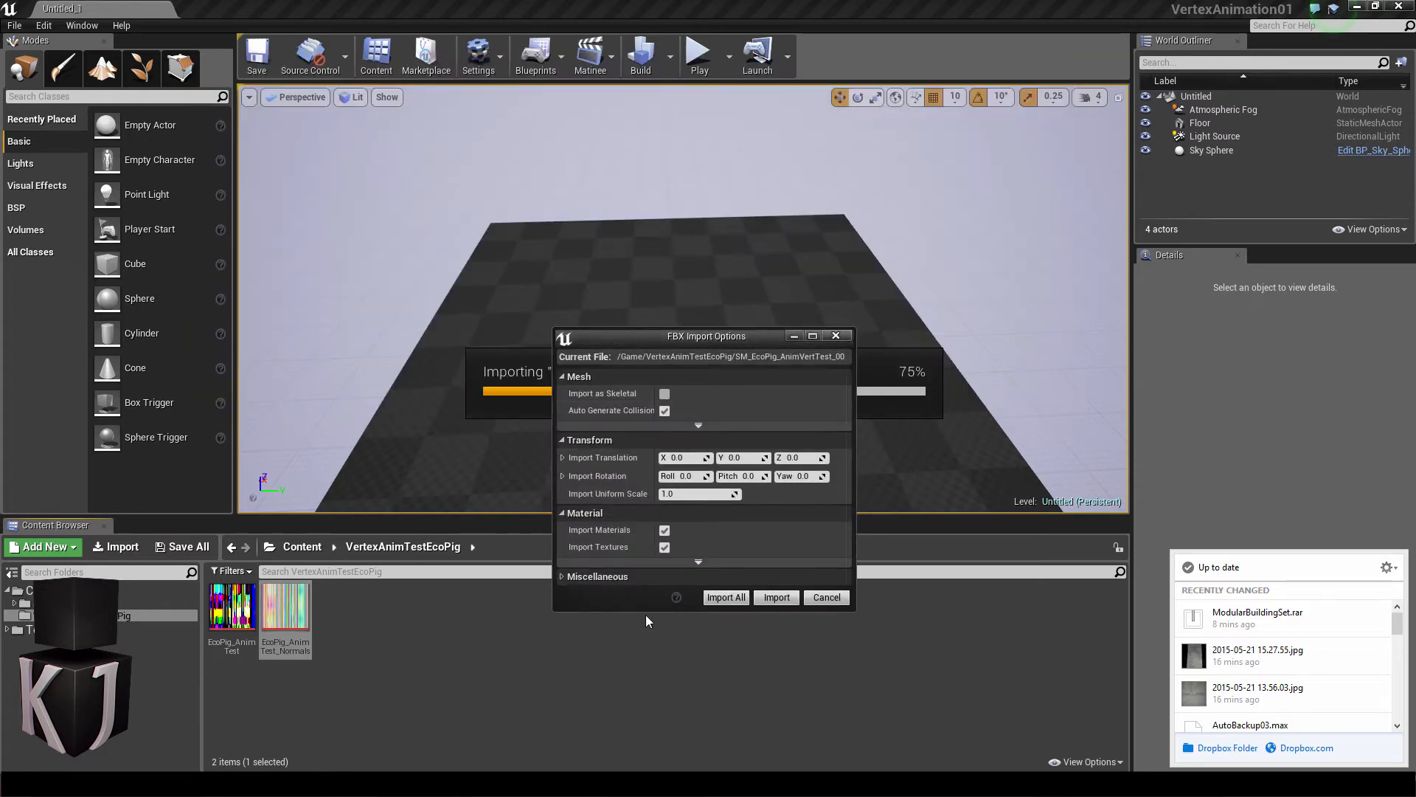
mouse_move(665, 415)
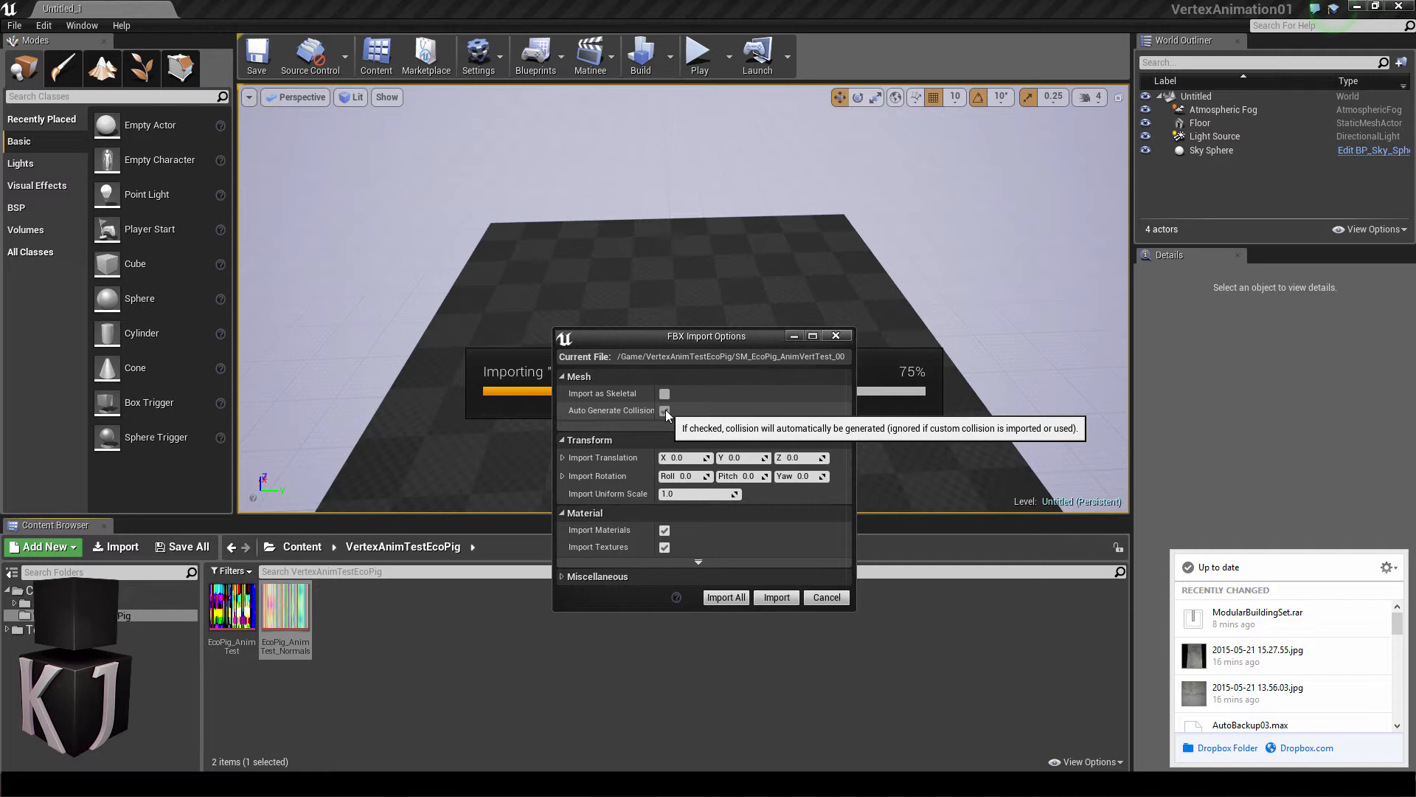
- Import the mesh with collision generation, degenerate removal and lightmap UV generation all disabled
click(665, 410)
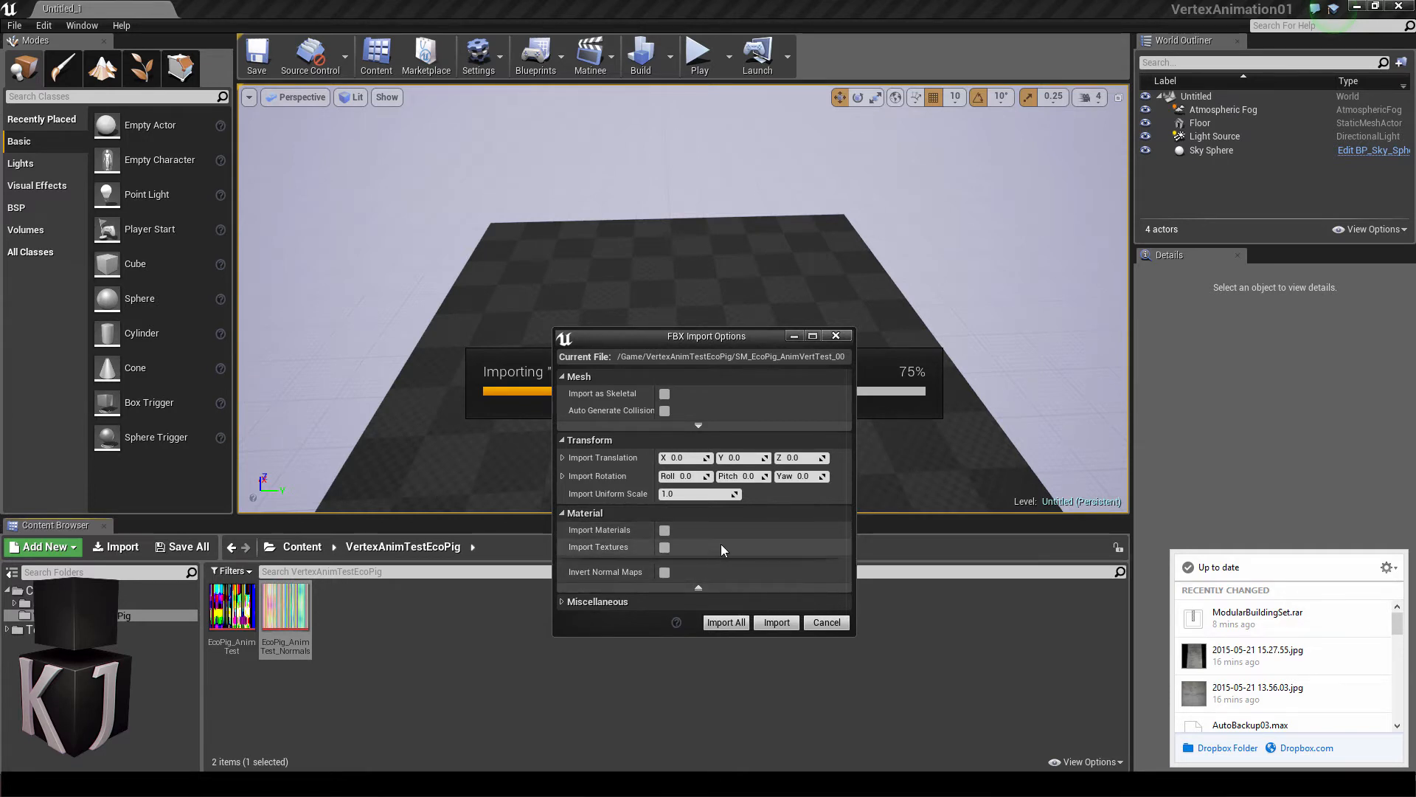
click(584, 512)
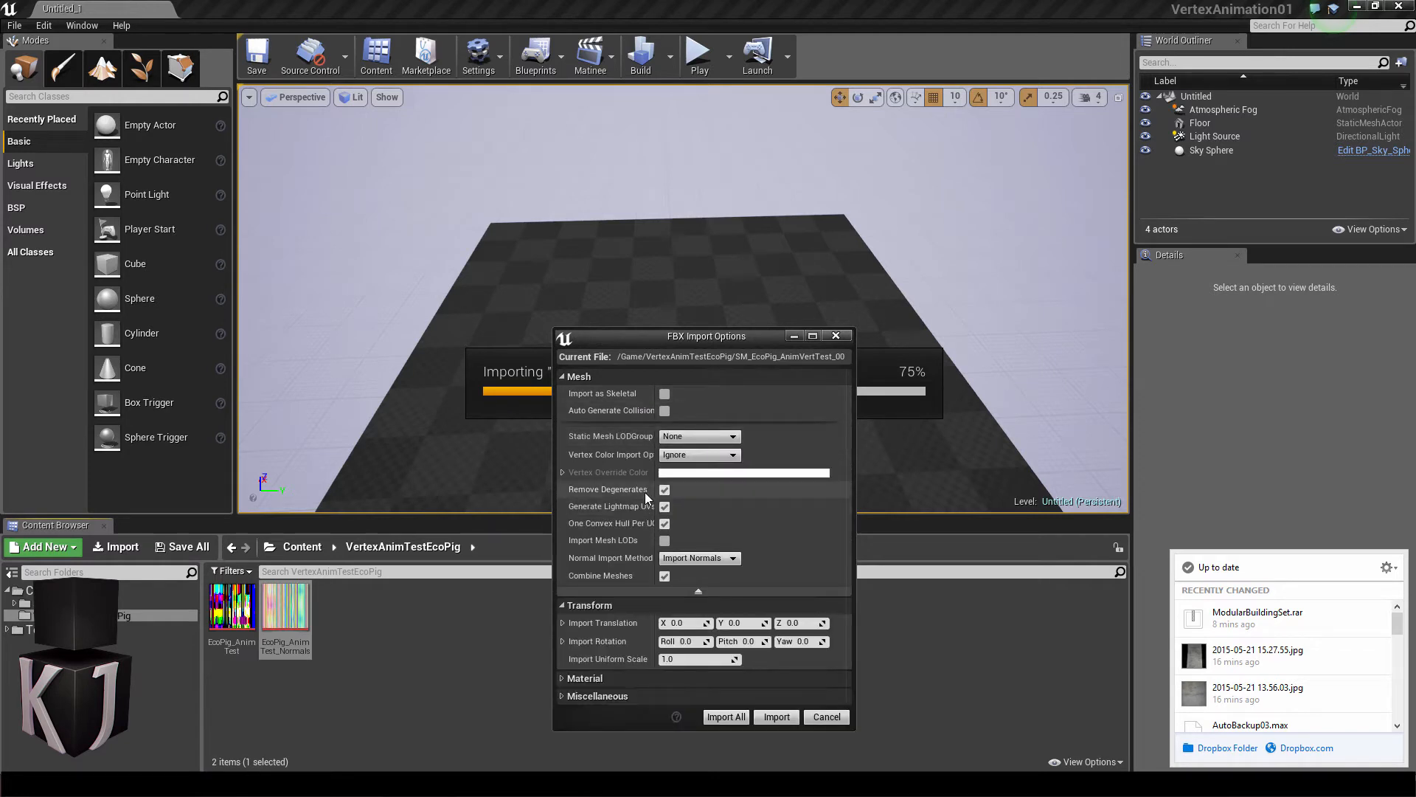
click(666, 489)
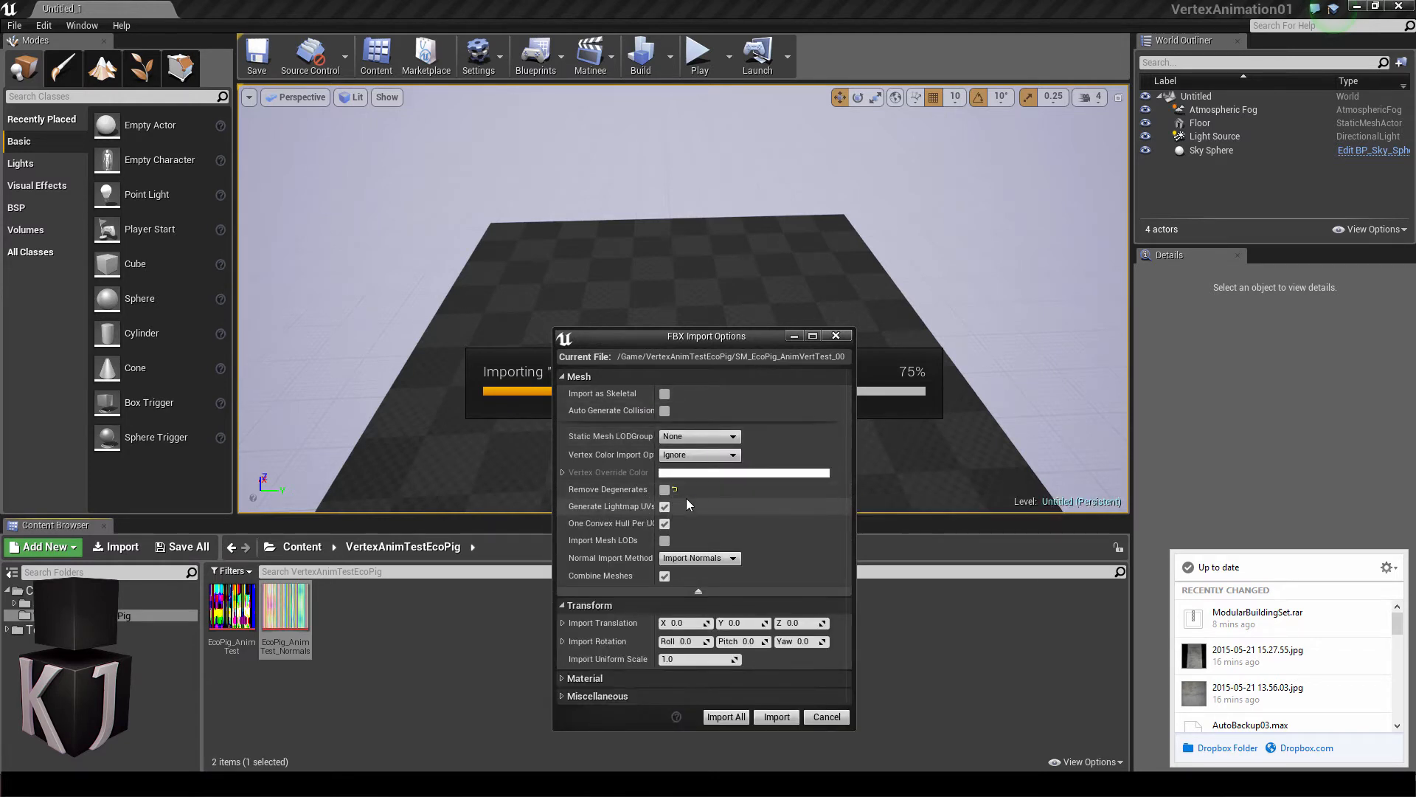
mouse_move(666, 506)
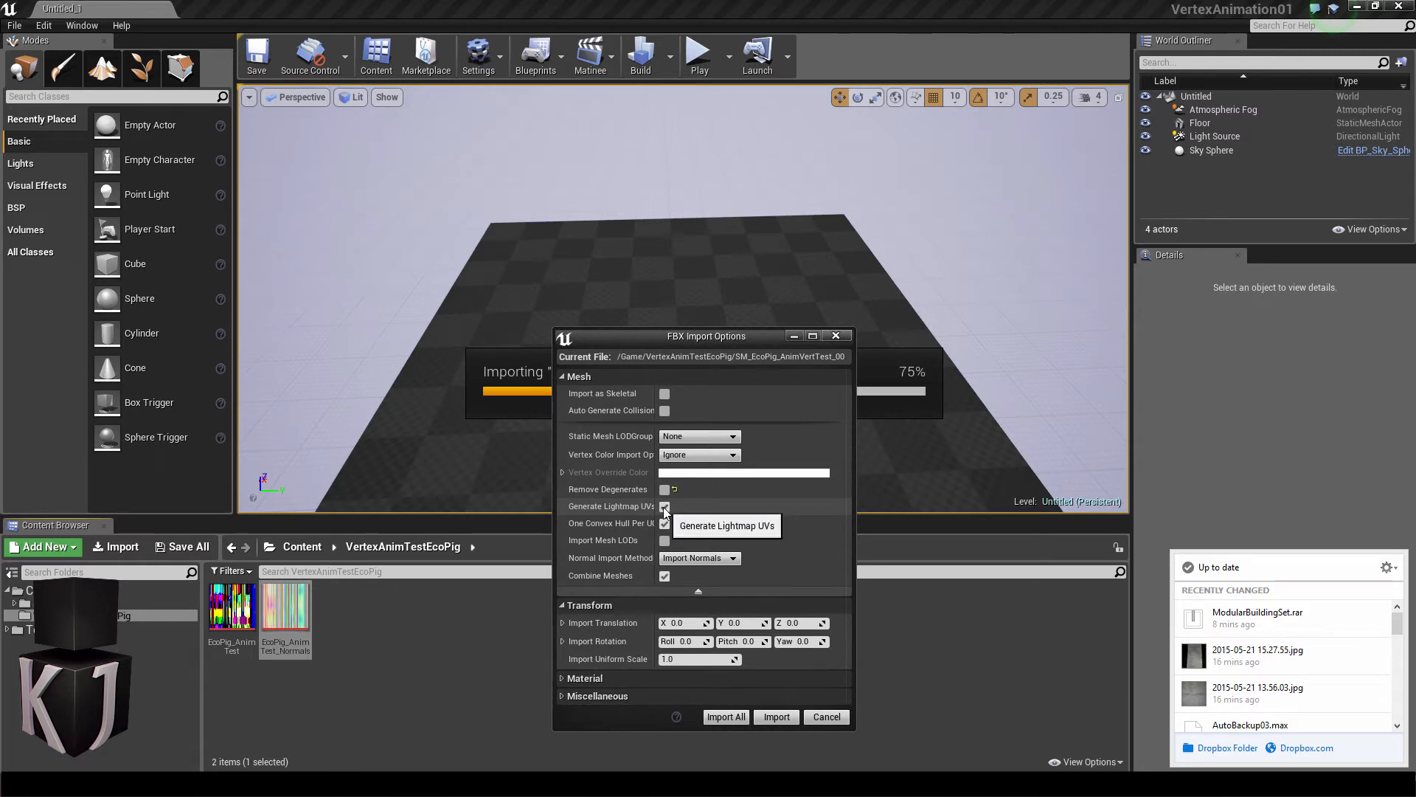
click(666, 506)
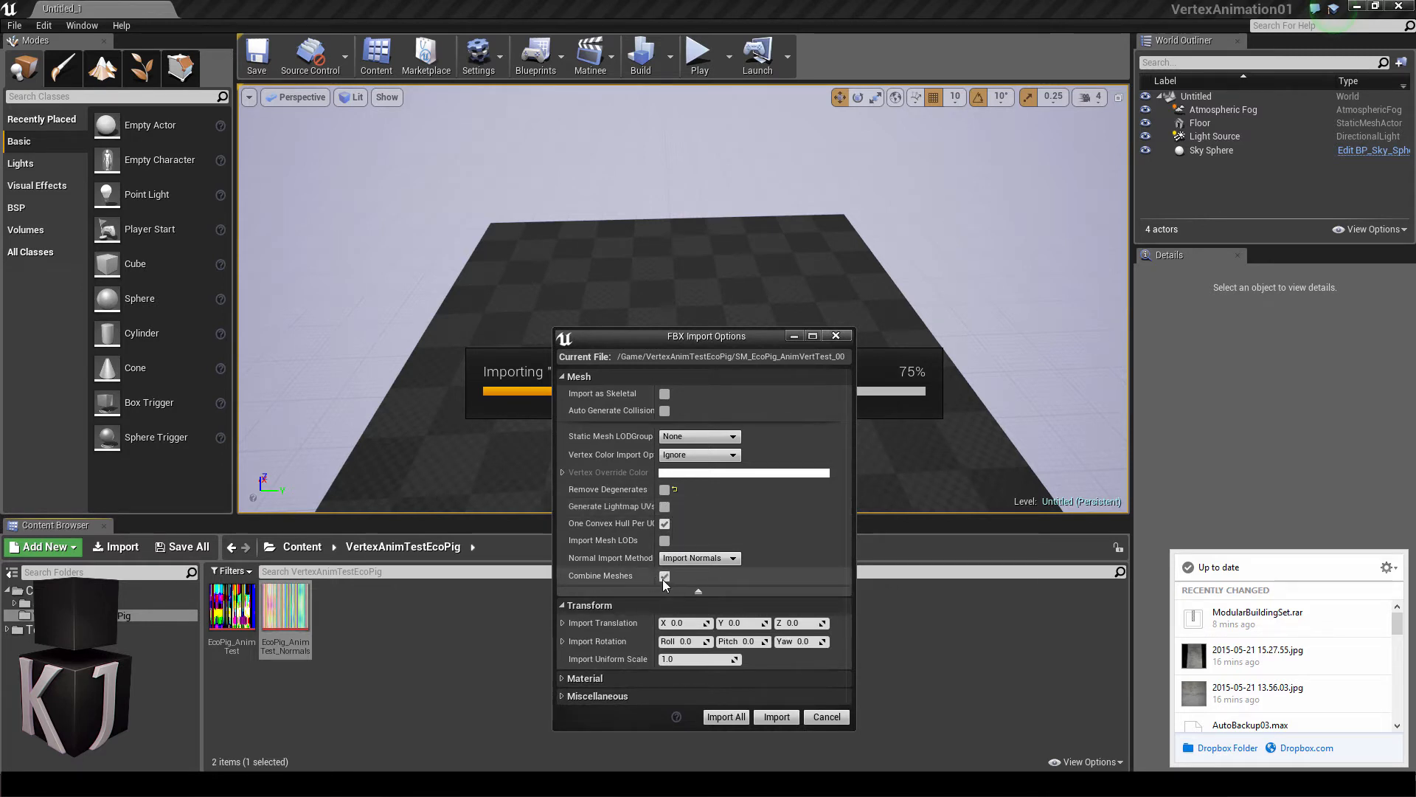
drag(707, 335, 673, 137)
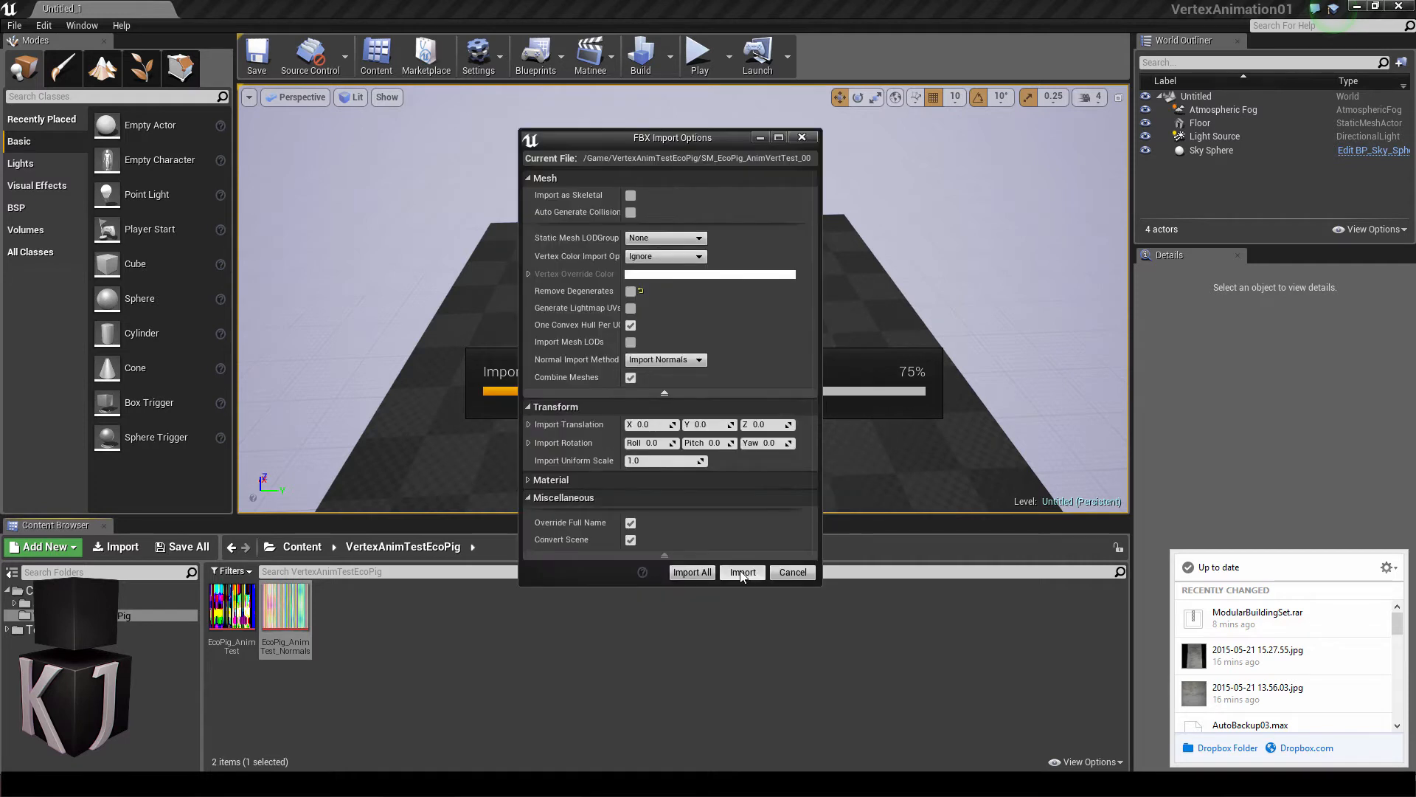
click(742, 573)
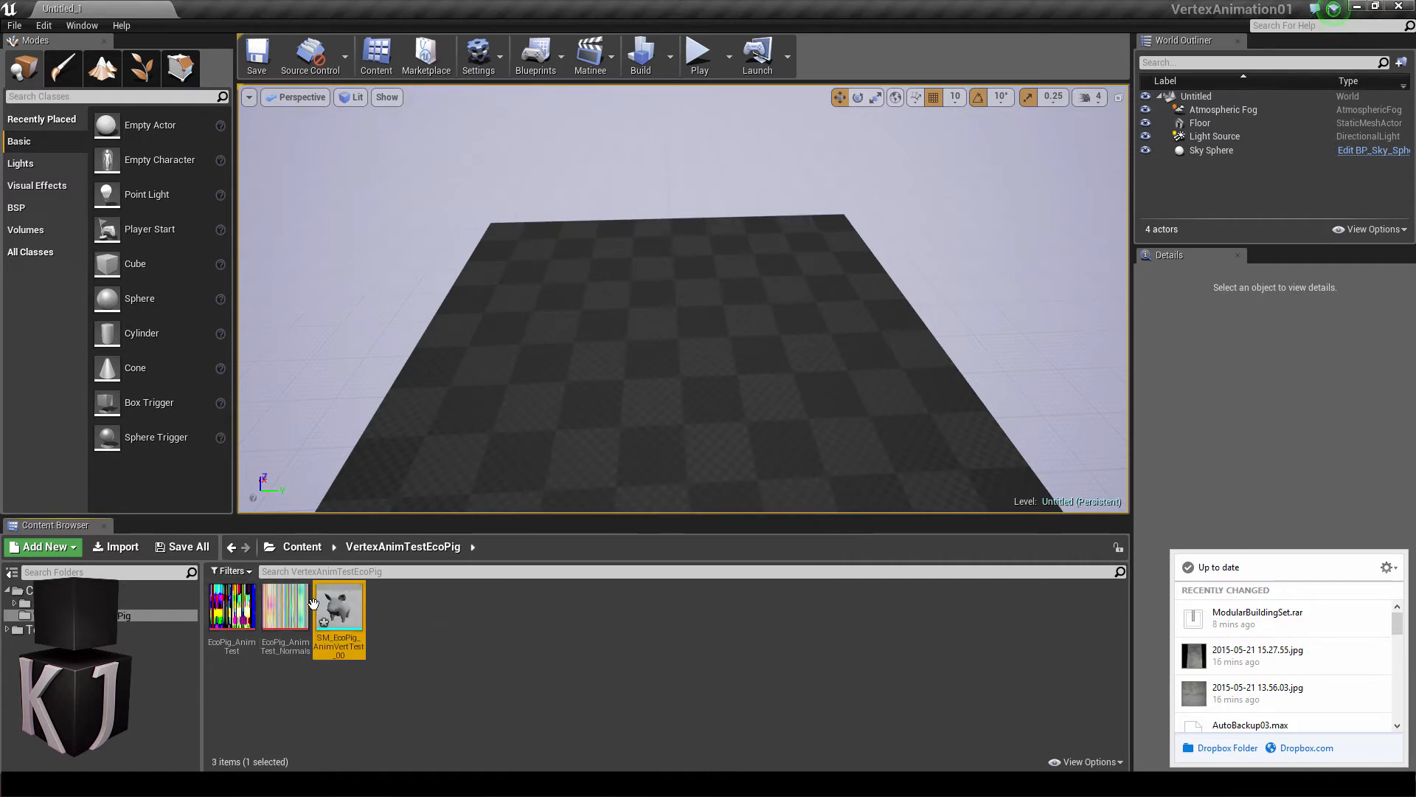
mouse_move(339, 605)
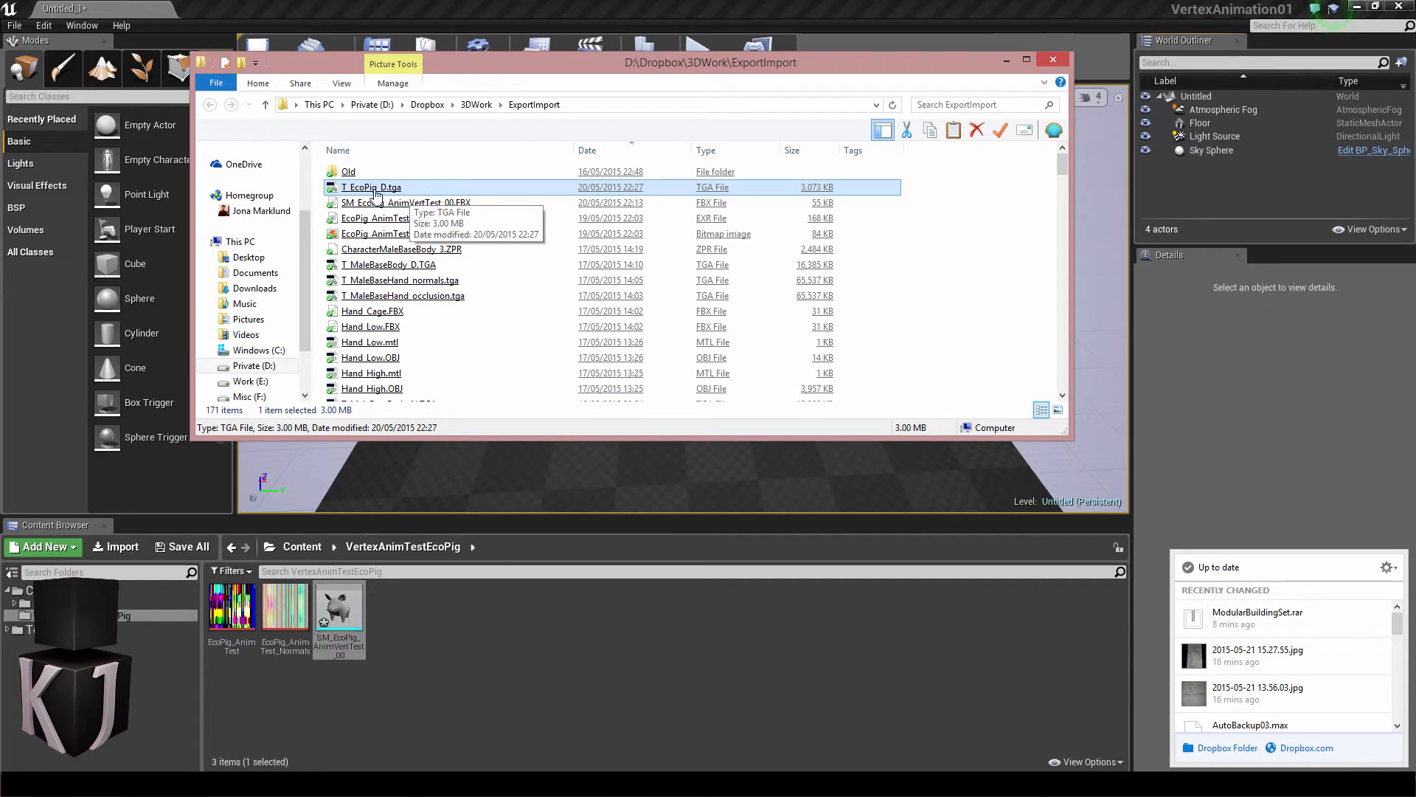
mouse_move(633, 187)
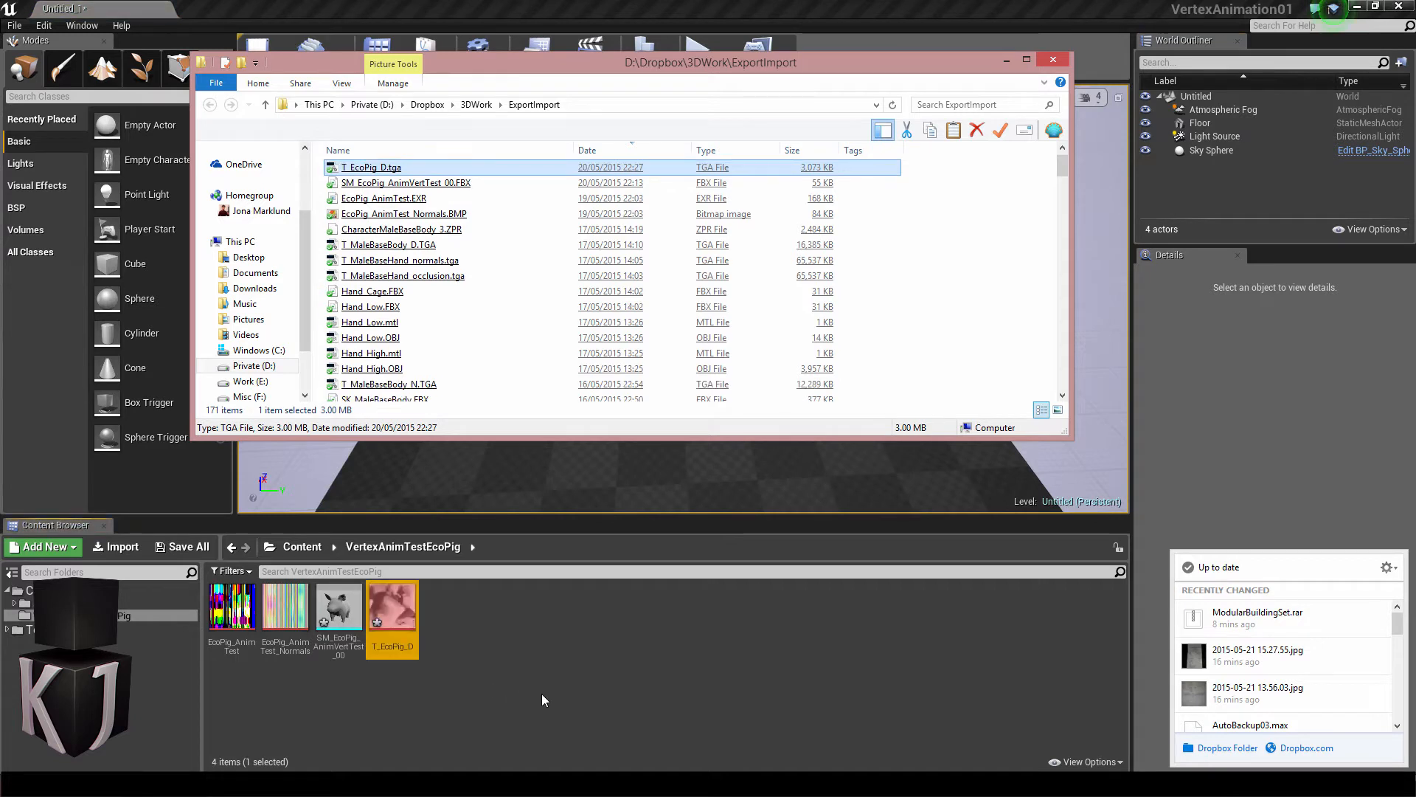
- Drag T_EcoPig_D.tga into the EcoPig content folder
click(1052, 59)
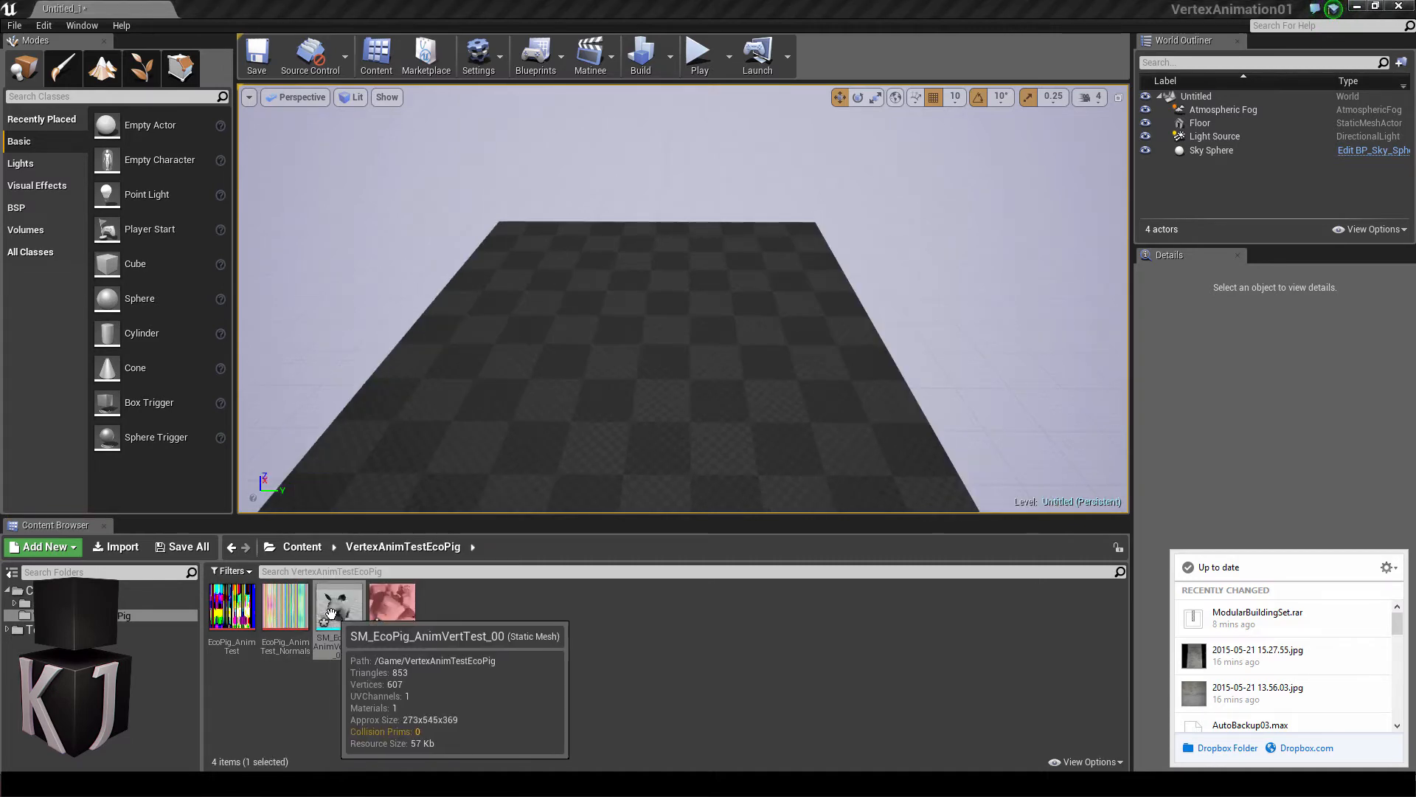
- Enable Use Full Precision UVs on the SM_EcoPig_AnimVertTest_00 static mesh
double_click(339, 602)
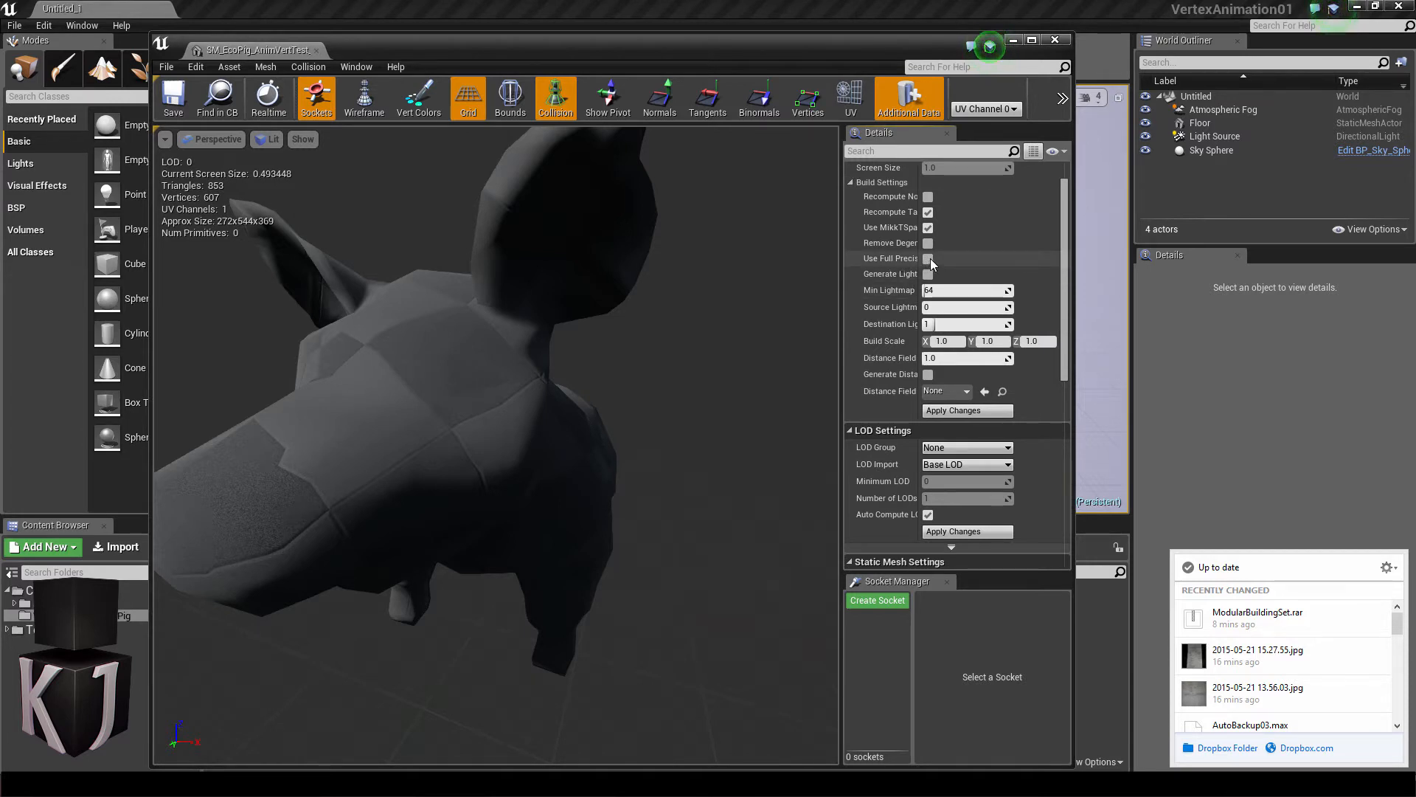
click(927, 258)
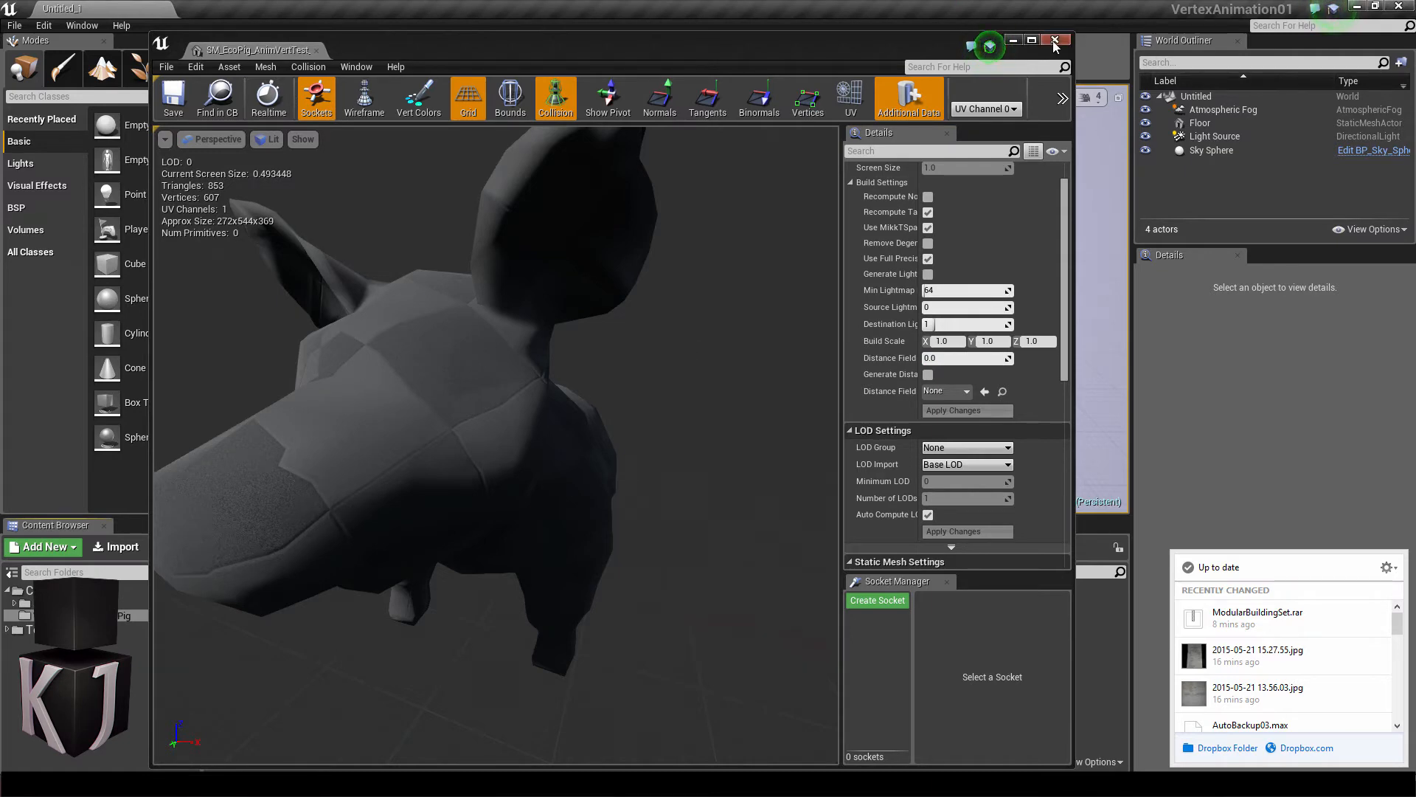
- Create a new material M_EcoPig_Vertex in the EcoPig folder and open it in the material editor
click(1053, 40)
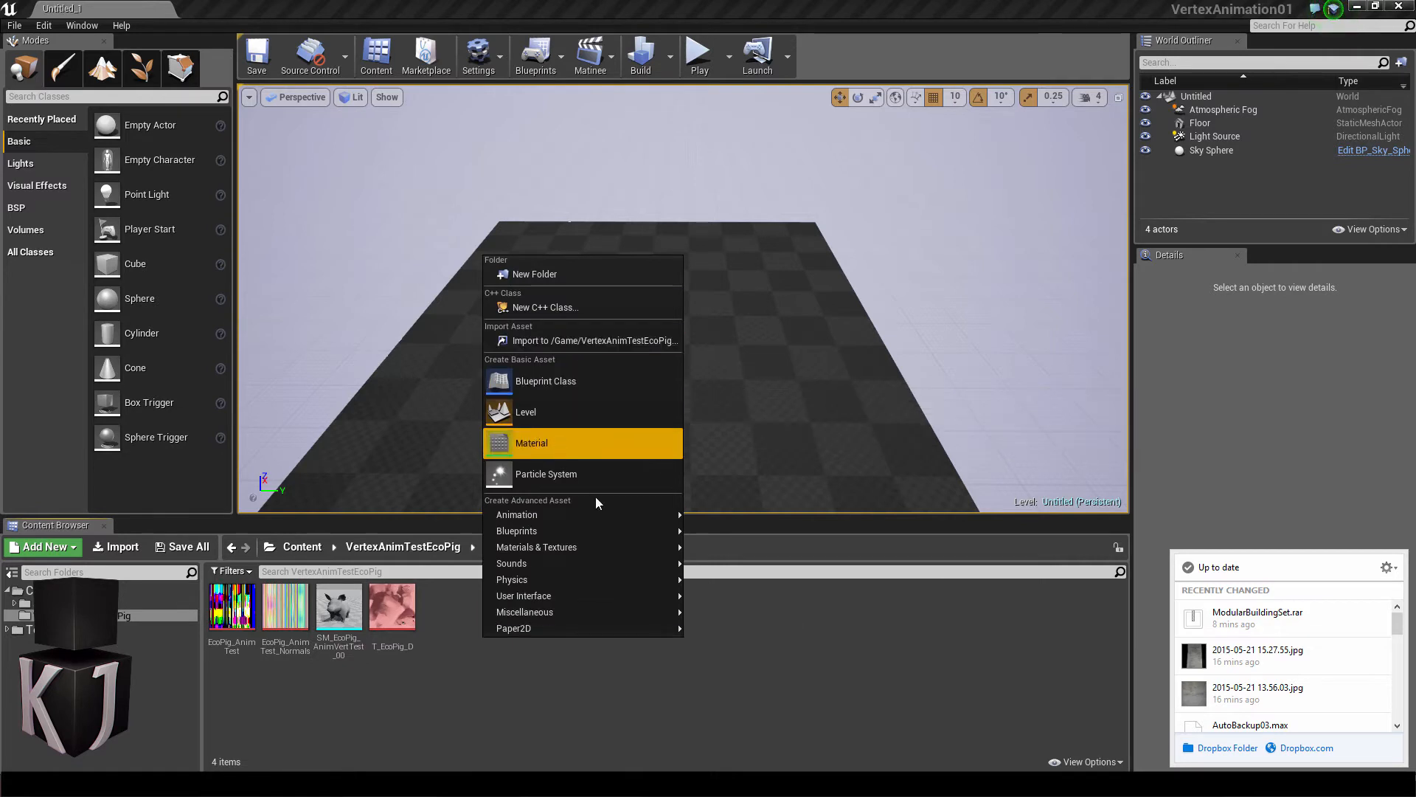
mouse_move(535, 546)
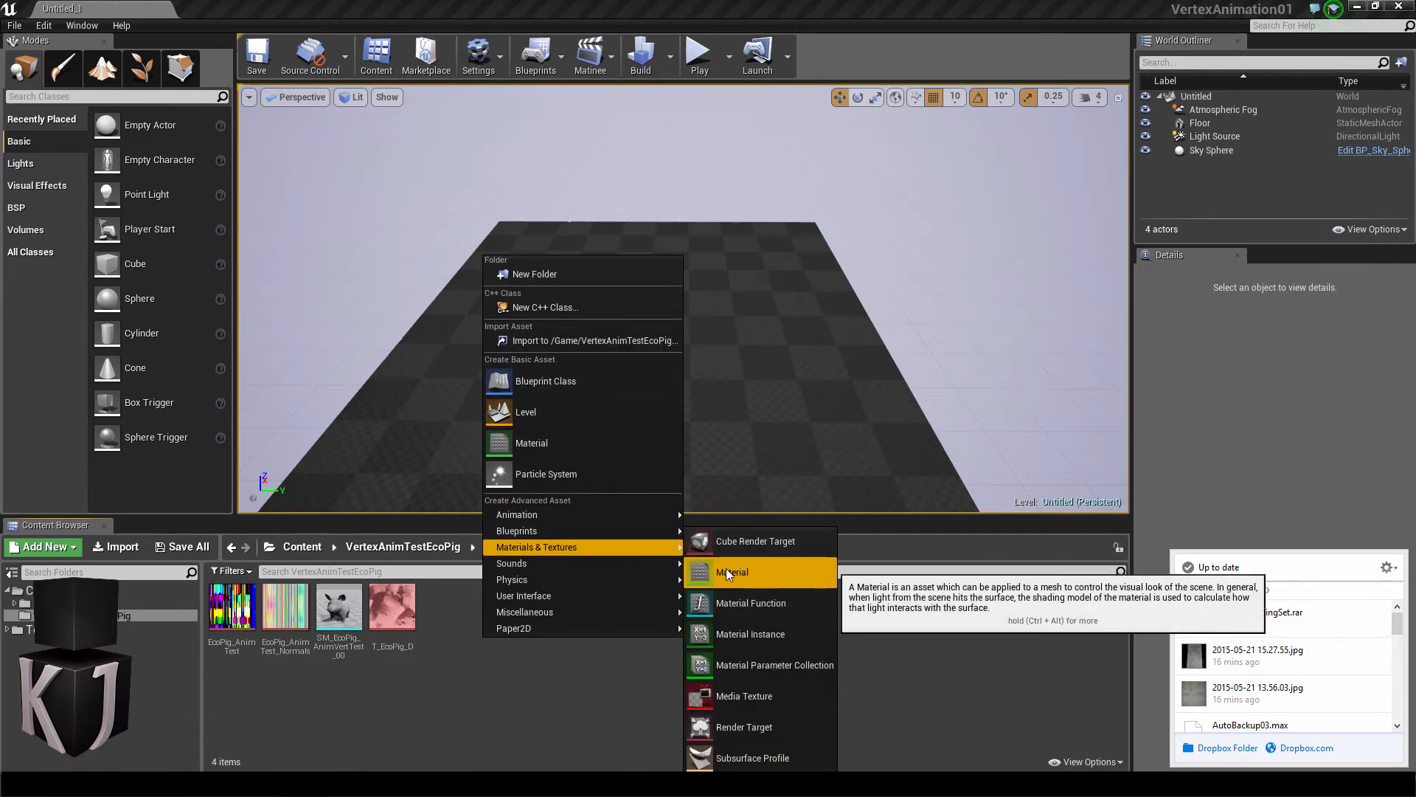
click(730, 572)
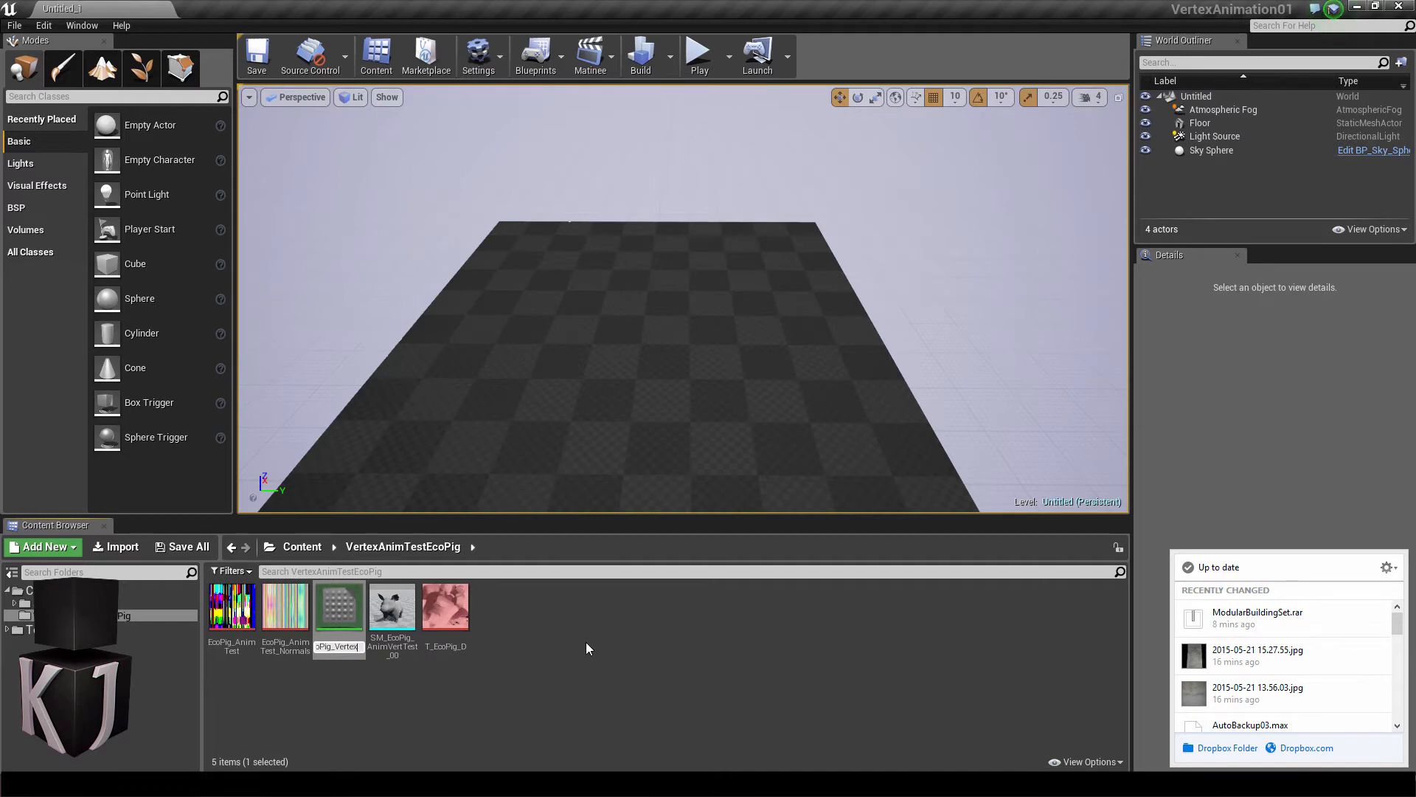
double_click(337, 605)
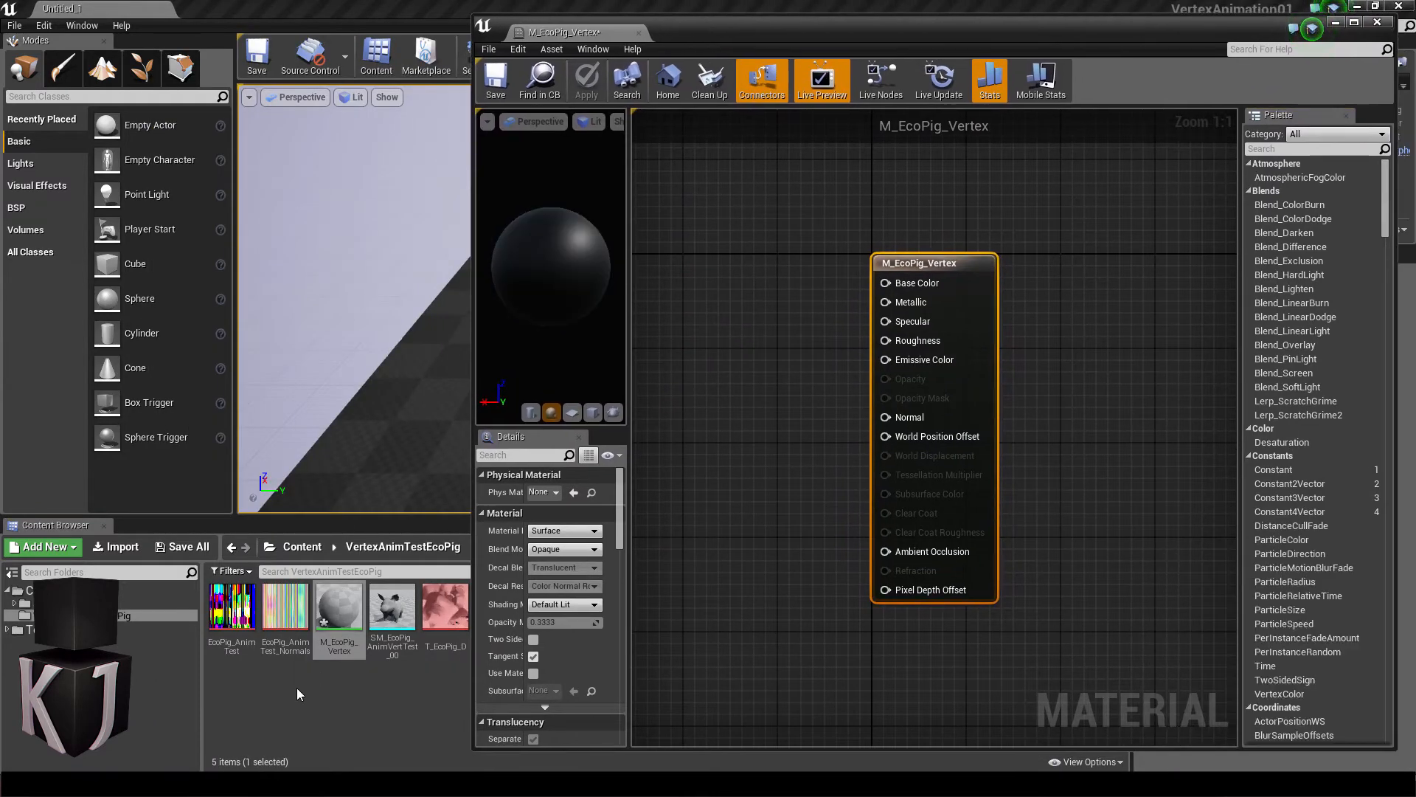
- Drop EcoPig_AnimTest and EcoPig_AnimTest_Normals into the graph and convert the samples to Texture Objects
click(232, 605)
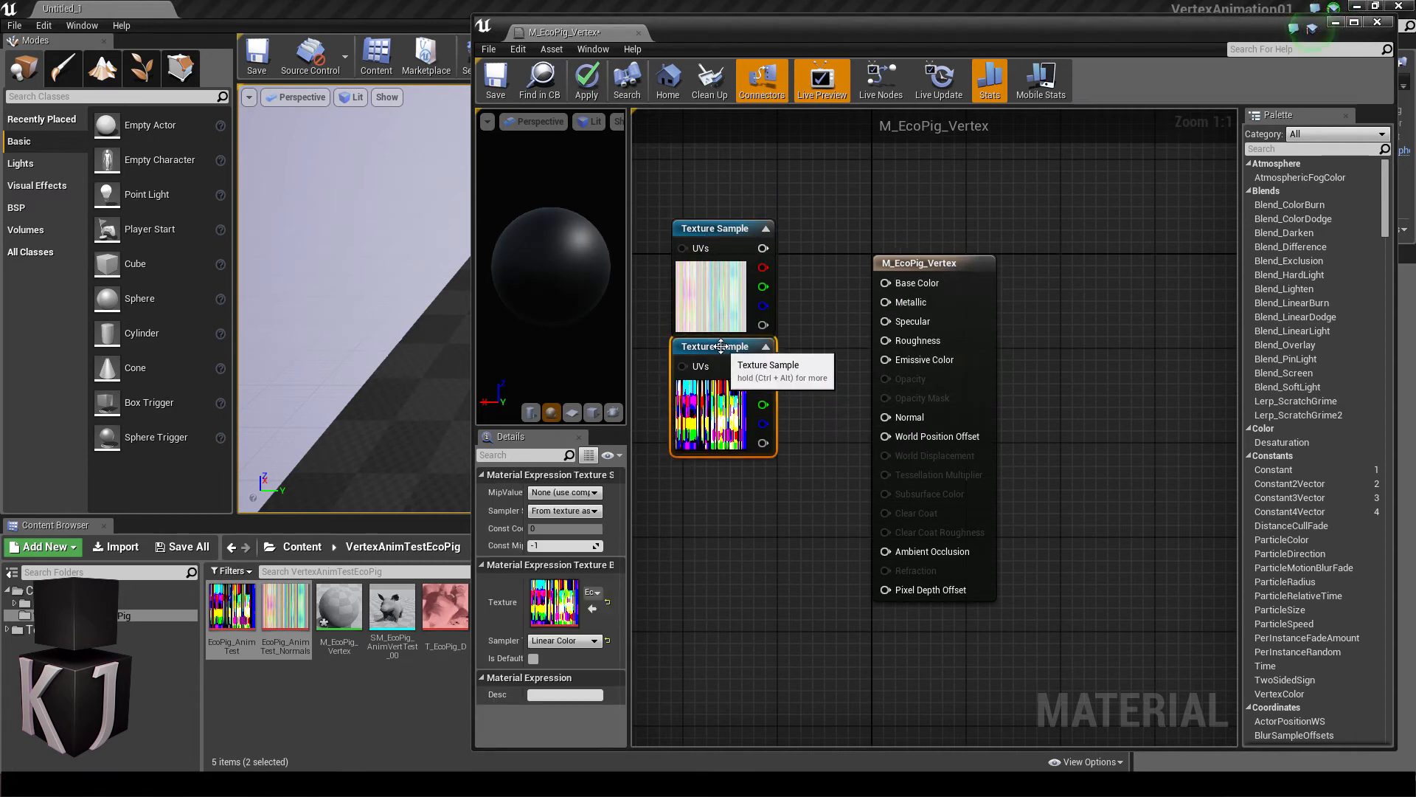
mouse_move(1052, 540)
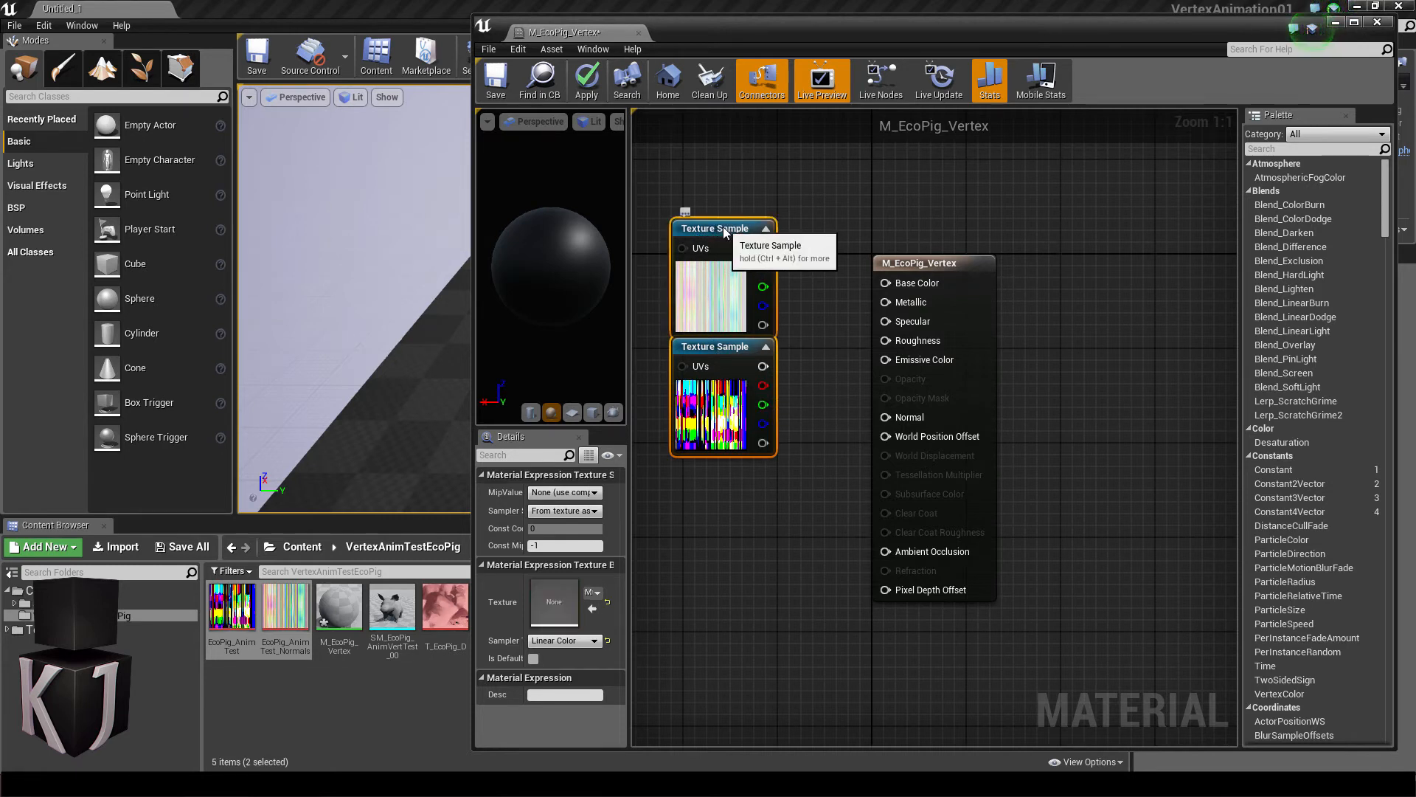
right_click(723, 227)
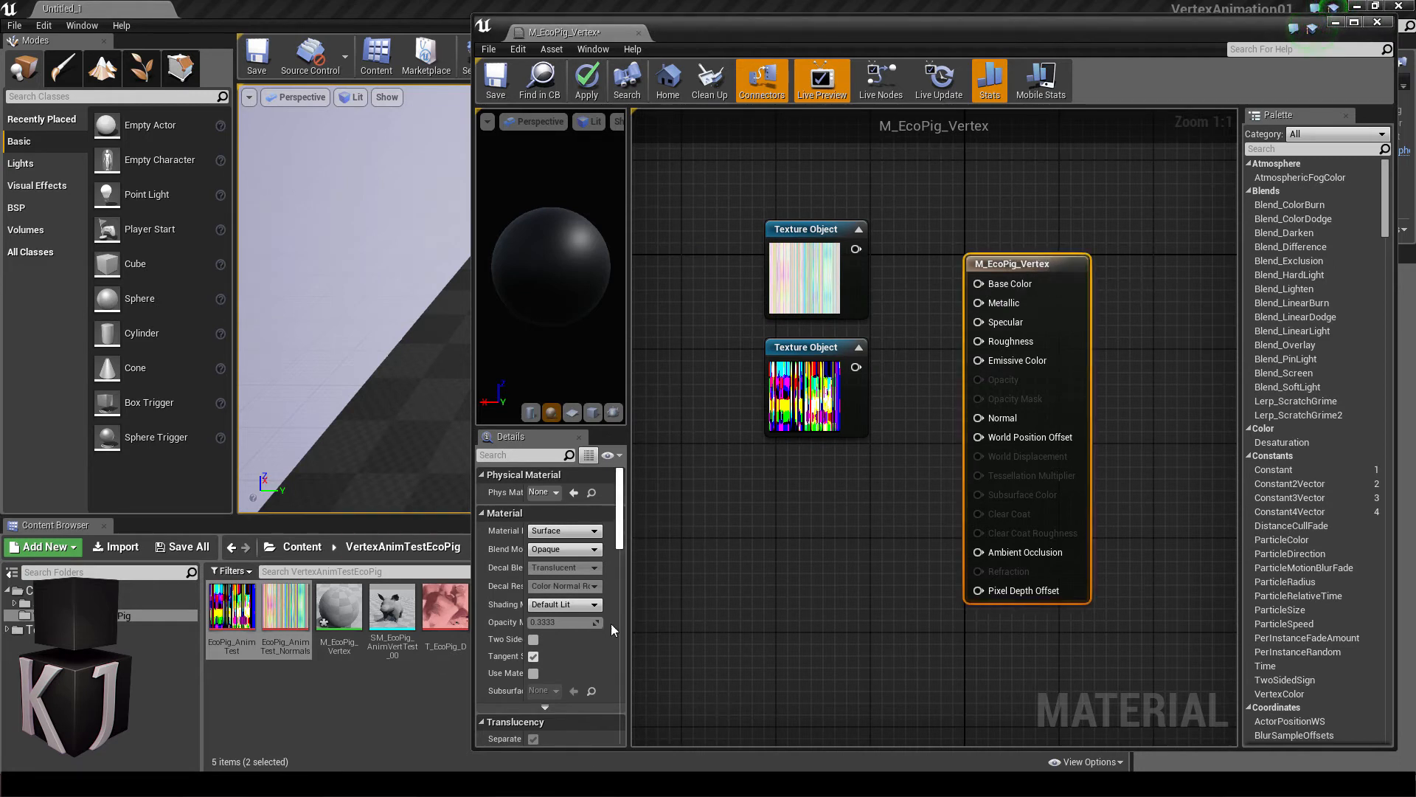
mouse_move(544, 706)
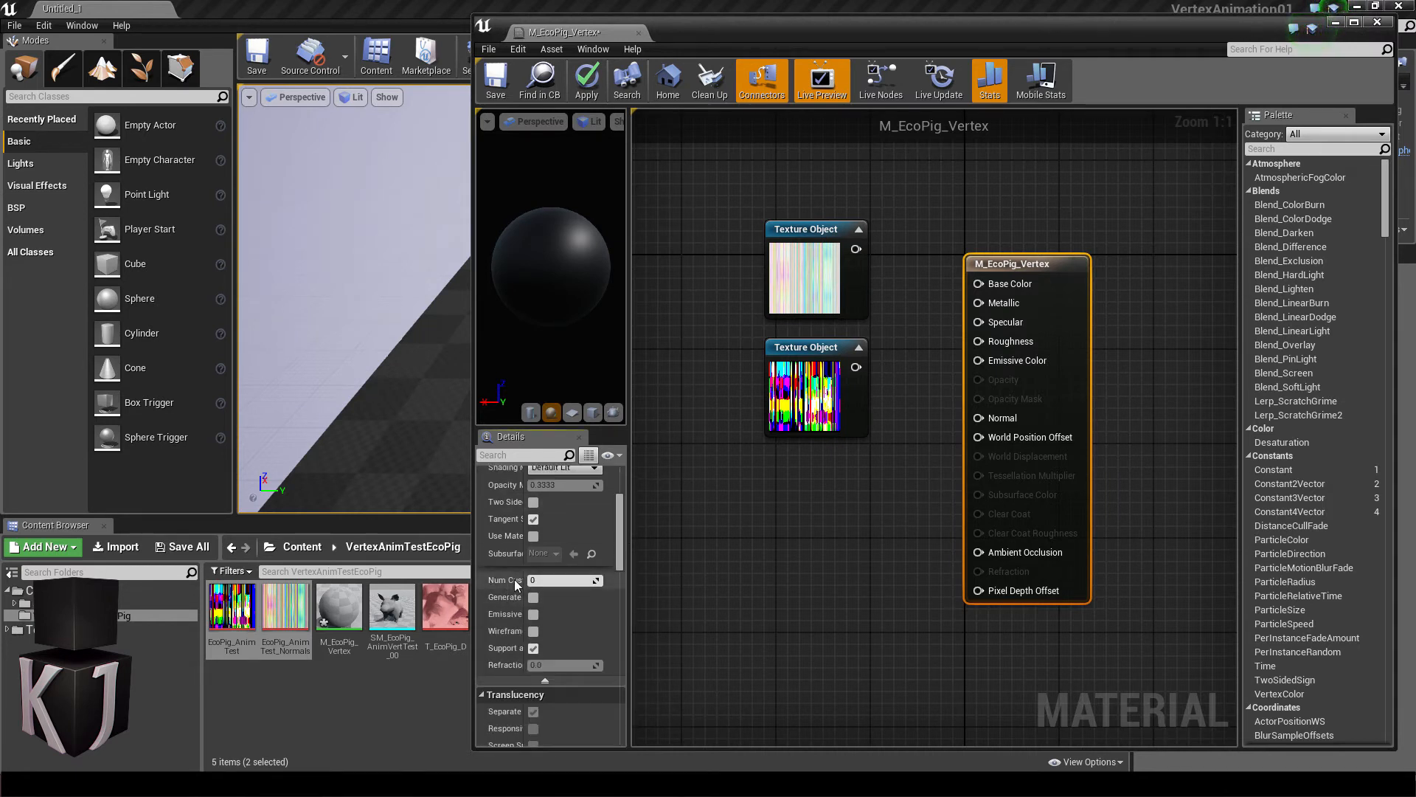
mouse_move(565, 578)
text(4)
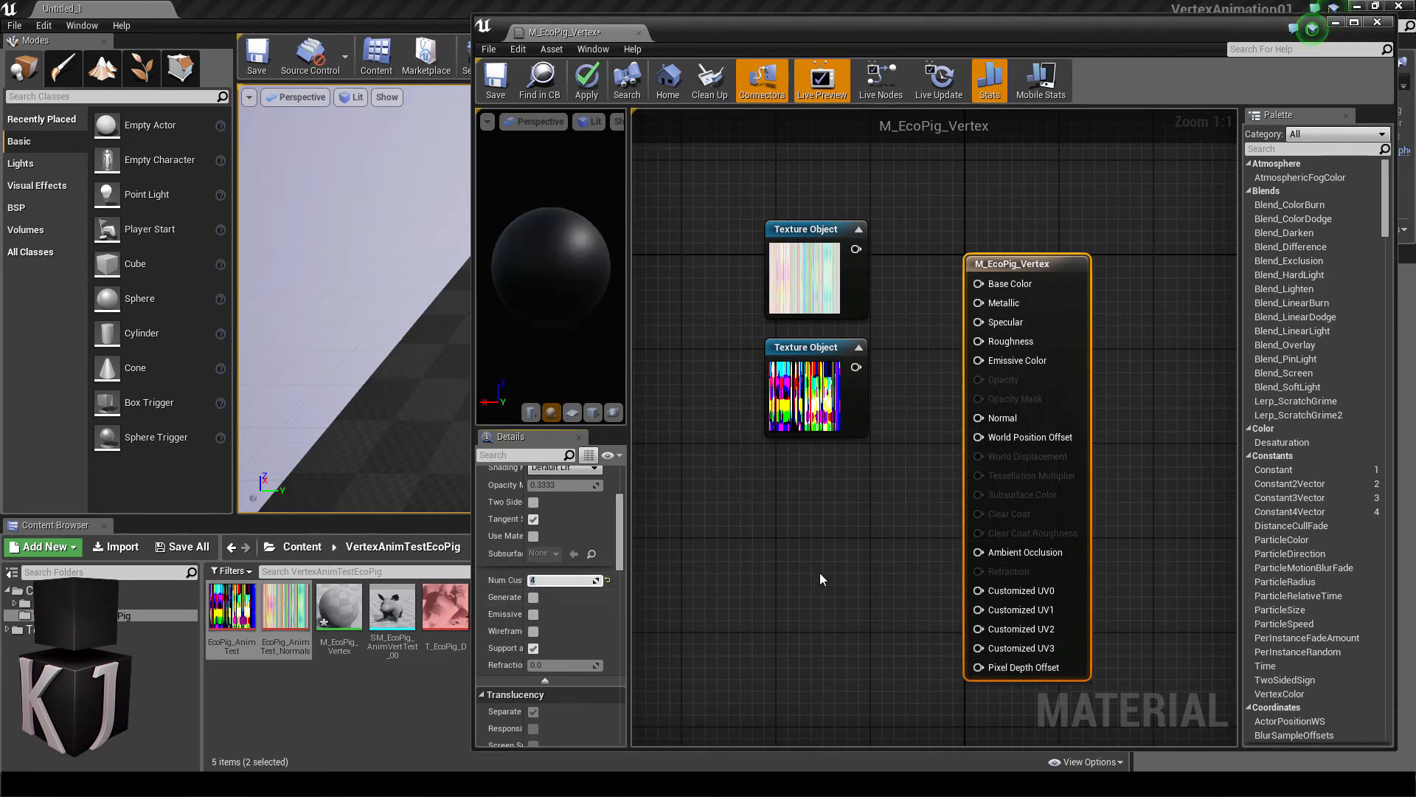
- Set Num Customized UVs to 4 and turn off Tangent Space Normal in the material details
click(534, 502)
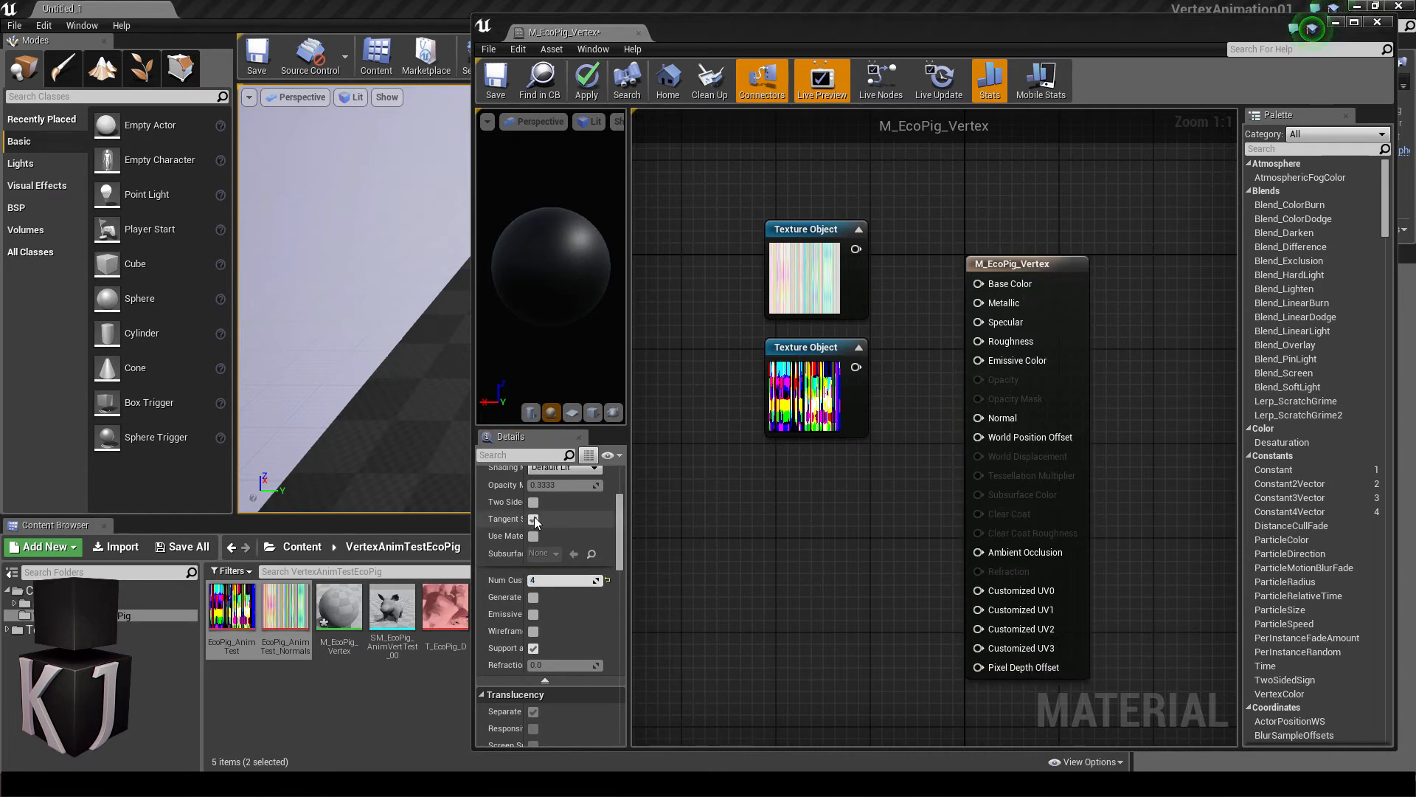
mouse_move(534, 518)
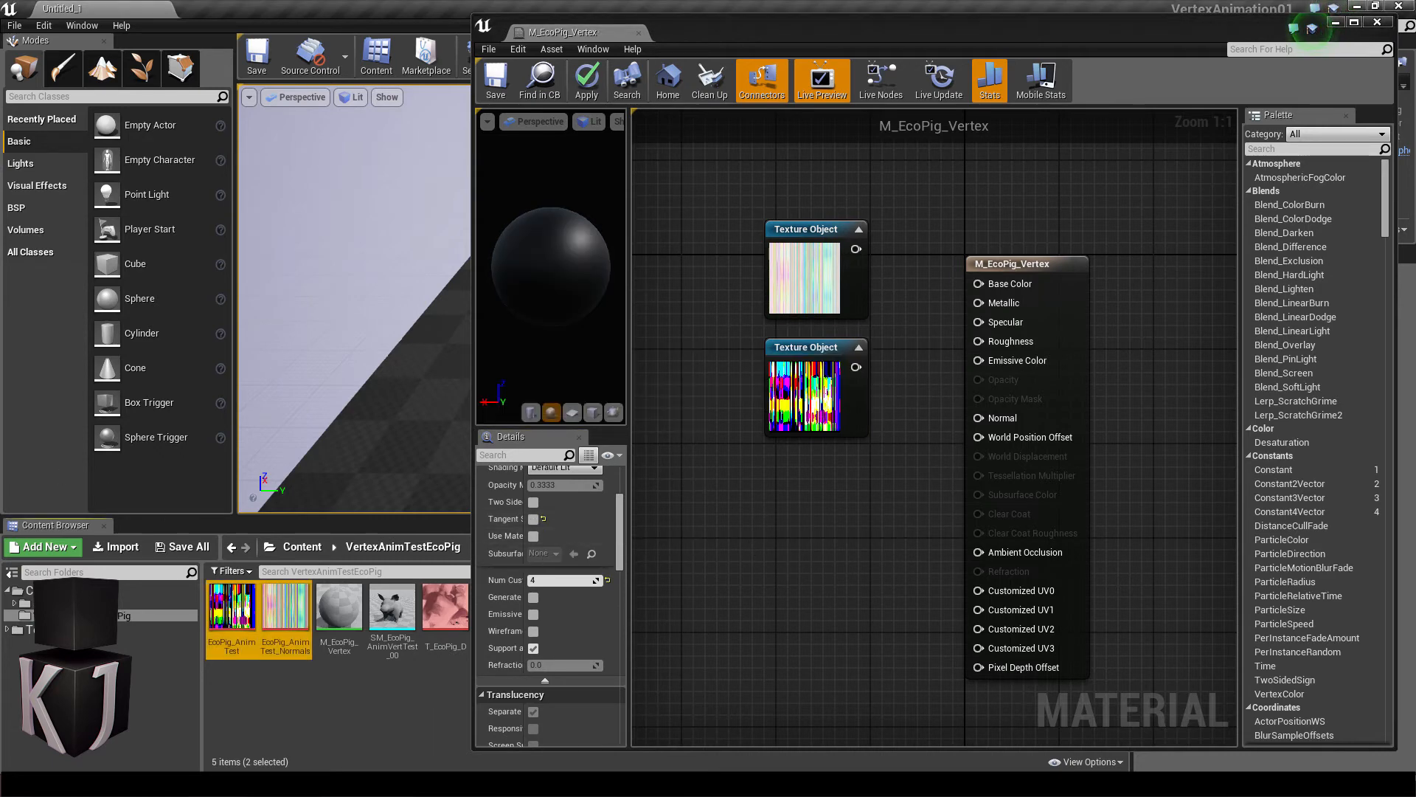
mouse_move(444, 607)
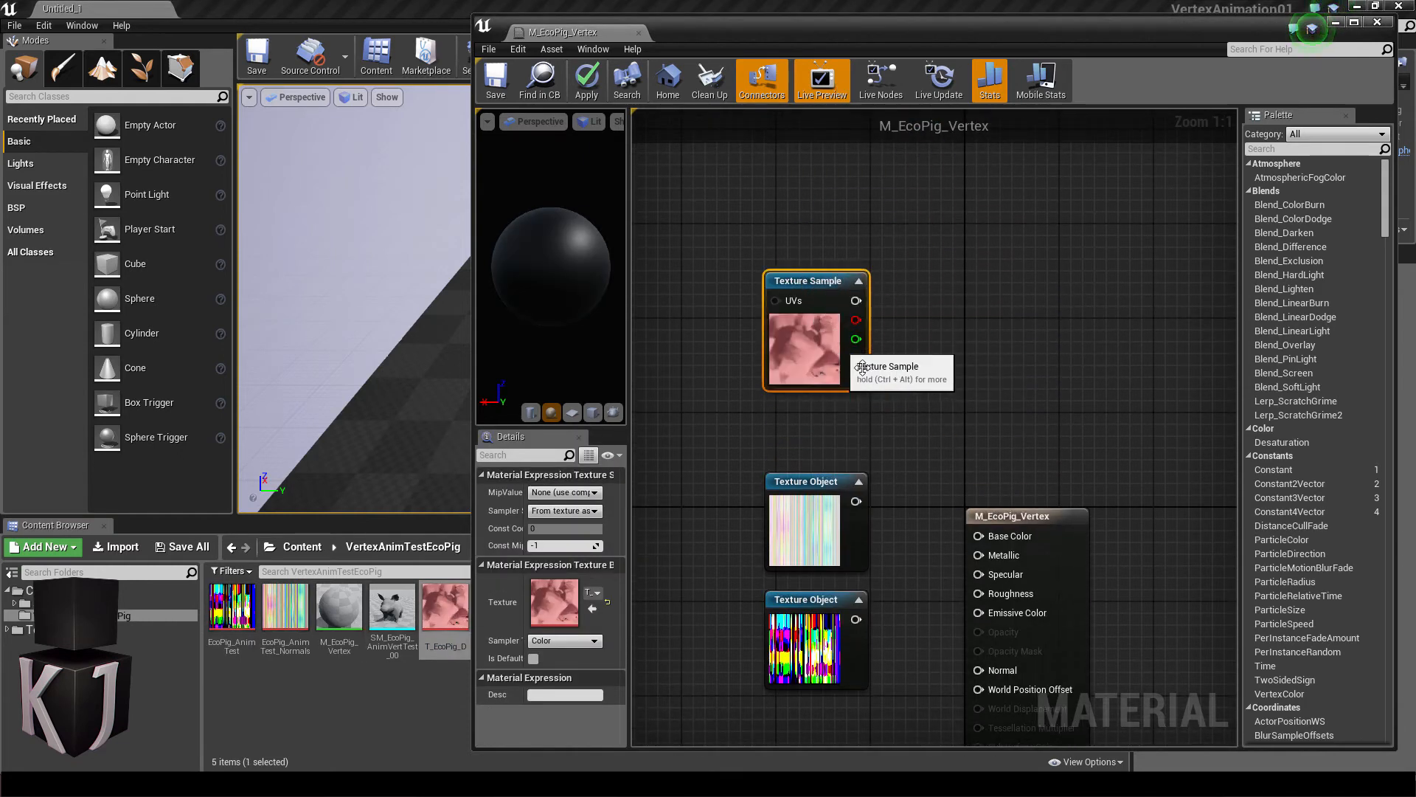
- Feed the T_EcoPig_D diffuse texture's RGB output into the material's Base Color
drag(856, 299, 977, 536)
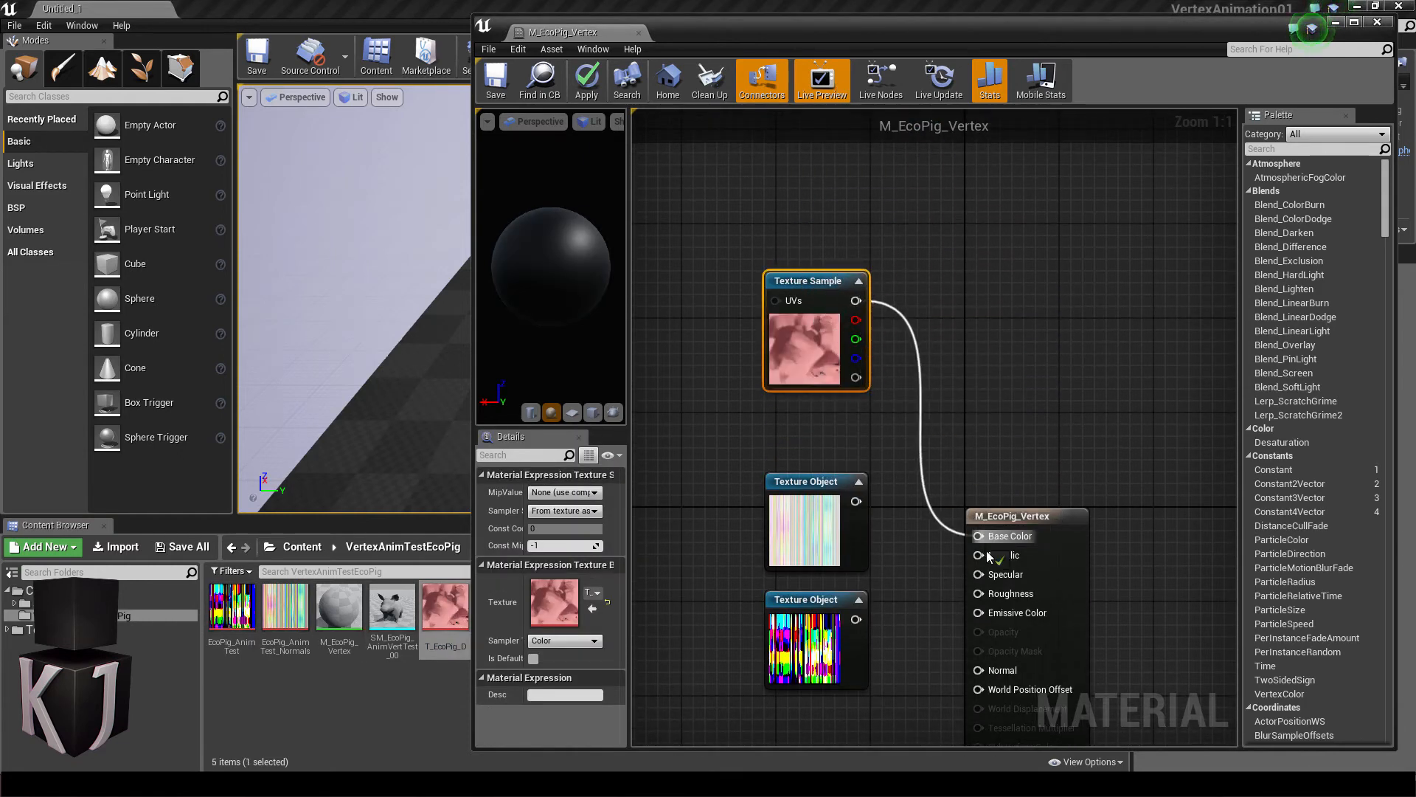
click(980, 535)
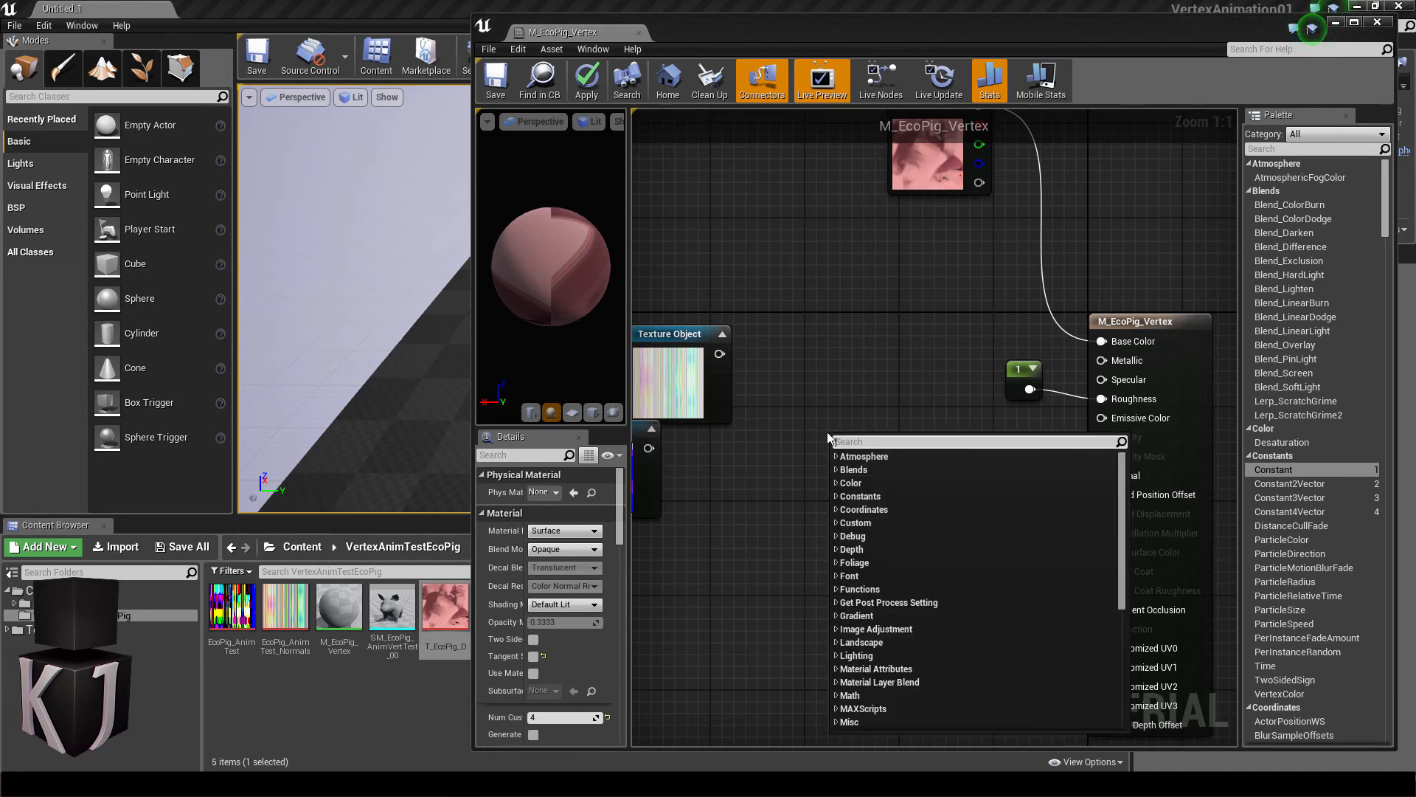
- Add the MS_VertexAnimationTools_MorphTargets function node found under MAXScripts via the 'max' search
text(max)
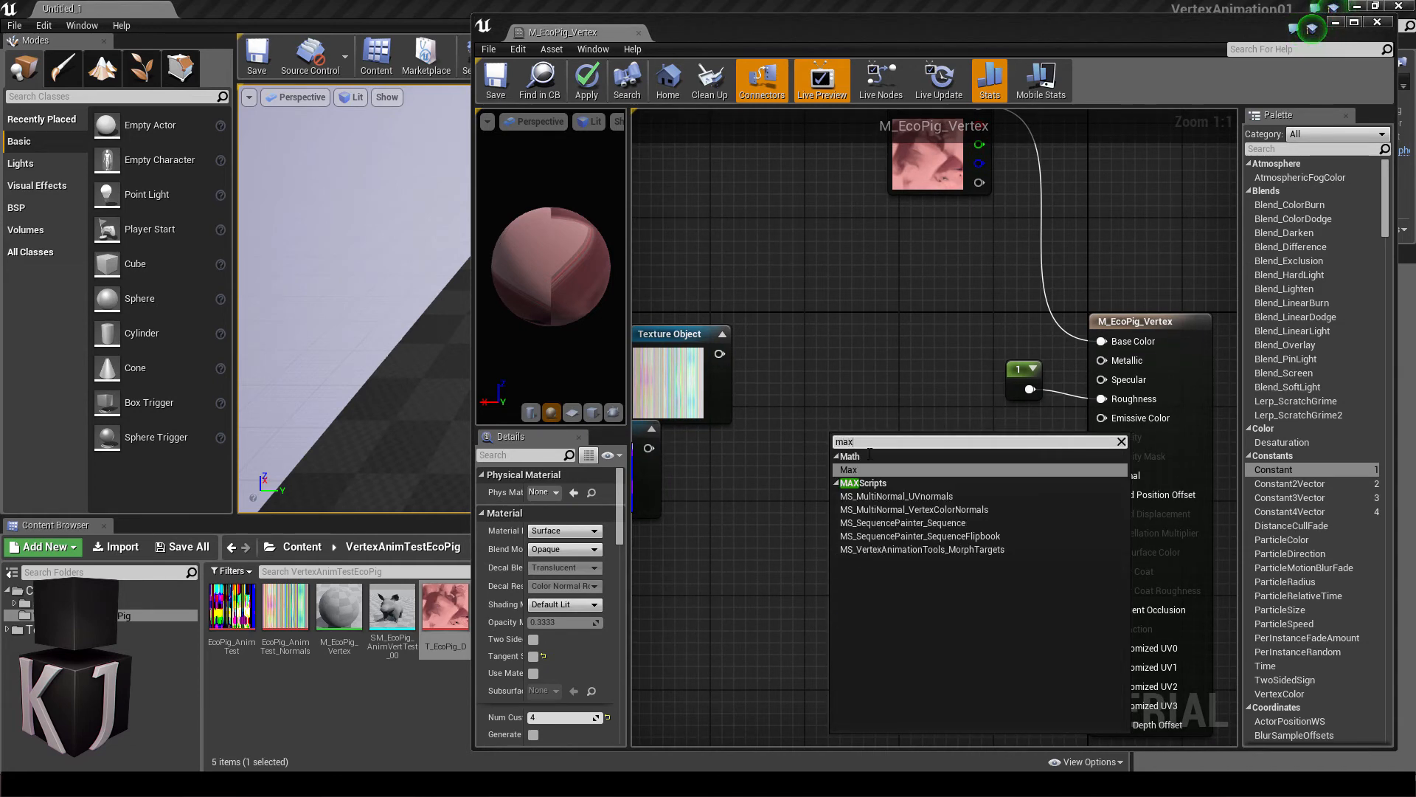
mouse_move(920, 549)
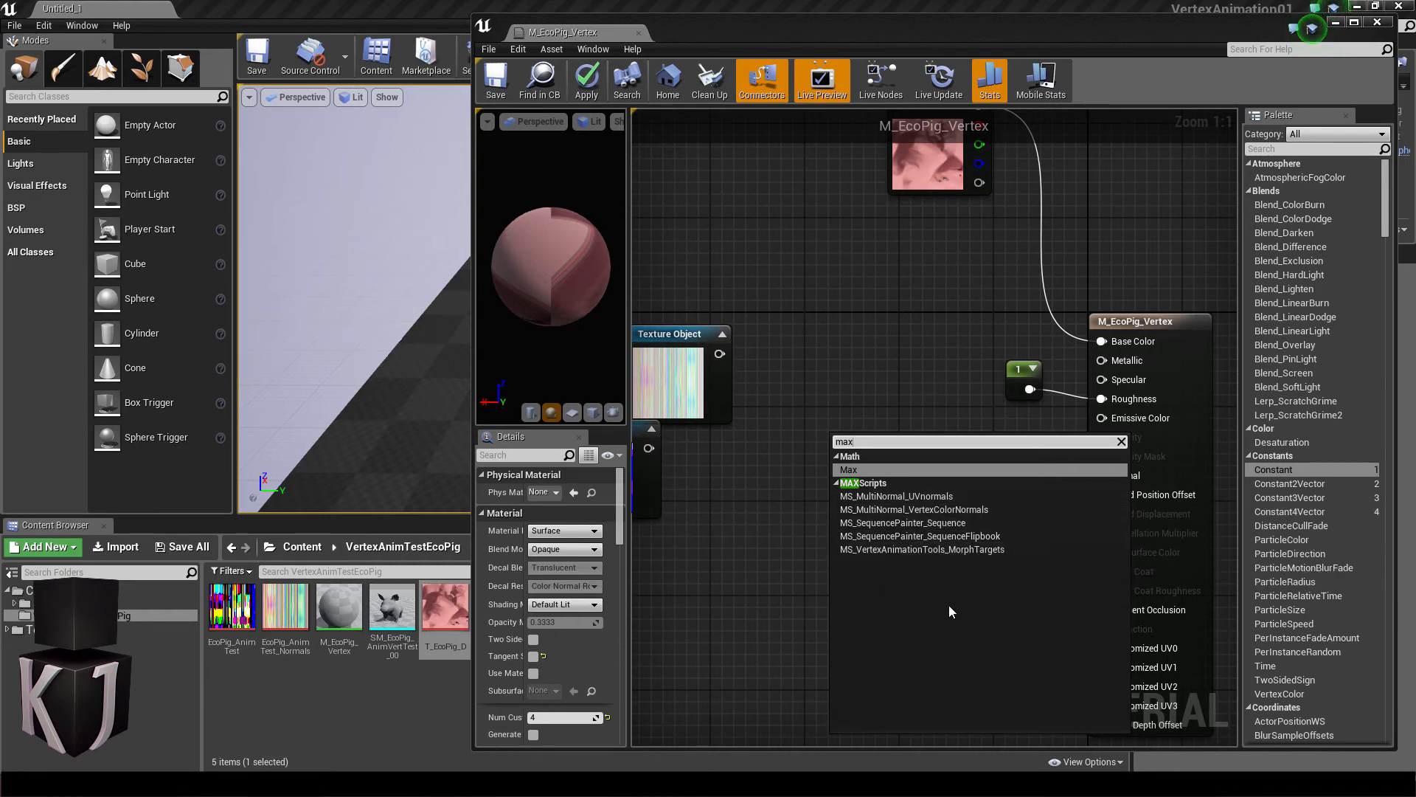
mouse_move(921, 548)
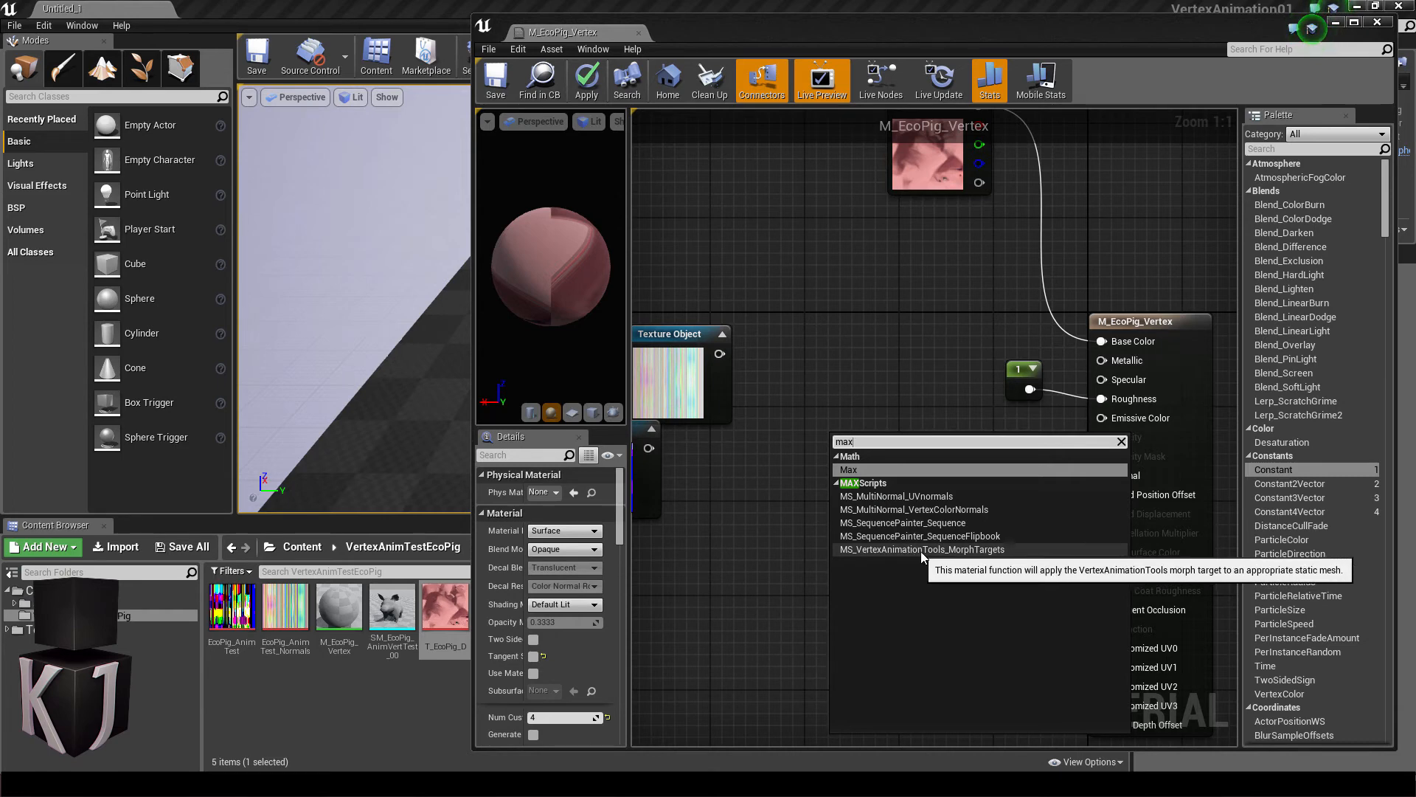
click(921, 549)
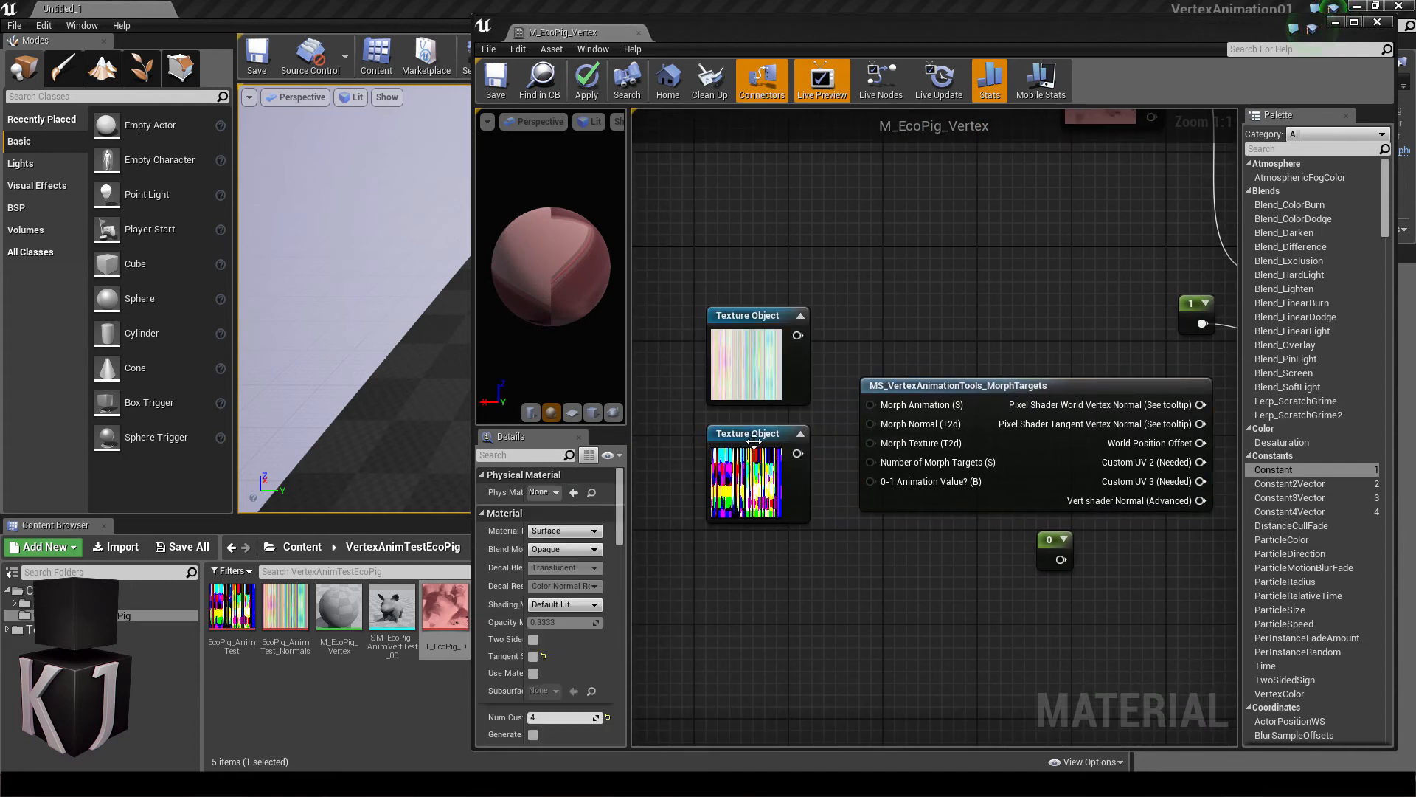
- Wire both textures into the morph function and feed a constant of 66 into Number of Morph Targets
click(757, 460)
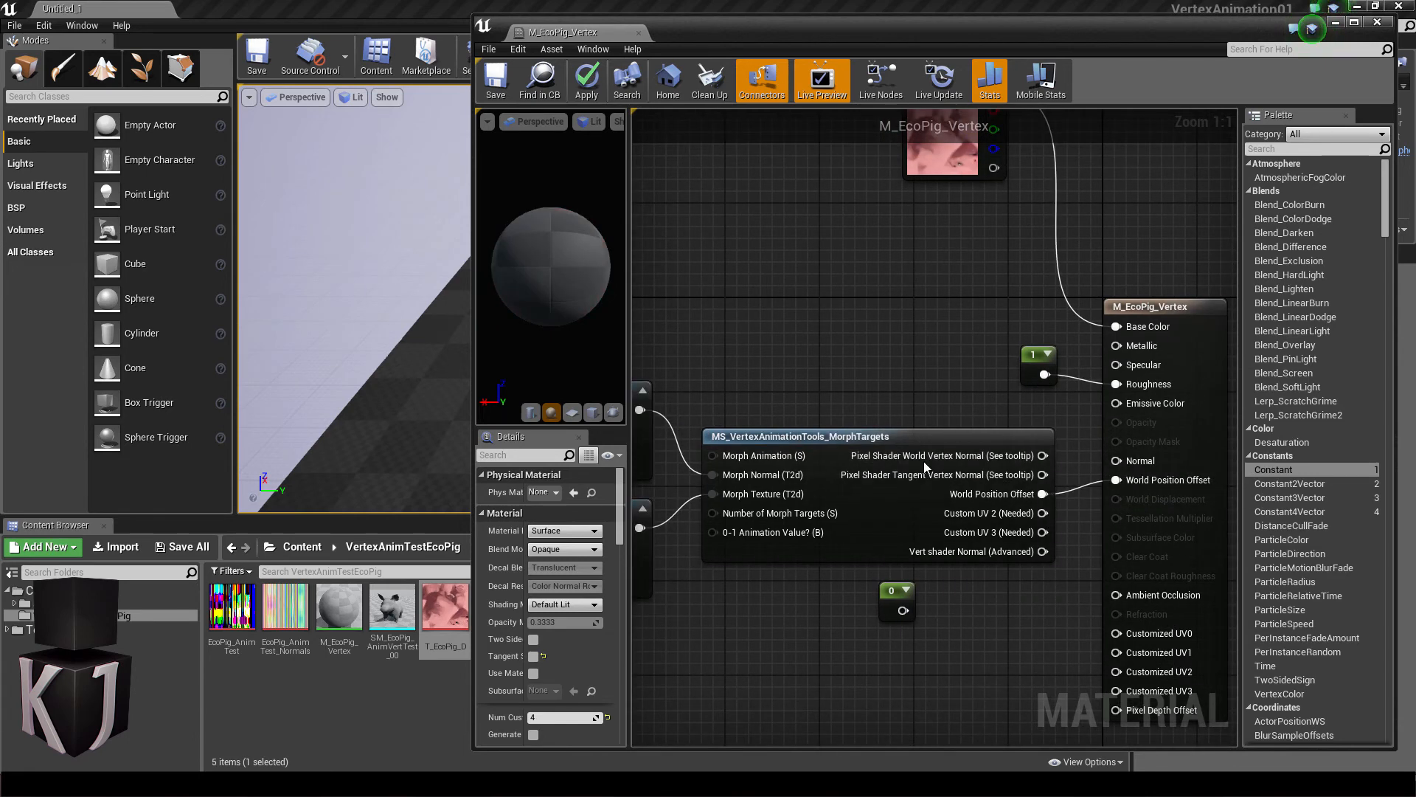
mouse_move(925, 465)
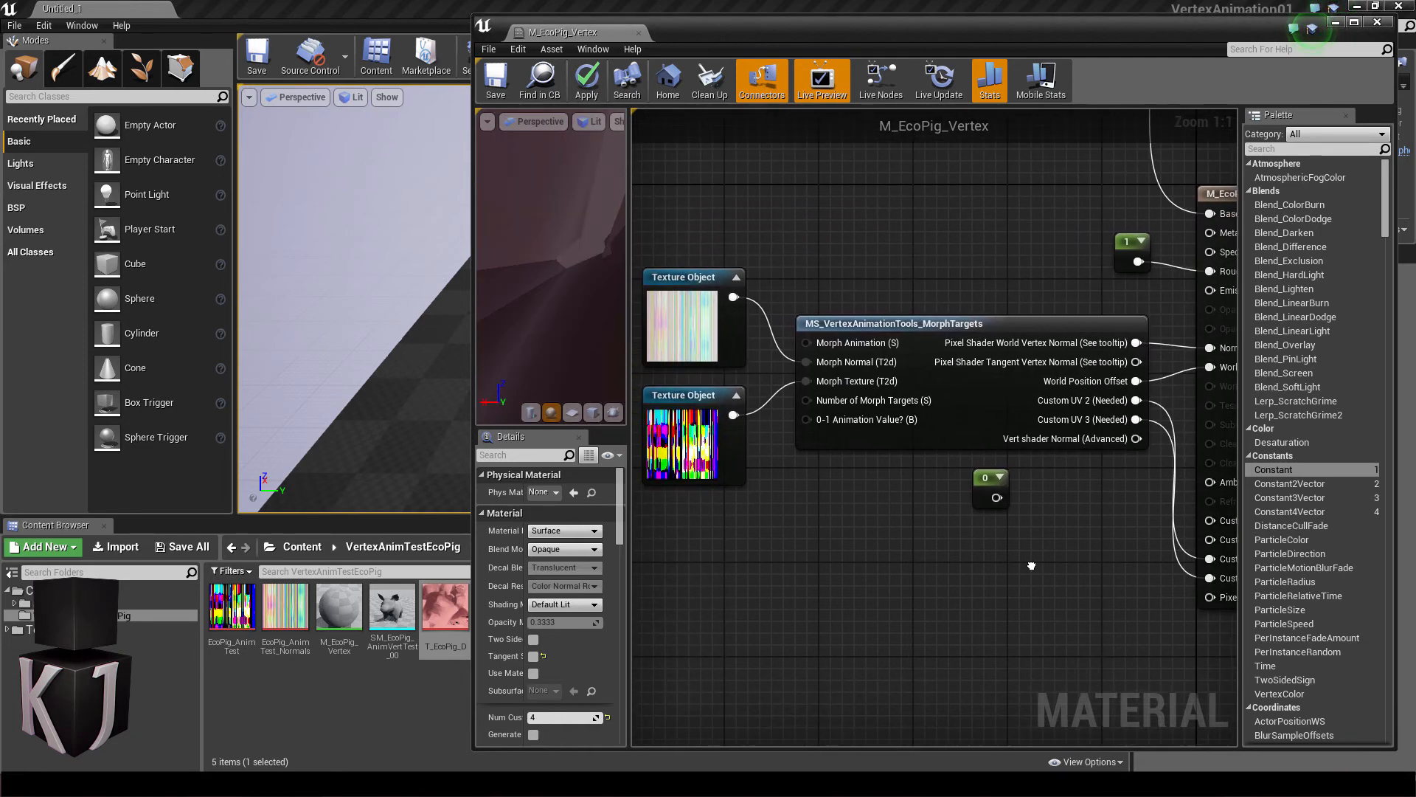
click(988, 477)
text(66)
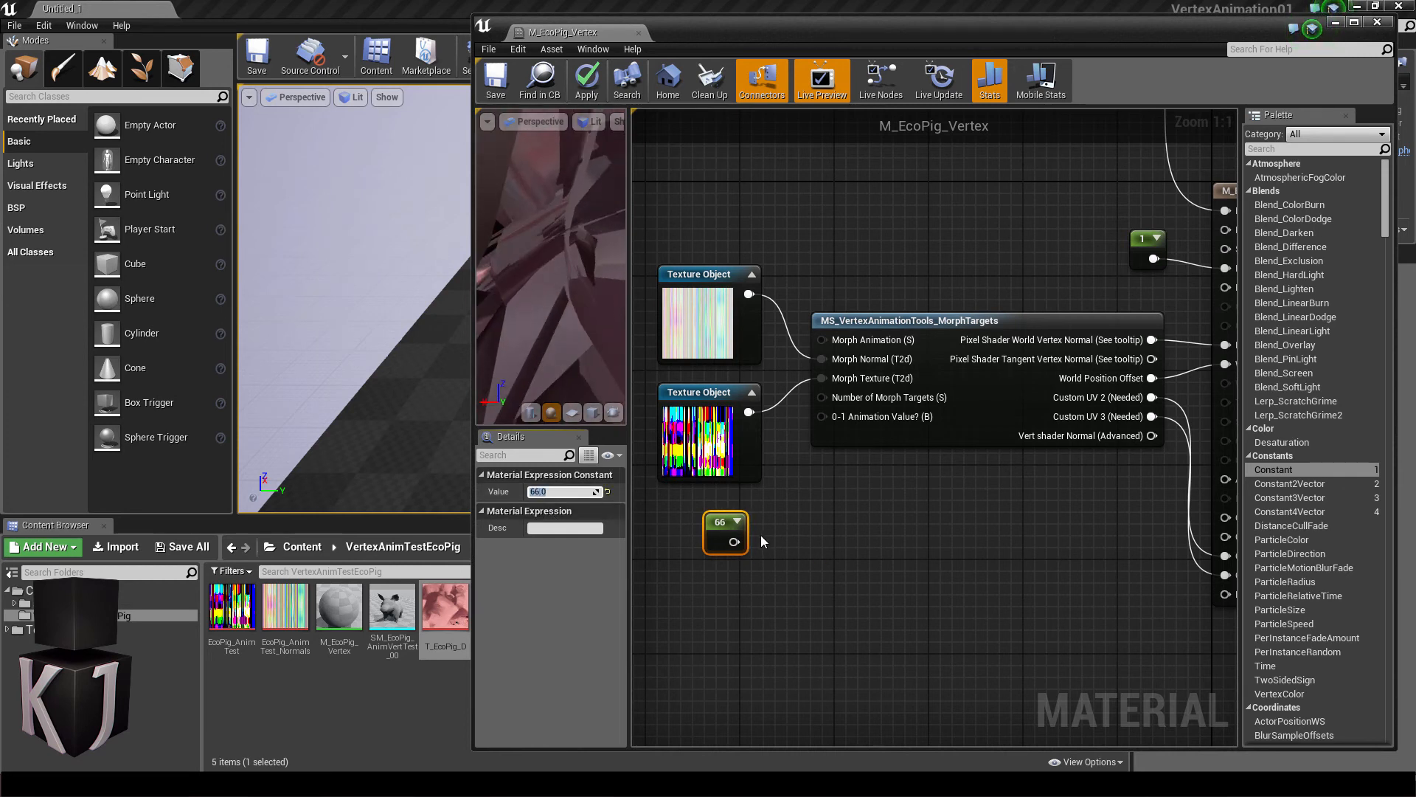
drag(741, 537, 800, 502)
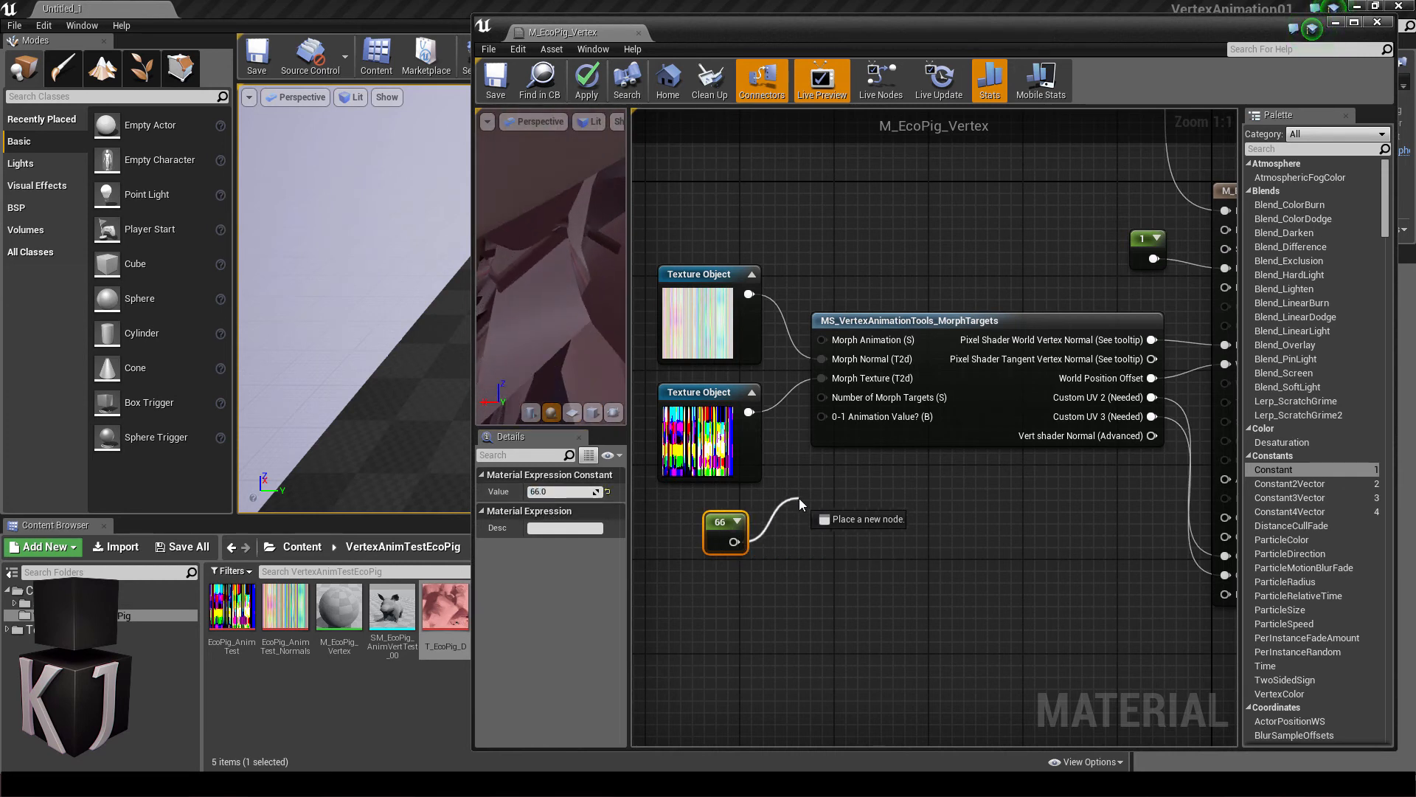
drag(740, 524, 844, 416)
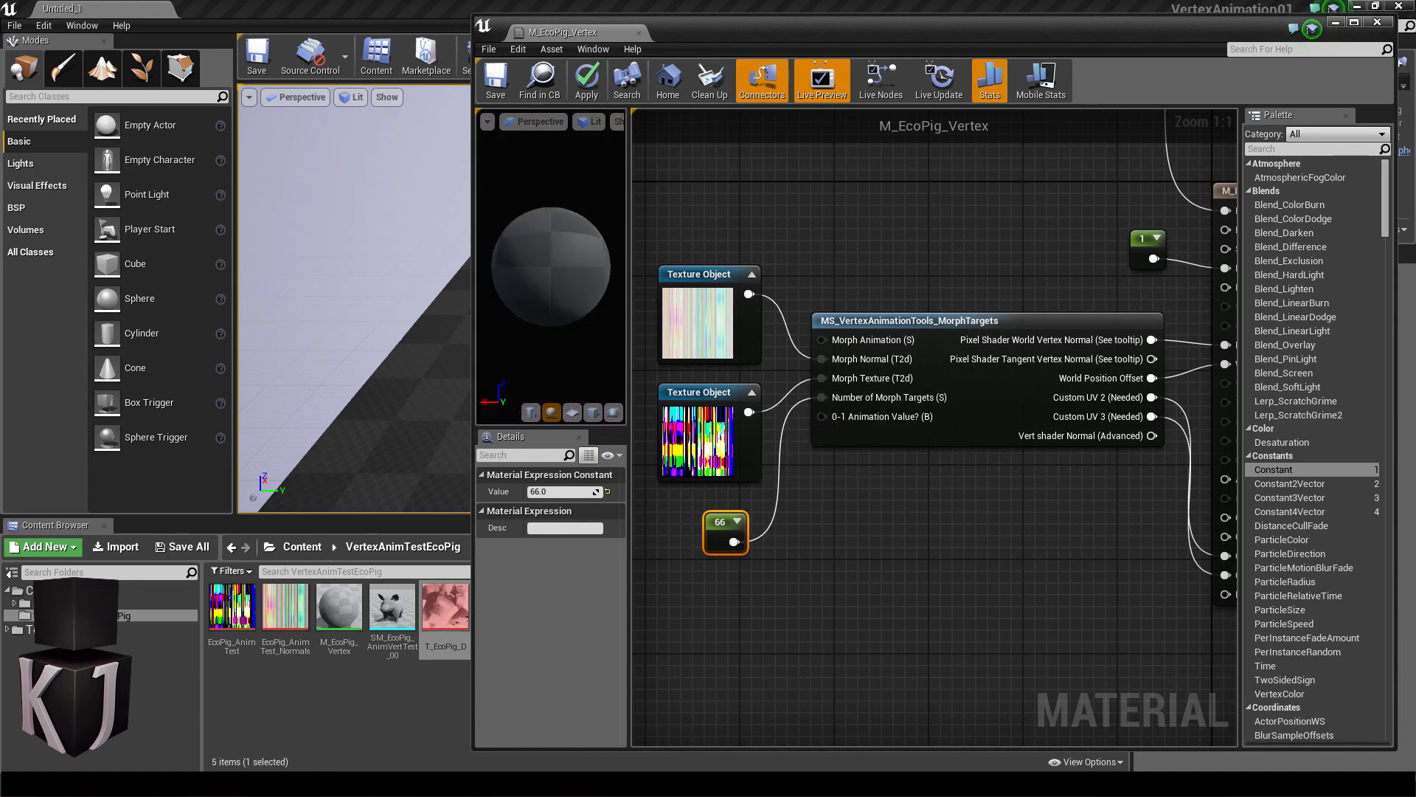
scroll(down, 3)
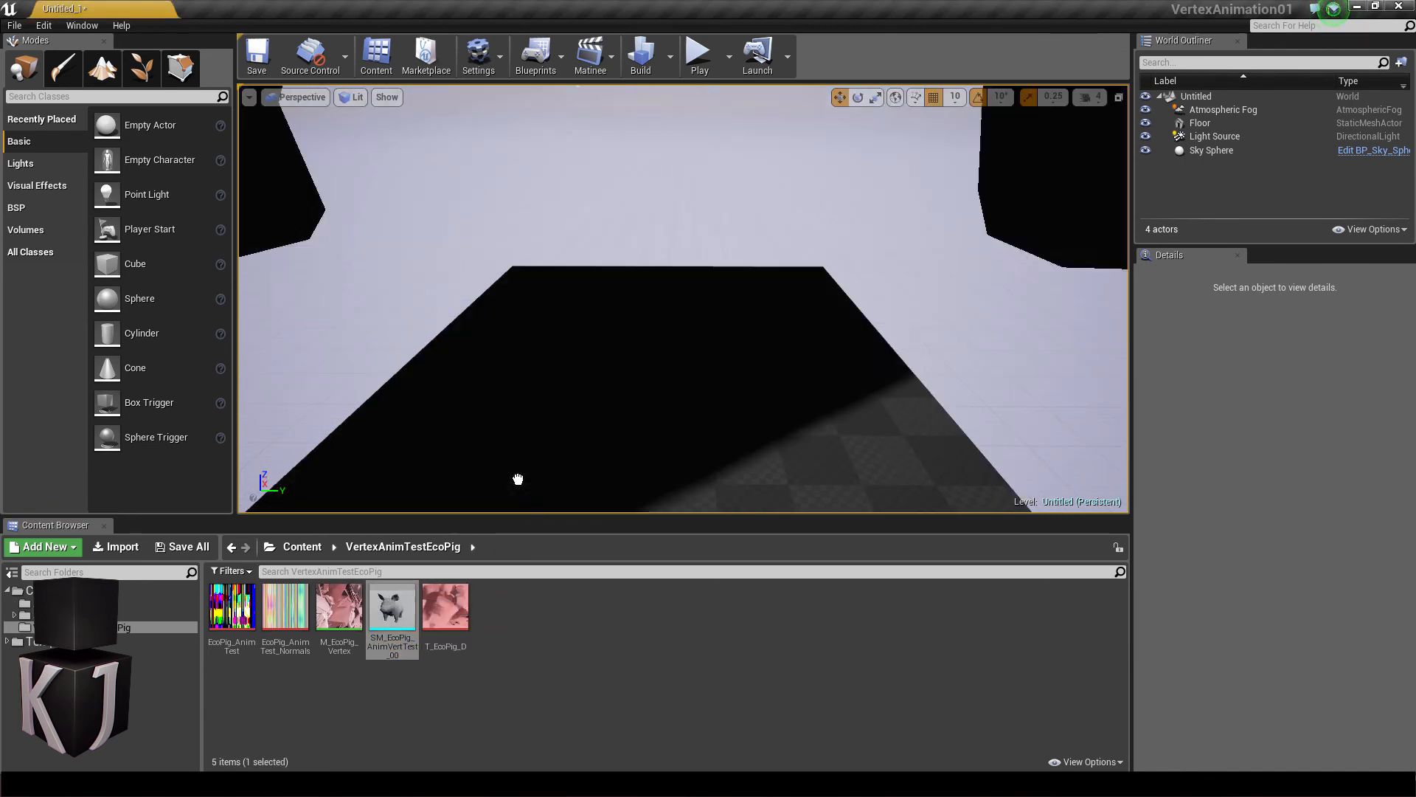
- Place SM_EcoPig_AnimVertTest_00 in the level and reopen the M_EcoPig_Vertex material graph
drag(392, 605, 694, 281)
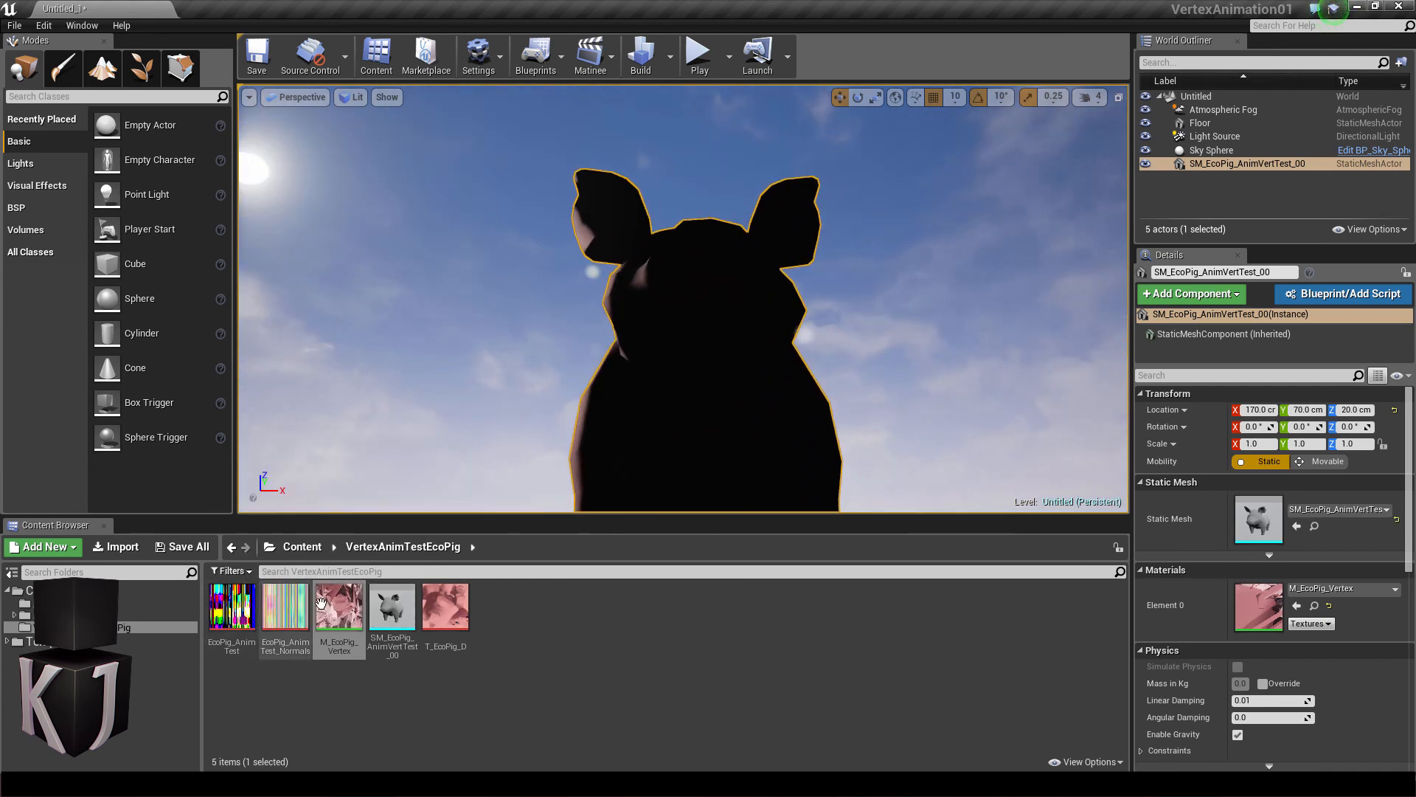
double_click(339, 605)
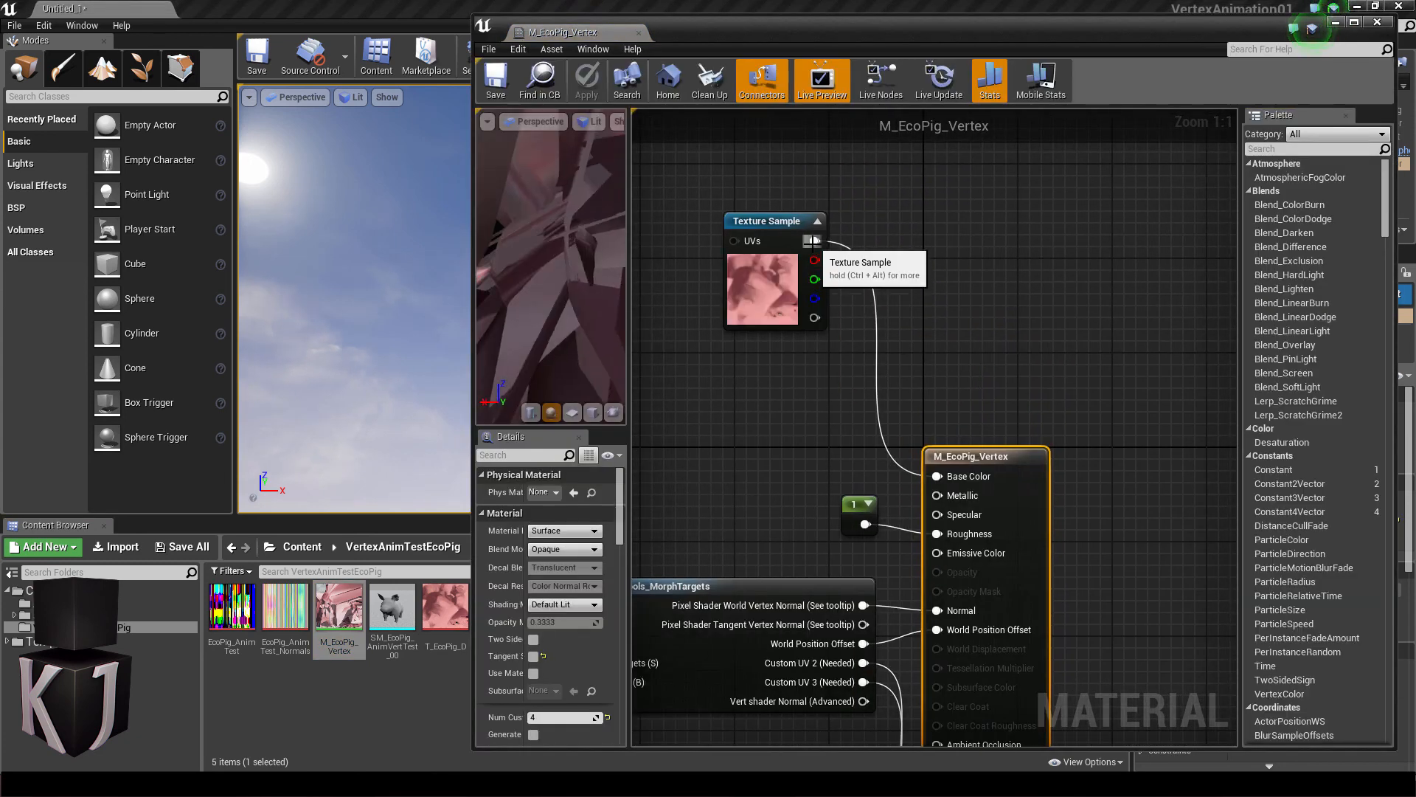
- Apply and save the M_EcoPig_Vertex material with its latest graph changes
click(495, 80)
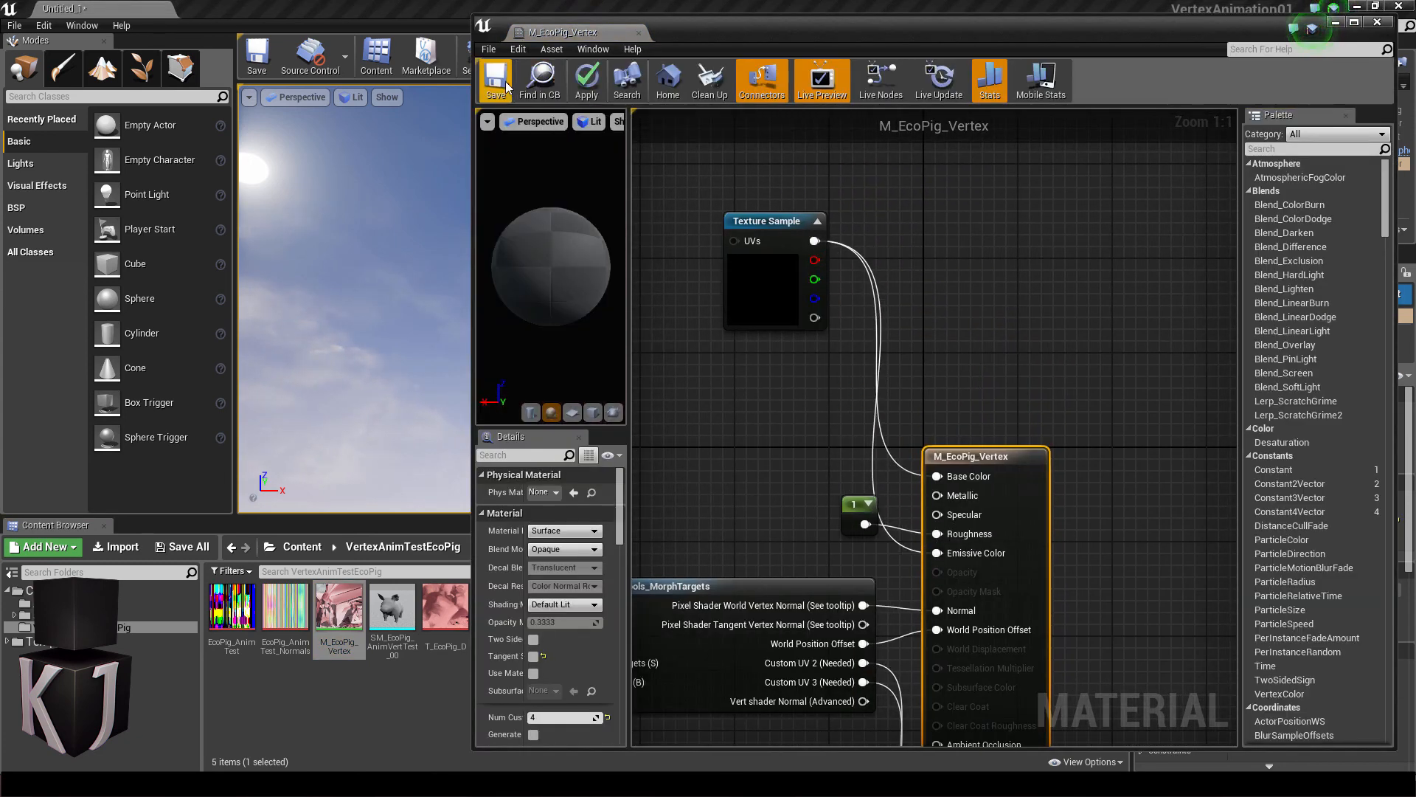
click(496, 80)
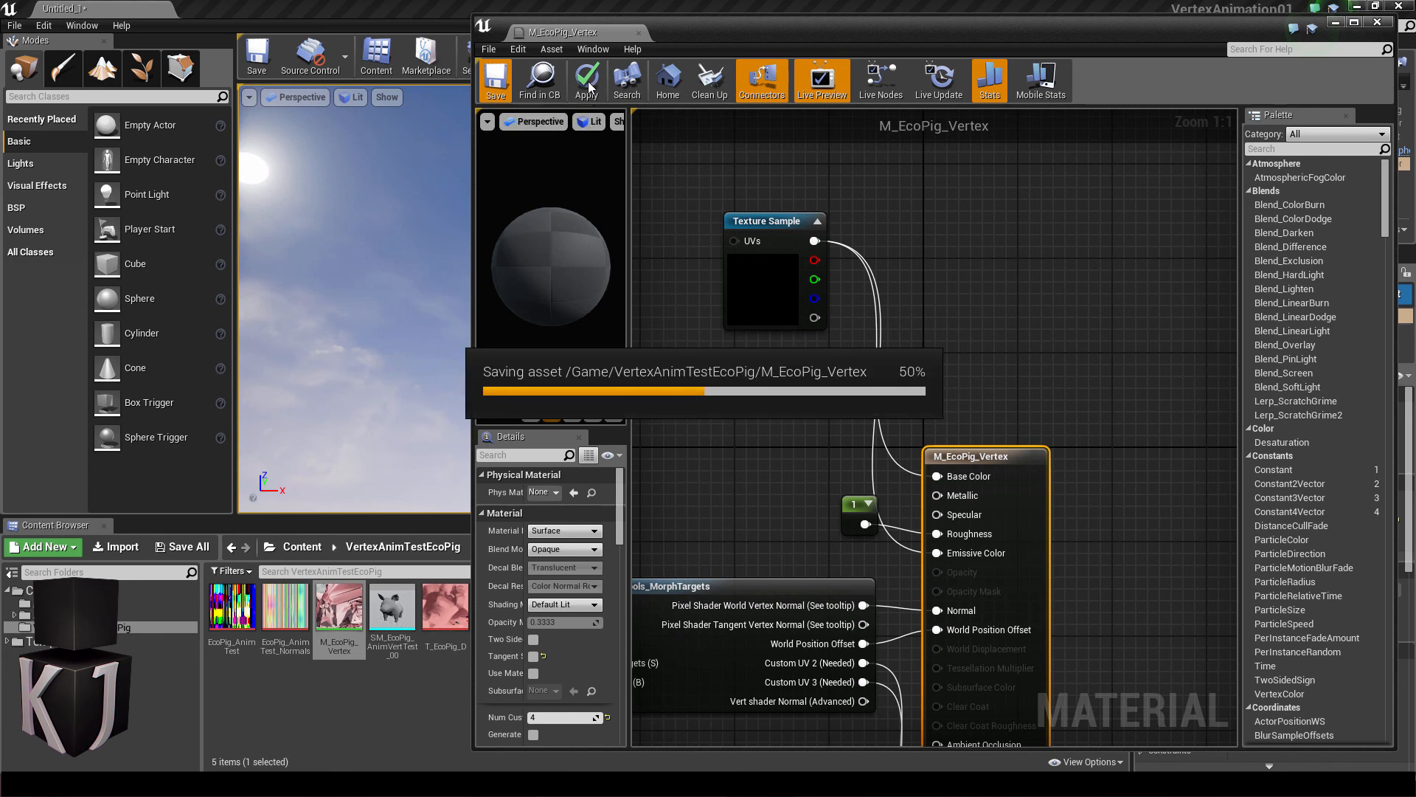